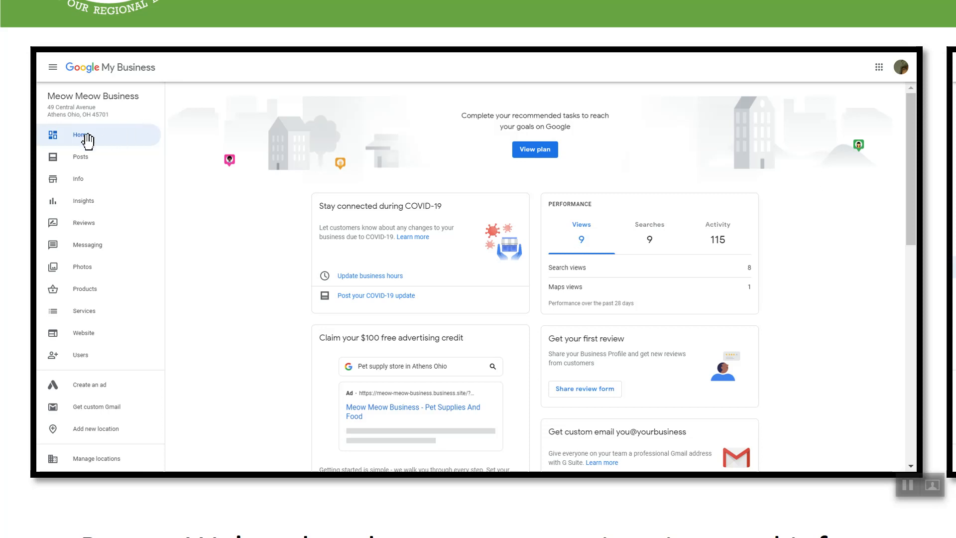
{"action": "mouse_move", "coordinate": [98, 134]}
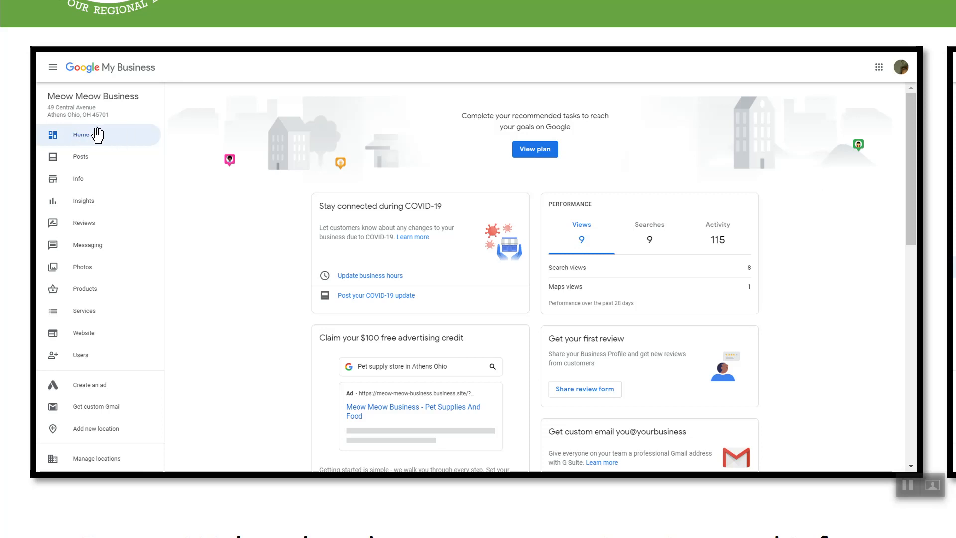
{"action": "mouse_move", "coordinate": [99, 182]}
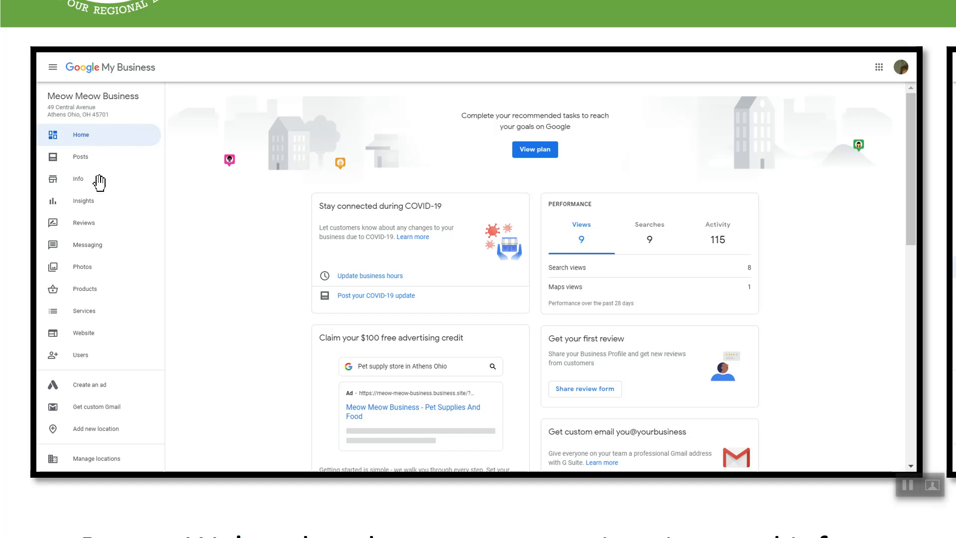
{"action": "mouse_move", "coordinate": [391, 237]}
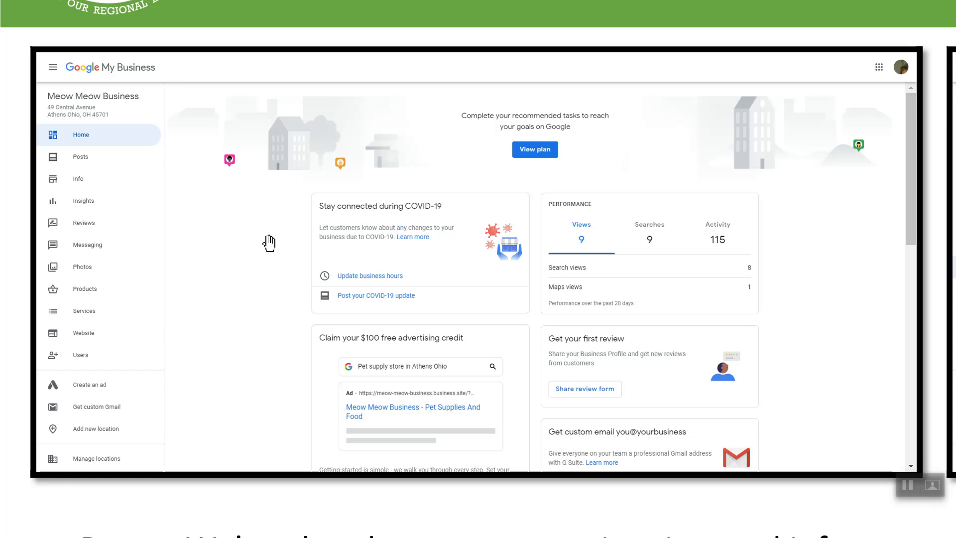
{"action": "mouse_move", "coordinate": [258, 214]}
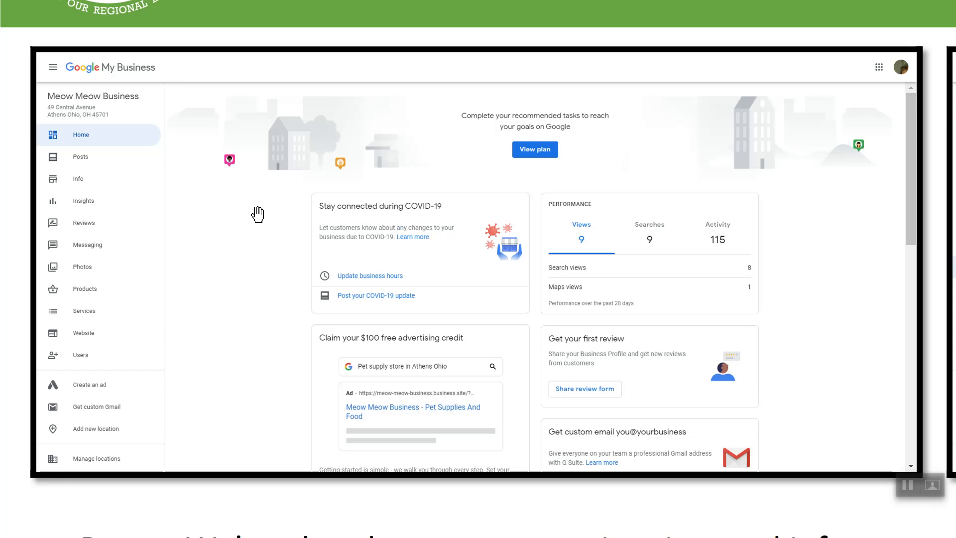
{"action": "mouse_move", "coordinate": [183, 210]}
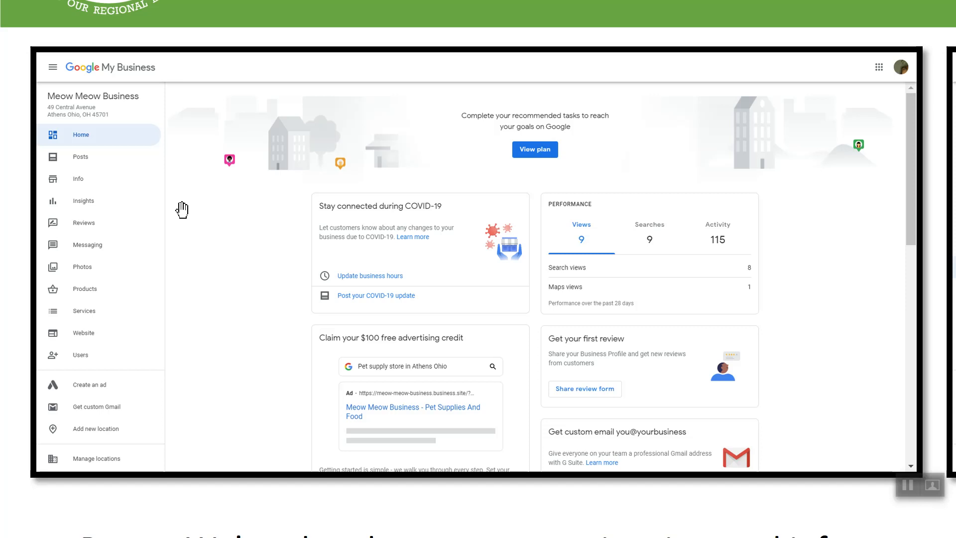
{"action": "mouse_move", "coordinate": [116, 183]}
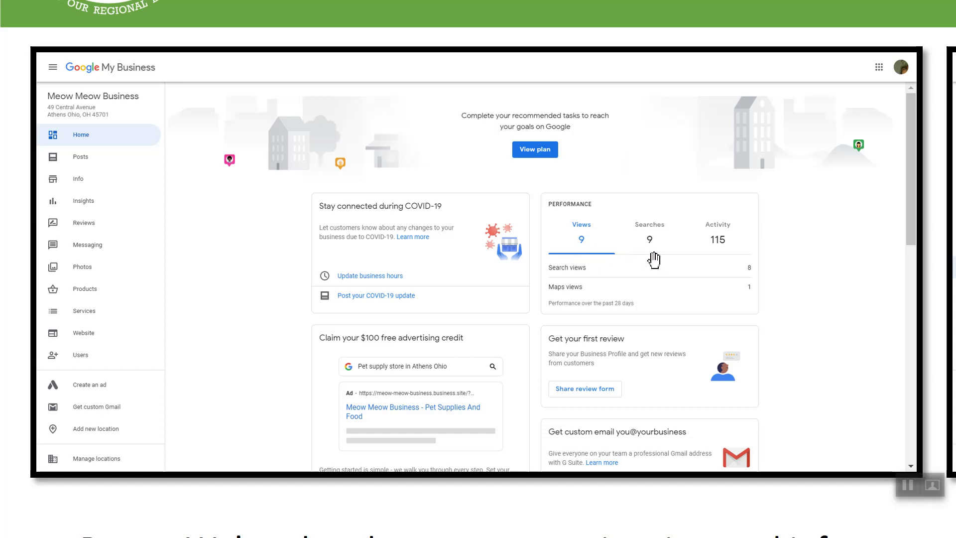
{"action": "mouse_move", "coordinate": [718, 253]}
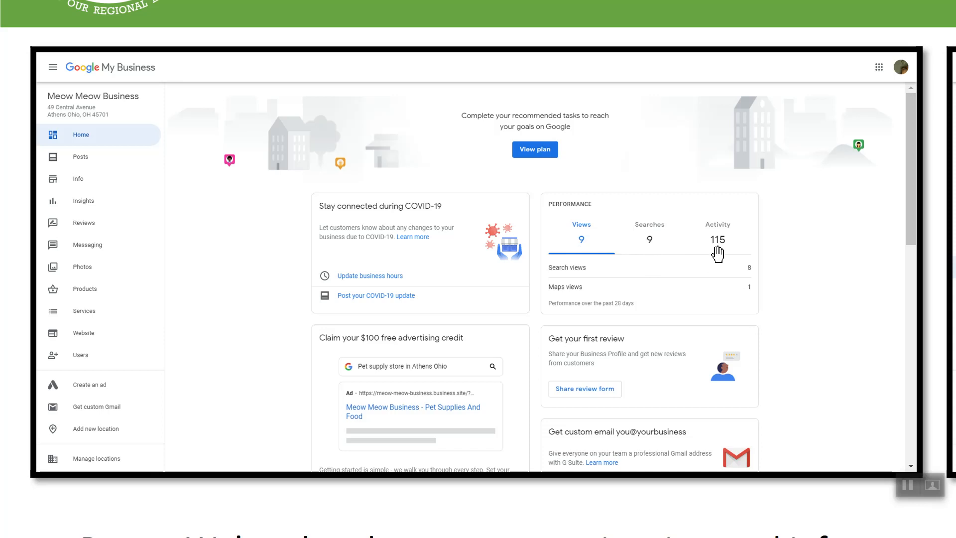
{"action": "mouse_move", "coordinate": [402, 218]}
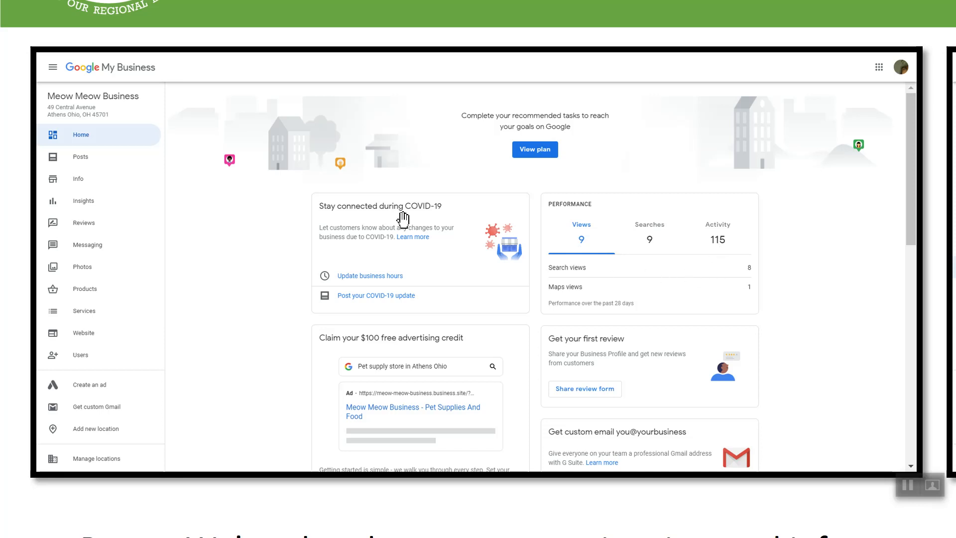
{"action": "mouse_move", "coordinate": [236, 184]}
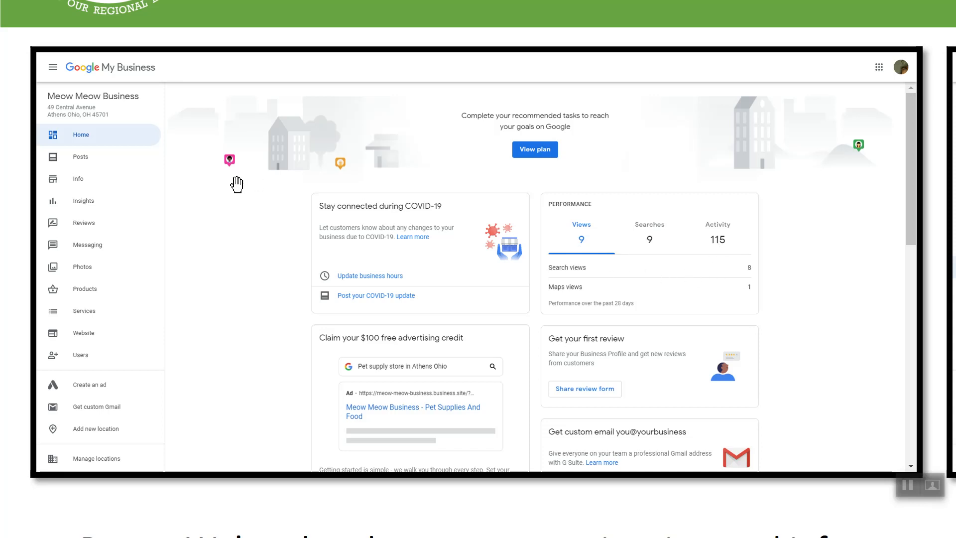
{"action": "mouse_move", "coordinate": [270, 215]}
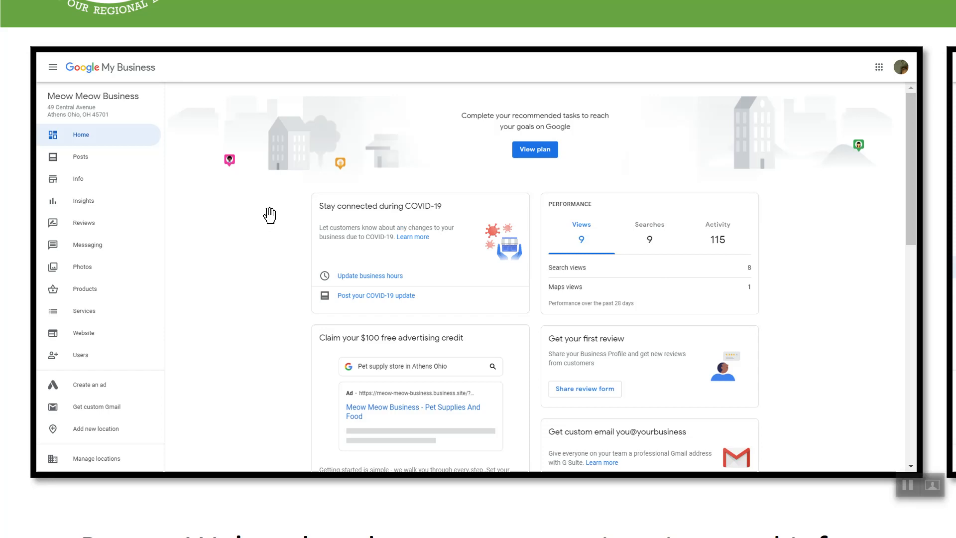
{"action": "mouse_move", "coordinate": [266, 227]}
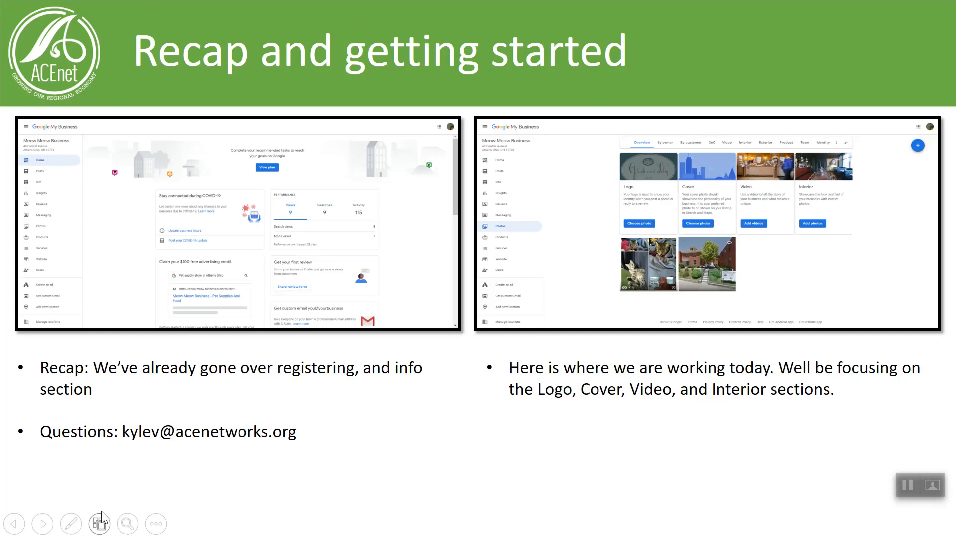
{"action": "mouse_move", "coordinate": [52, 449]}
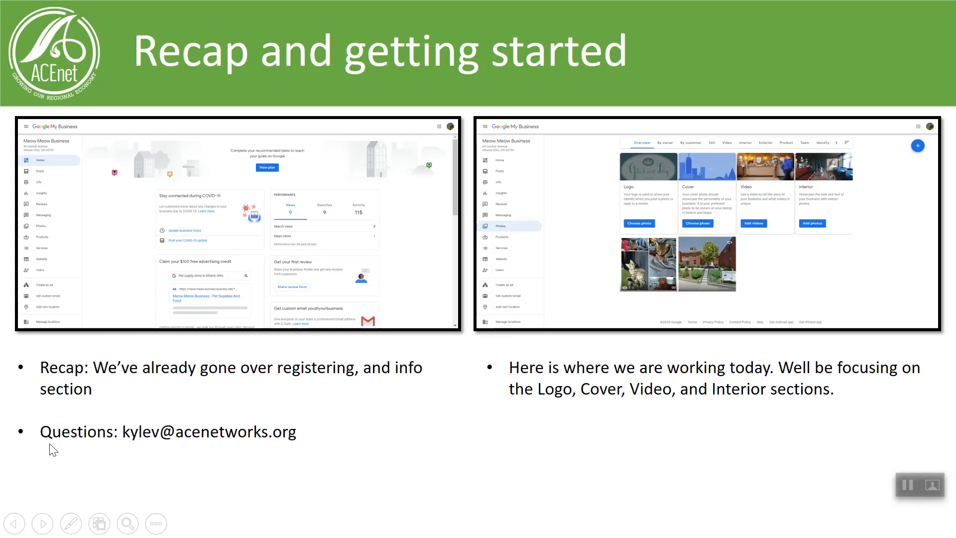
{"action": "mouse_move", "coordinate": [129, 451]}
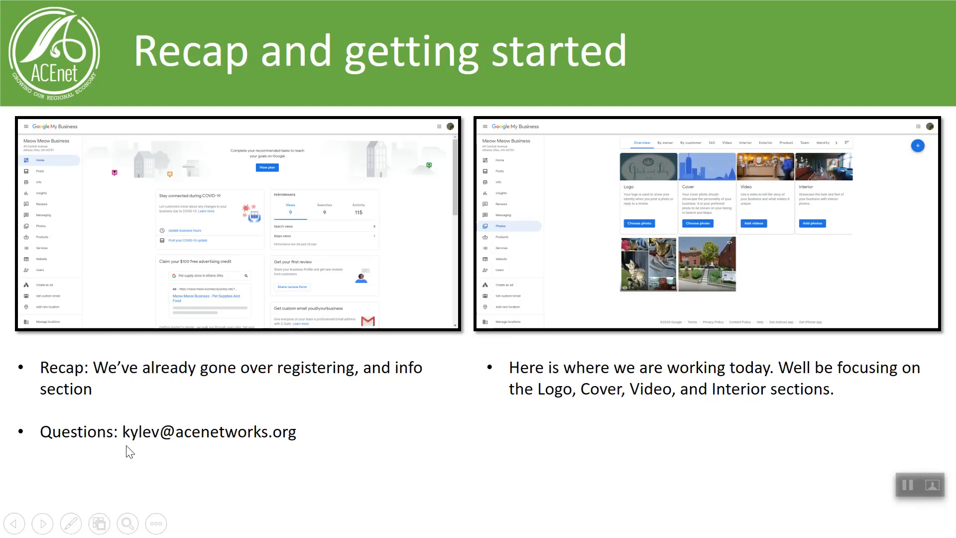
{"action": "mouse_move", "coordinate": [173, 440]}
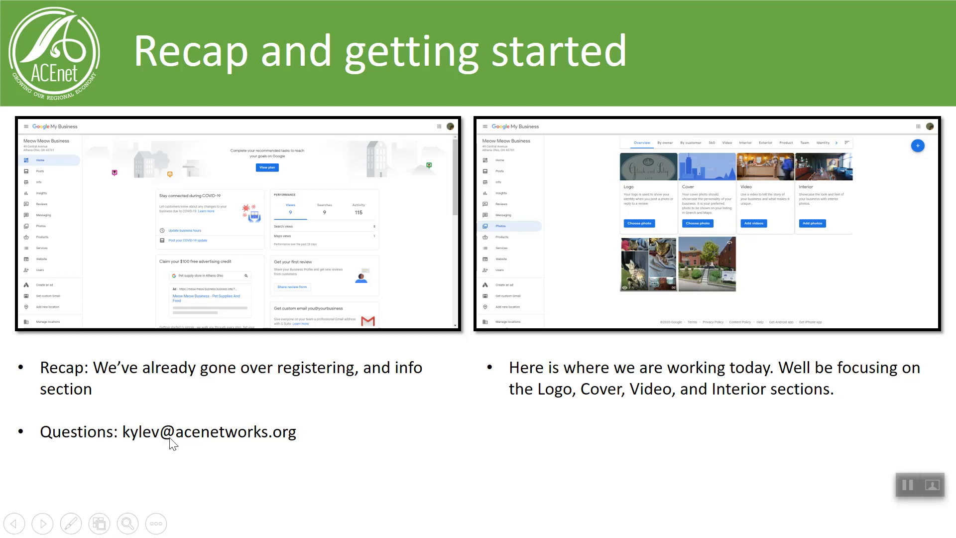
{"action": "mouse_move", "coordinate": [168, 440]}
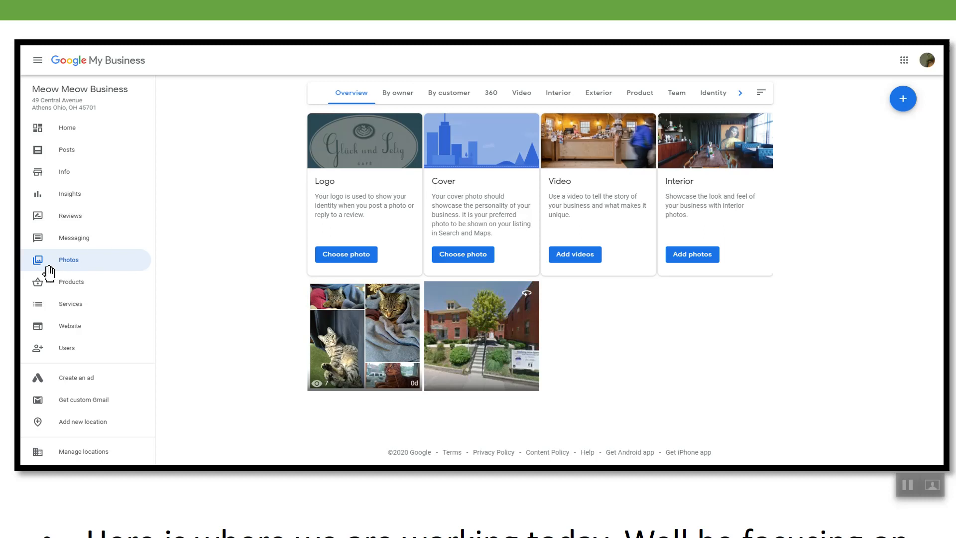
{"action": "mouse_move", "coordinate": [75, 149]}
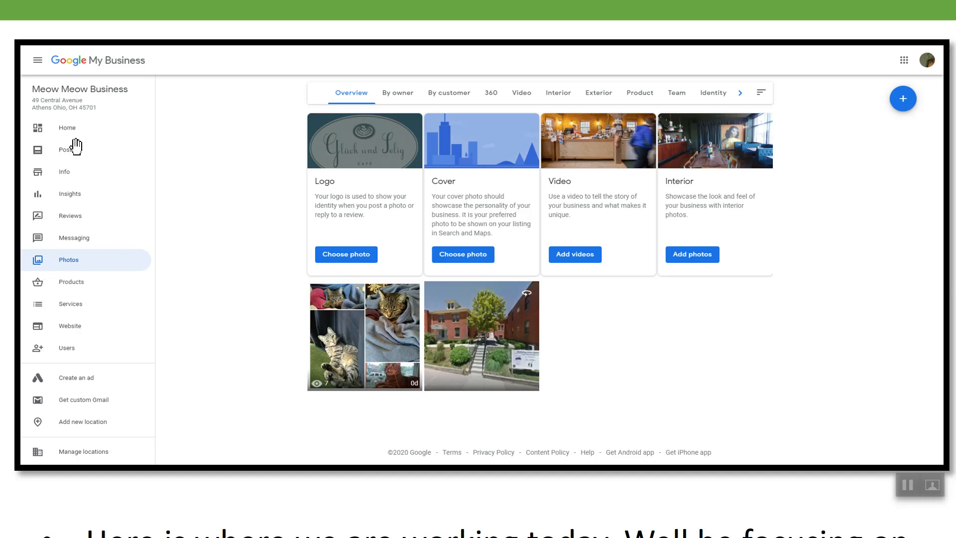
{"action": "mouse_move", "coordinate": [66, 133]}
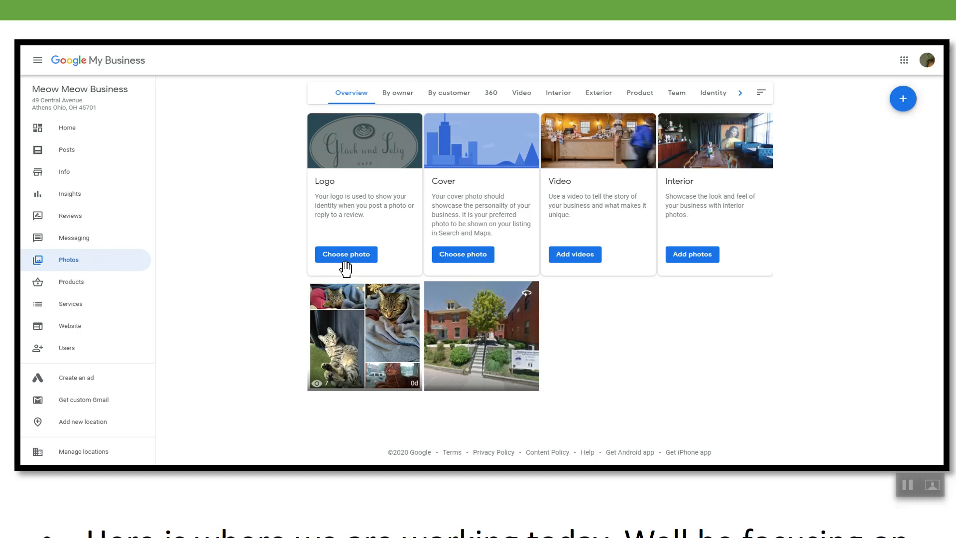
{"action": "mouse_move", "coordinate": [347, 101]}
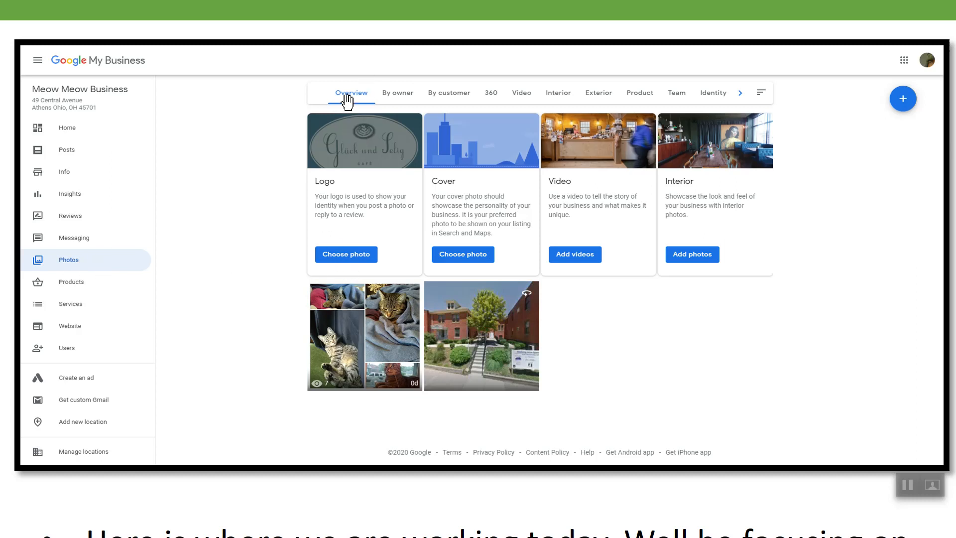
{"action": "mouse_move", "coordinate": [346, 255]}
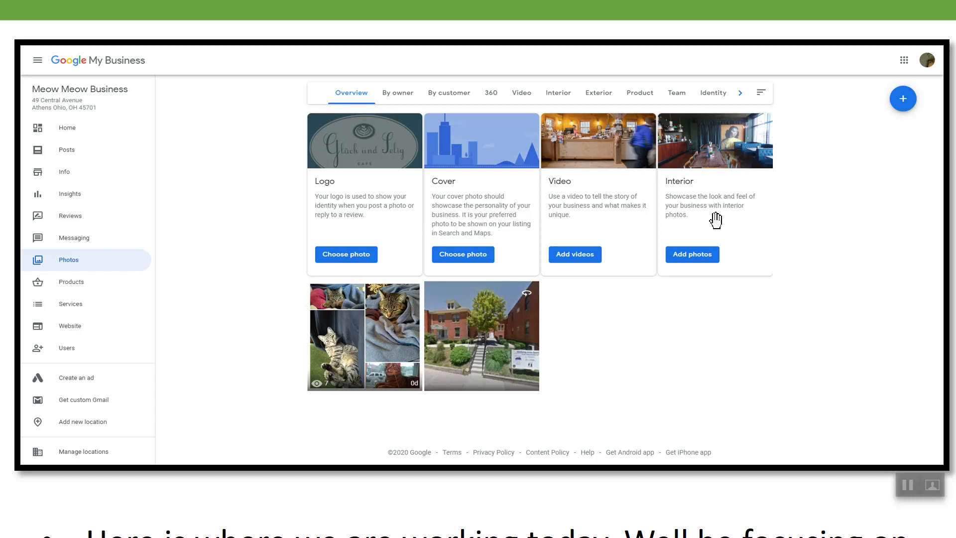
{"action": "mouse_move", "coordinate": [445, 187]}
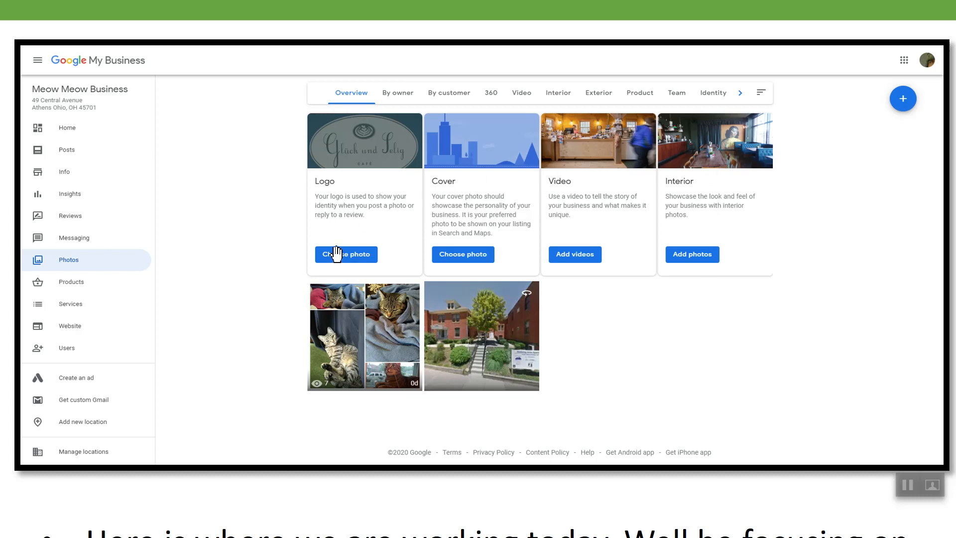
{"action": "mouse_move", "coordinate": [248, 220]}
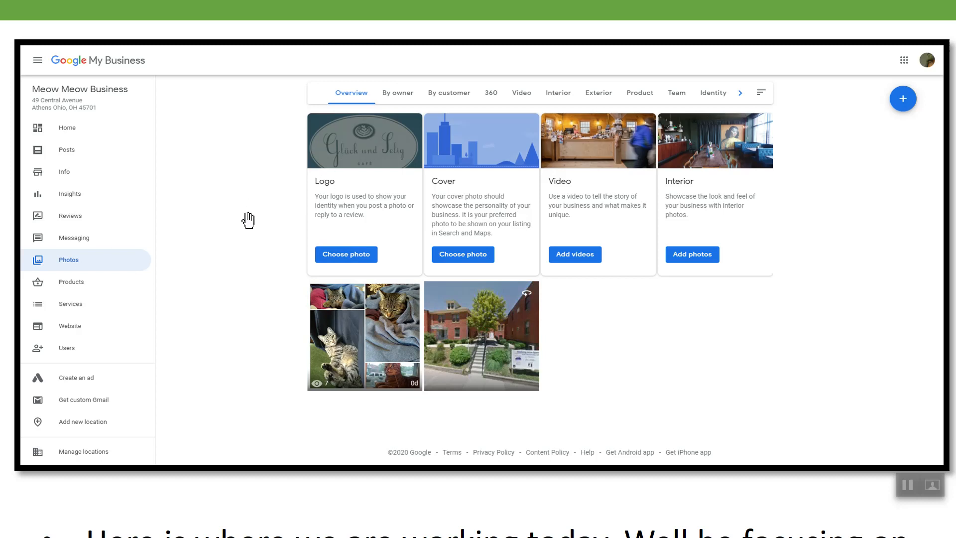
{"action": "mouse_move", "coordinate": [243, 230]}
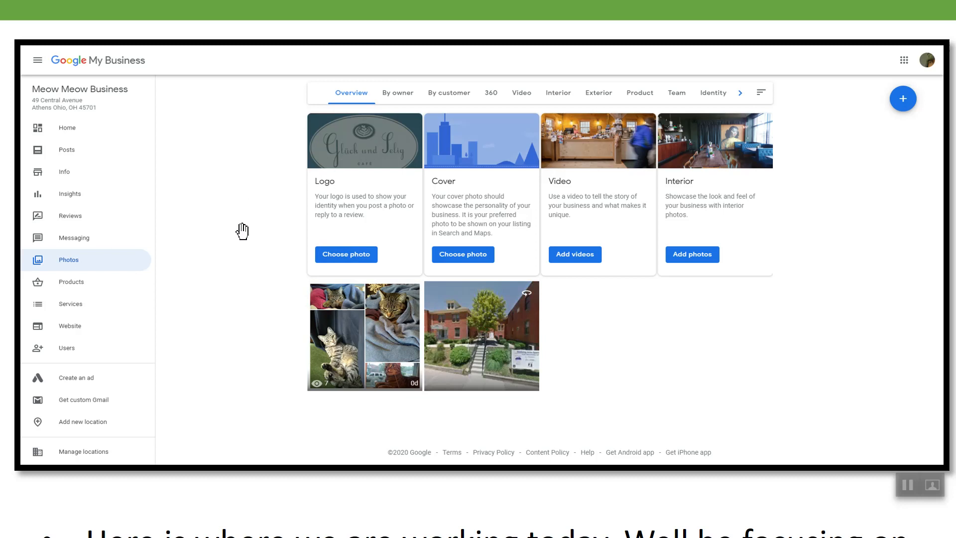
{"action": "mouse_move", "coordinate": [264, 193]}
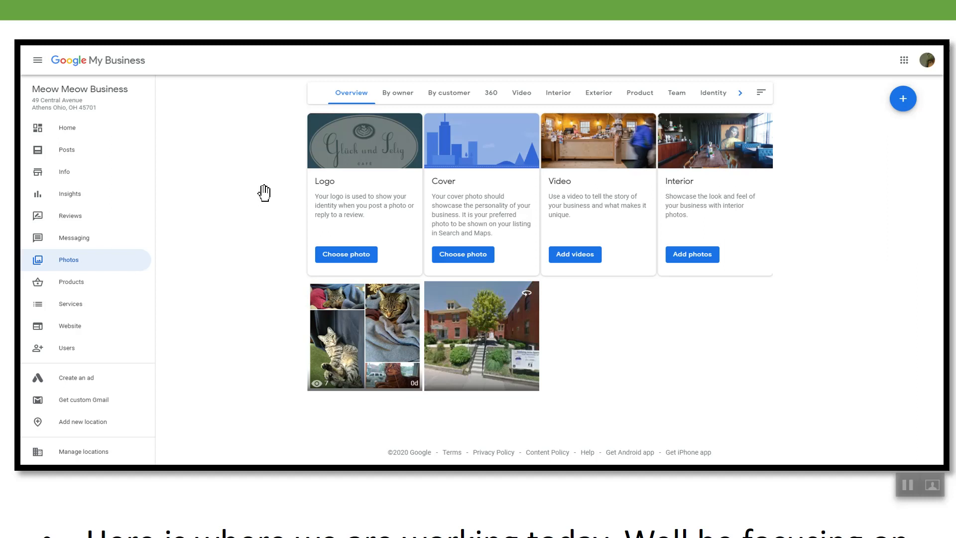
{"action": "mouse_move", "coordinate": [639, 105]}
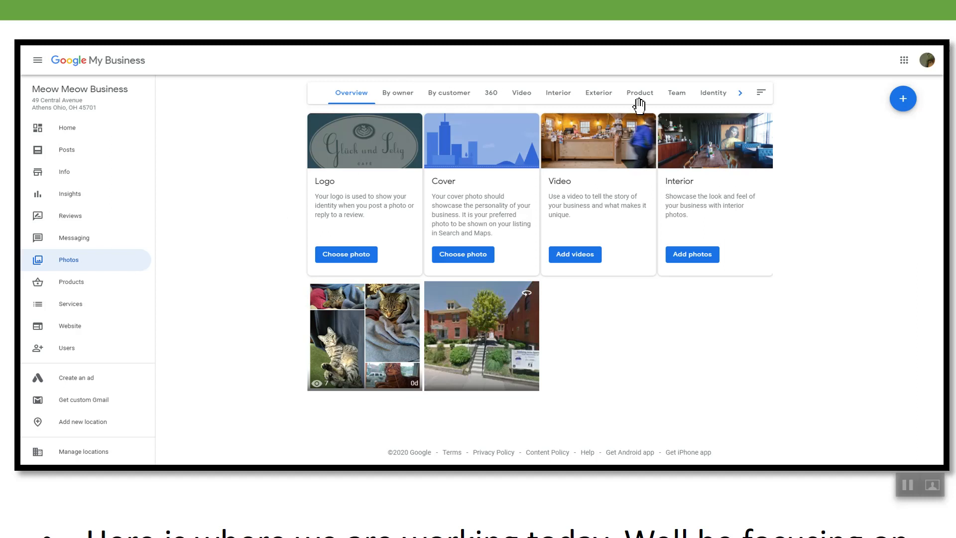
{"action": "mouse_move", "coordinate": [598, 92]}
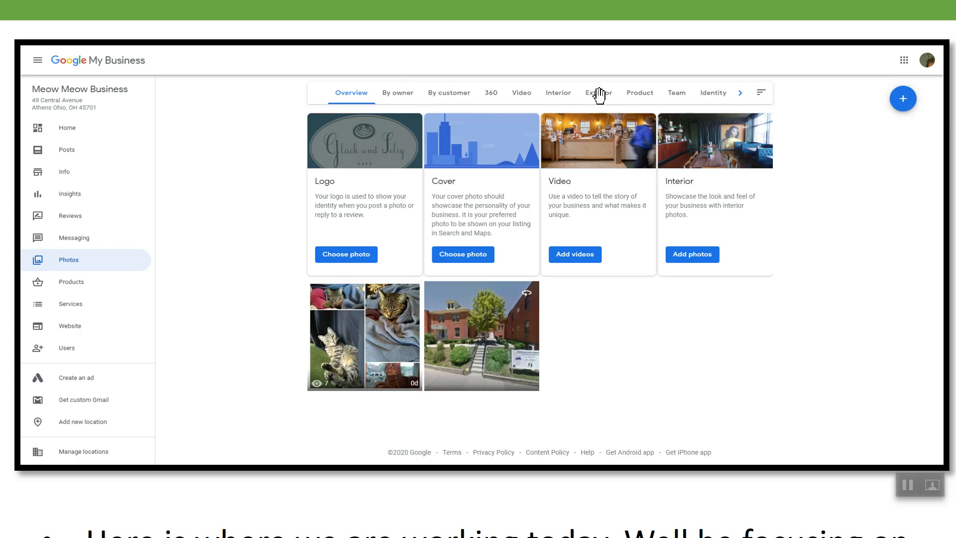
{"action": "mouse_move", "coordinate": [621, 198]}
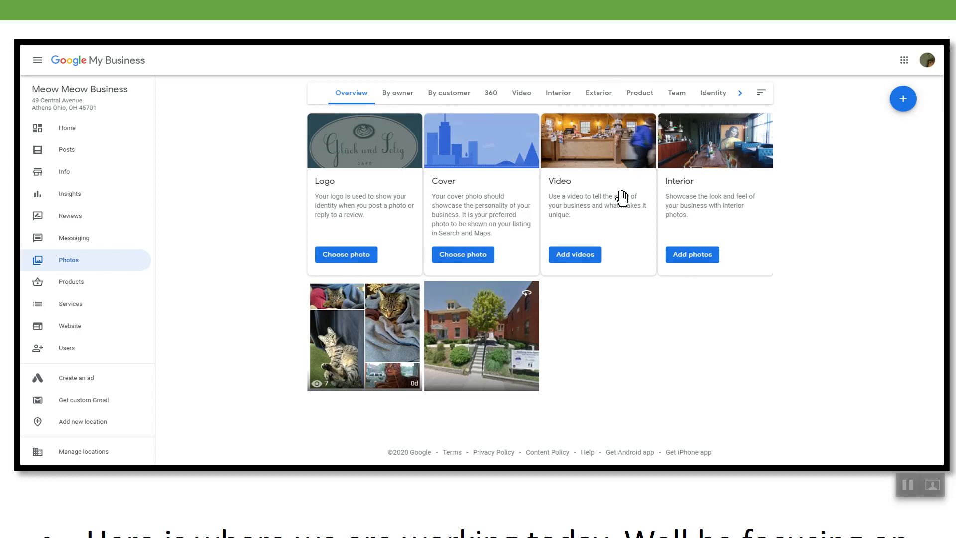
{"action": "mouse_move", "coordinate": [315, 209]}
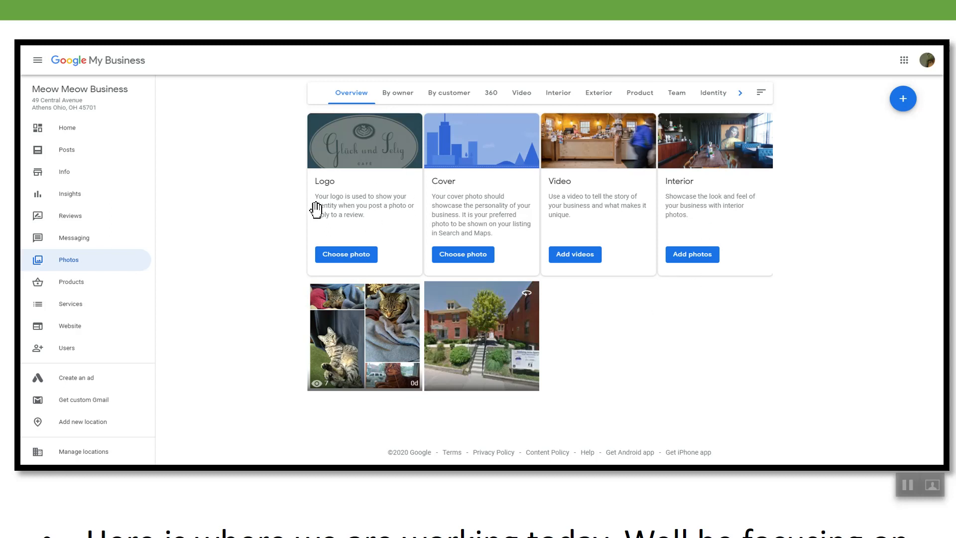
{"action": "mouse_move", "coordinate": [233, 257]}
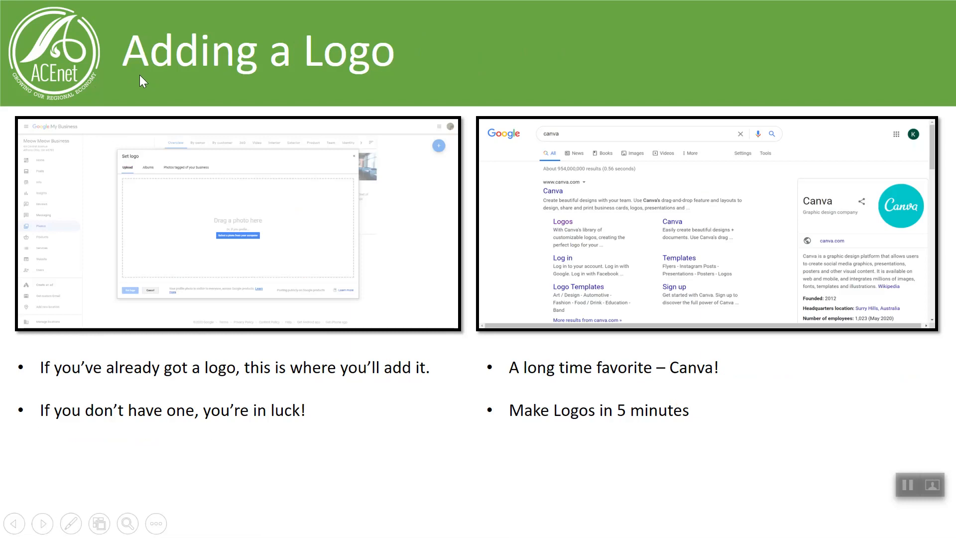
{"action": "mouse_move", "coordinate": [127, 523]}
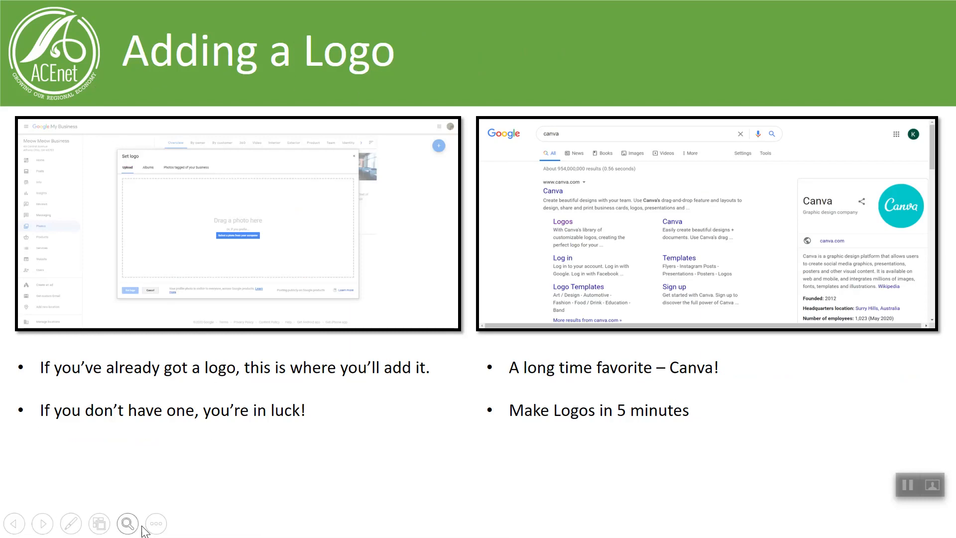
Zoom in on the Google My Business 'Set logo' upload dialog screenshot.
{"action": "left_click", "coordinate": [127, 523]}
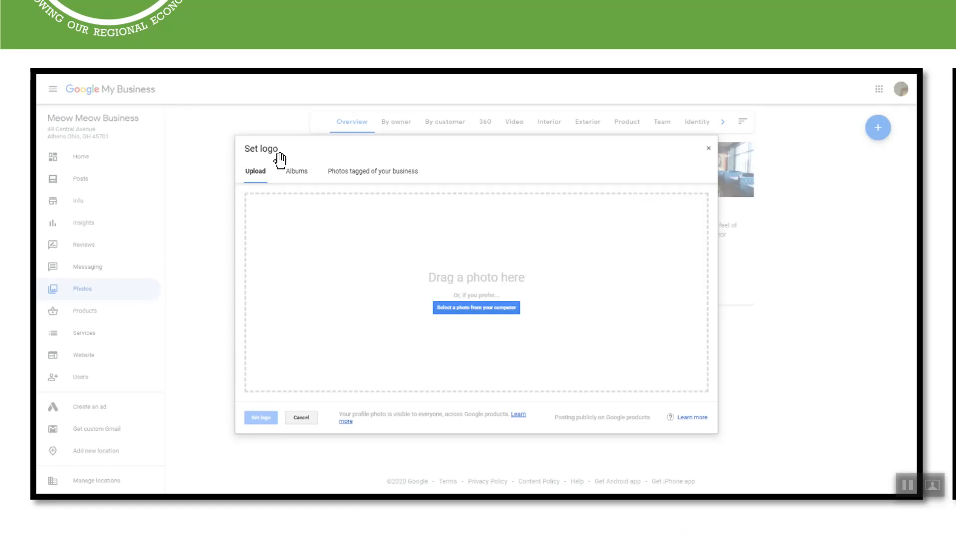
{"action": "mouse_move", "coordinate": [326, 236]}
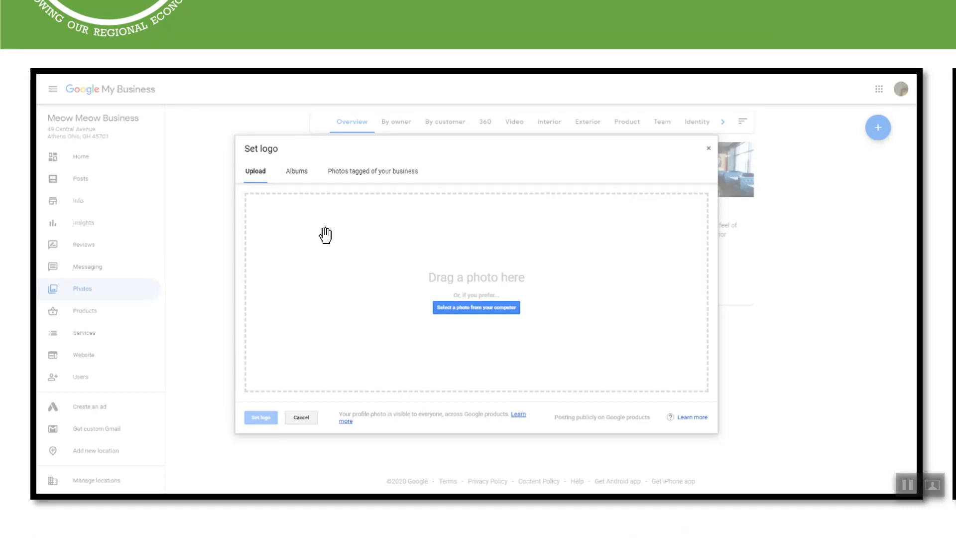
{"action": "mouse_move", "coordinate": [344, 238]}
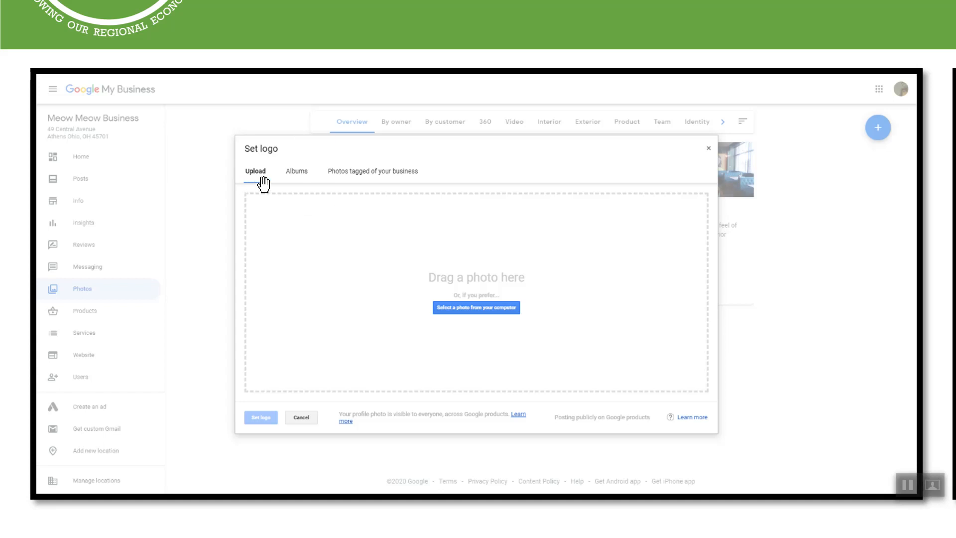
{"action": "mouse_move", "coordinate": [266, 240]}
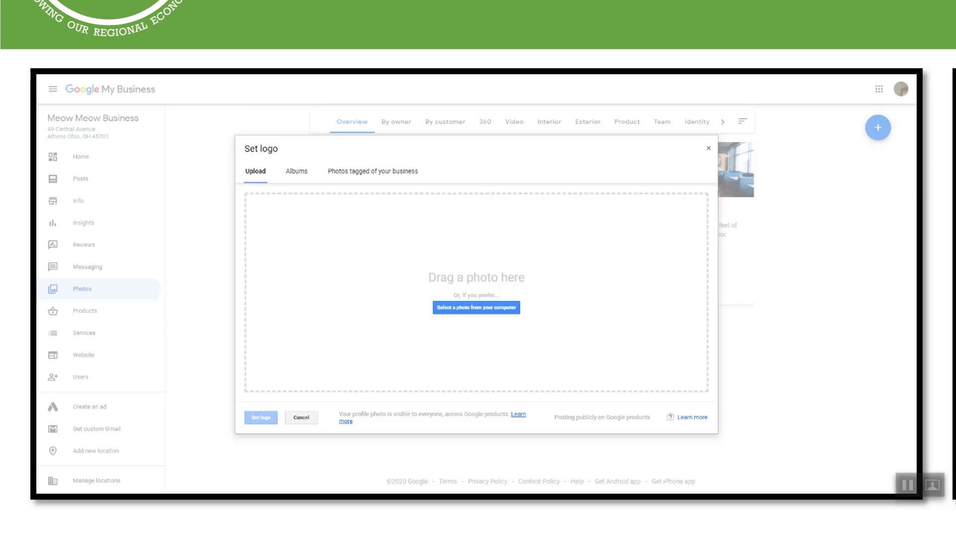
{"action": "left_click", "coordinate": [42, 523]}
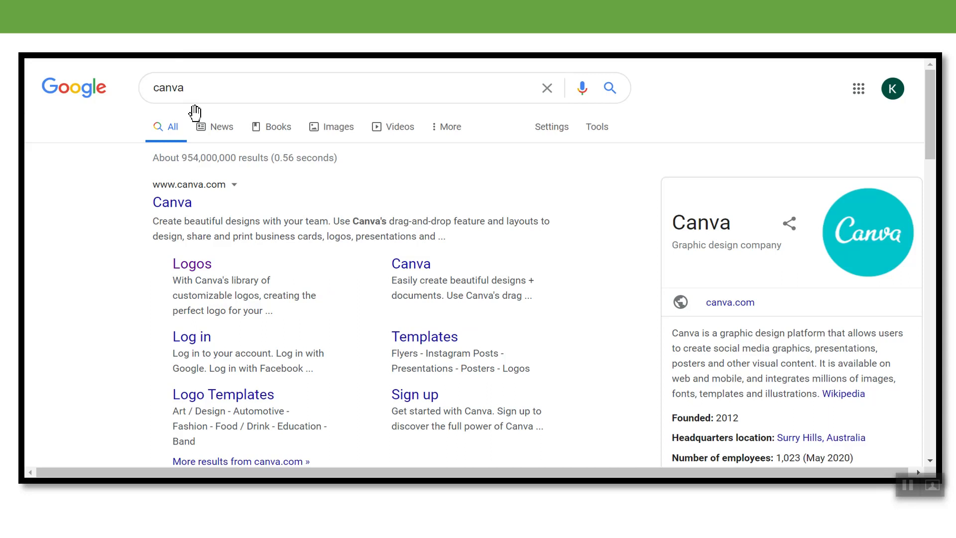
{"action": "mouse_move", "coordinate": [201, 101]}
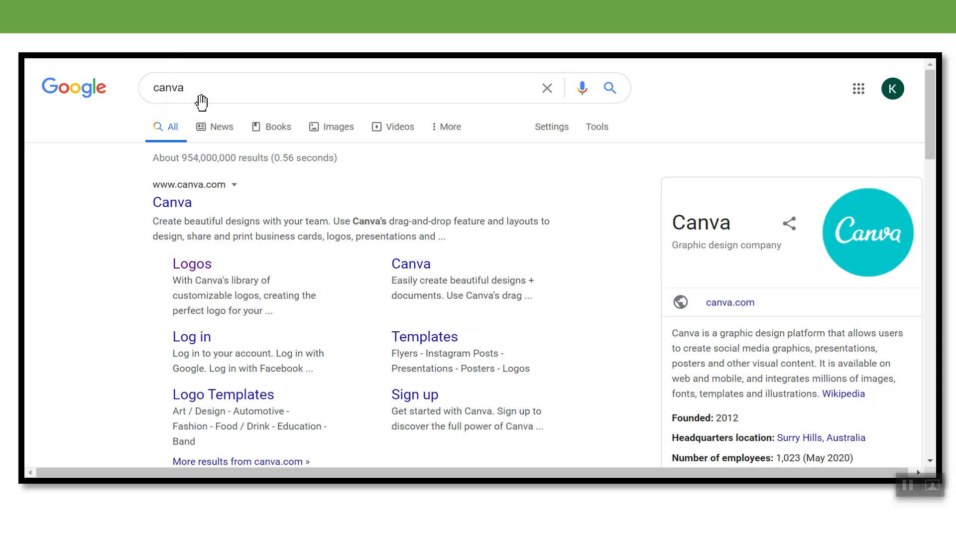
{"action": "mouse_move", "coordinate": [145, 212]}
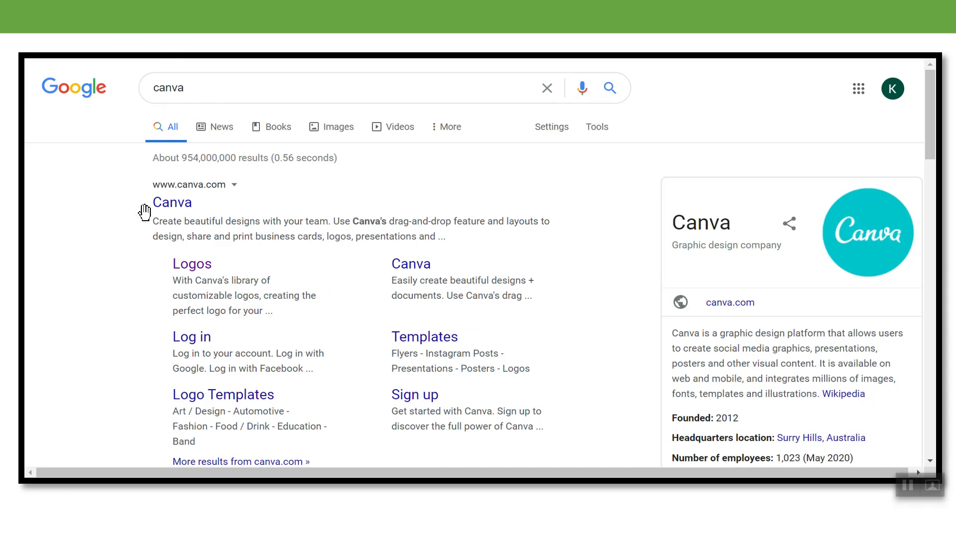
{"action": "mouse_move", "coordinate": [192, 280]}
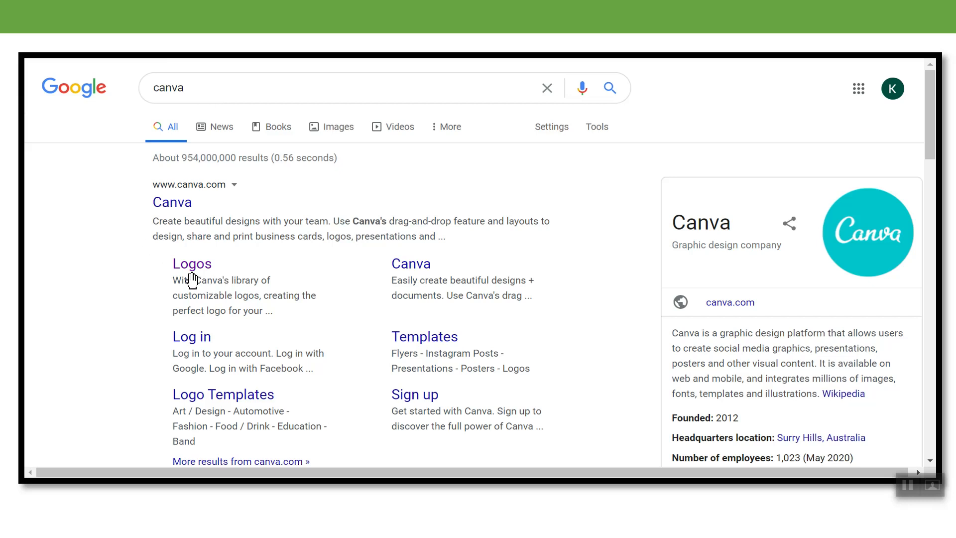
{"action": "mouse_move", "coordinate": [199, 274]}
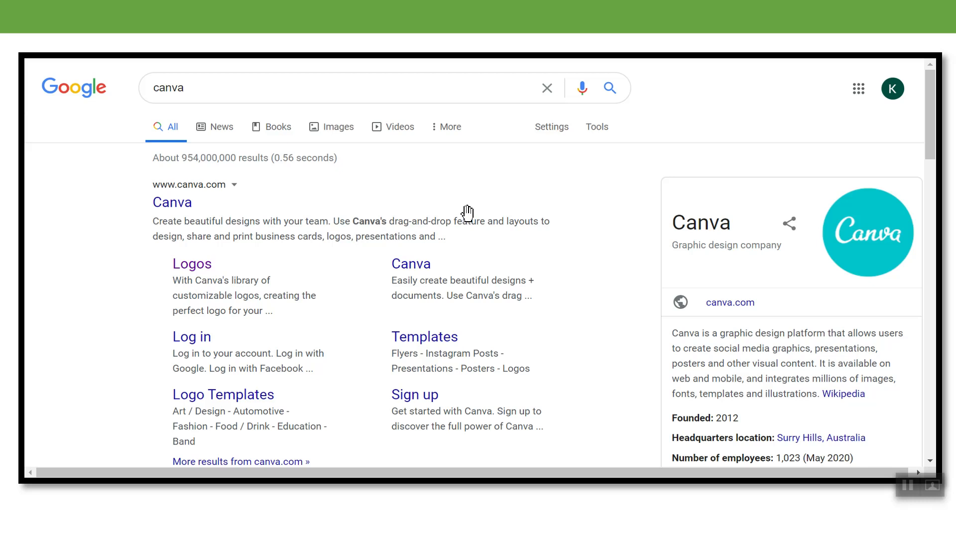
{"action": "mouse_move", "coordinate": [474, 200]}
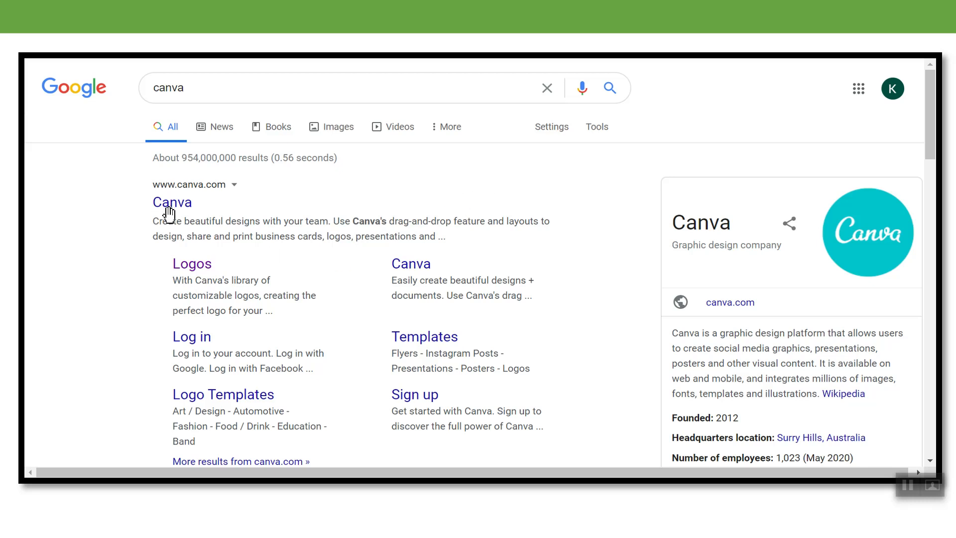
{"action": "mouse_move", "coordinate": [195, 275]}
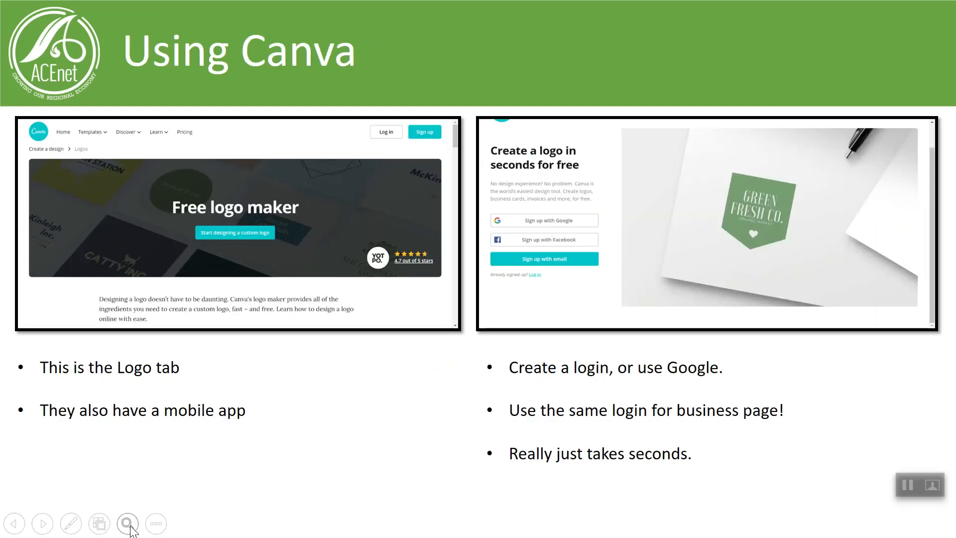
Zoom in on the Canva free logo maker page screenshot on the 'Using Canva' slide.
{"action": "left_click", "coordinate": [128, 523]}
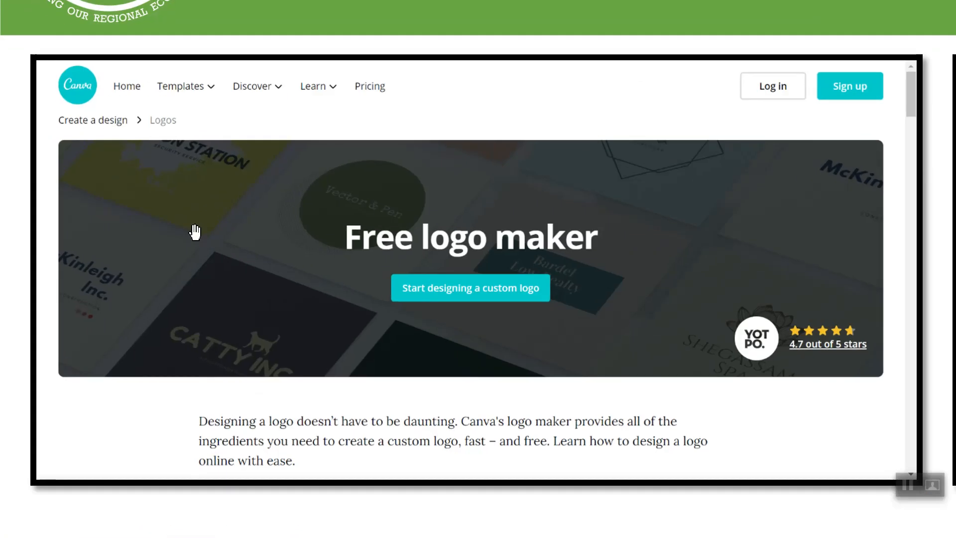
{"action": "mouse_move", "coordinate": [206, 302]}
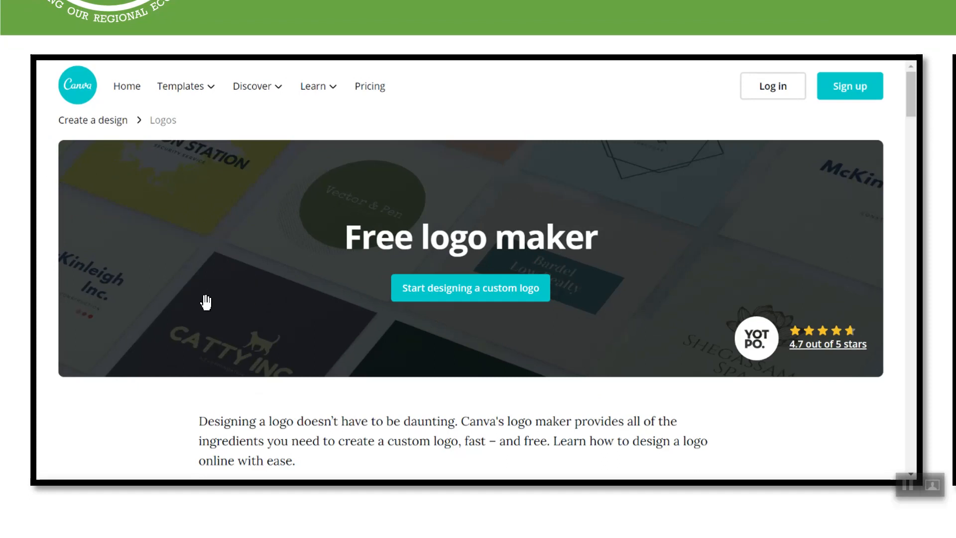
{"action": "mouse_move", "coordinate": [290, 288]}
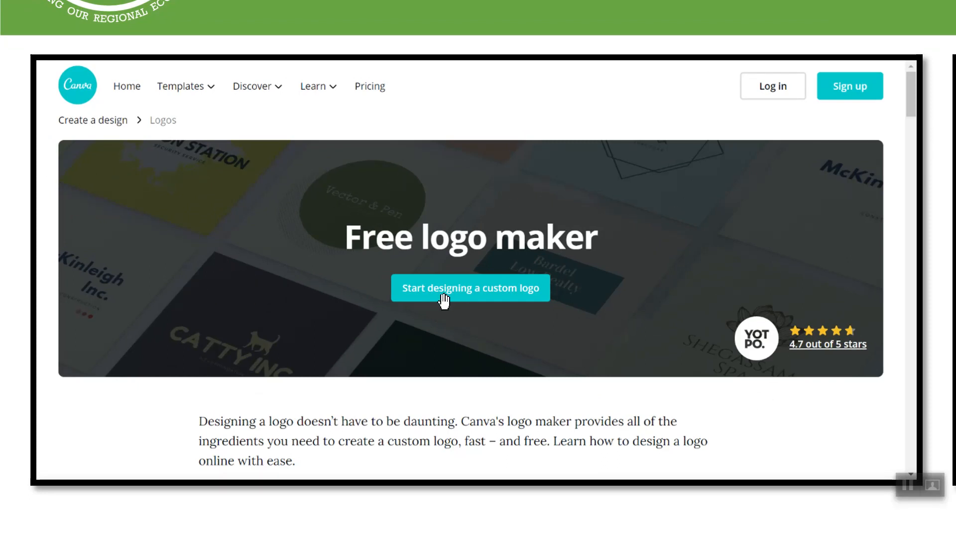
{"action": "mouse_move", "coordinate": [527, 252]}
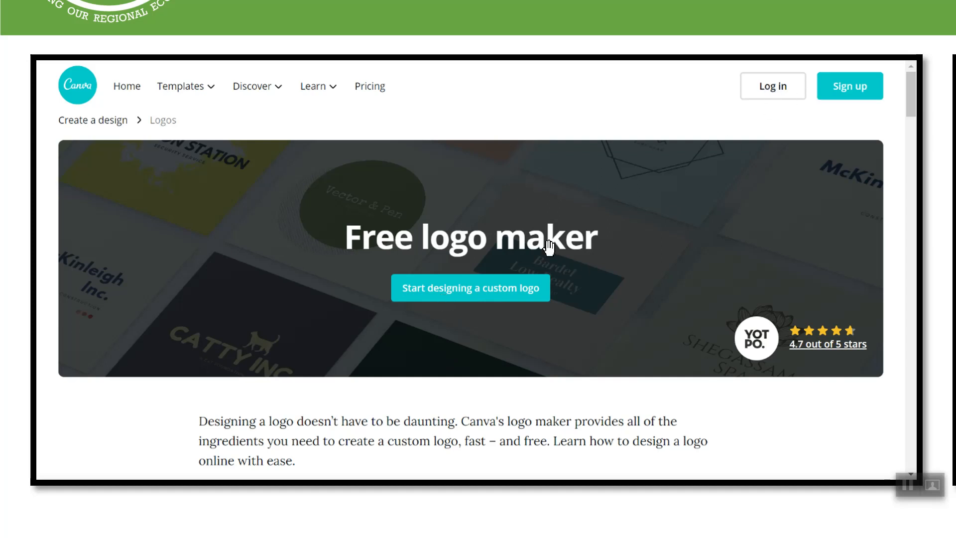
{"action": "mouse_move", "coordinate": [372, 259]}
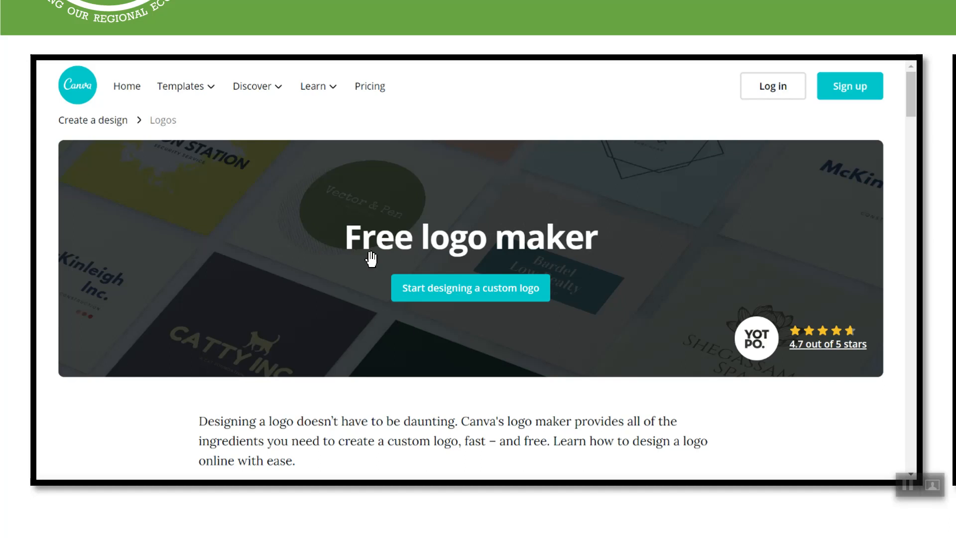
{"action": "mouse_move", "coordinate": [544, 311]}
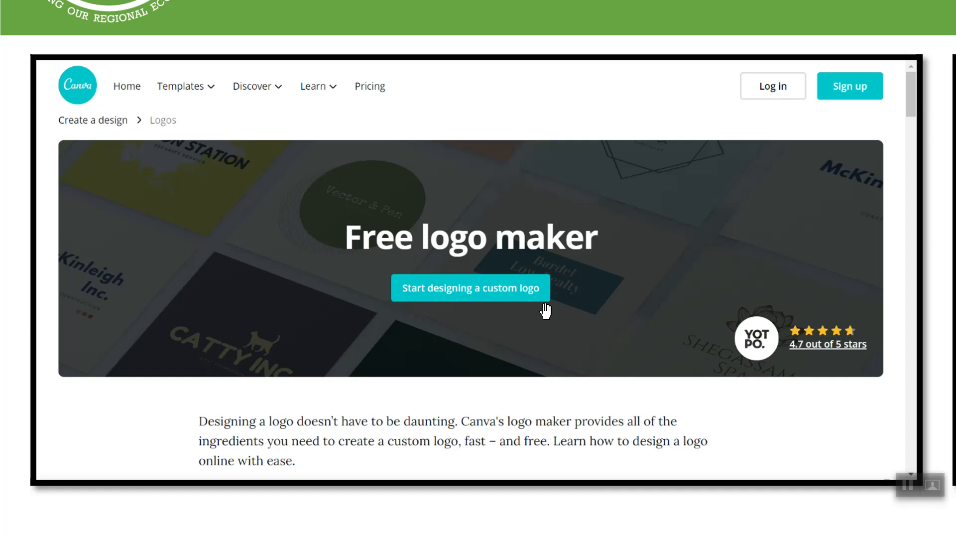
{"action": "mouse_move", "coordinate": [576, 337]}
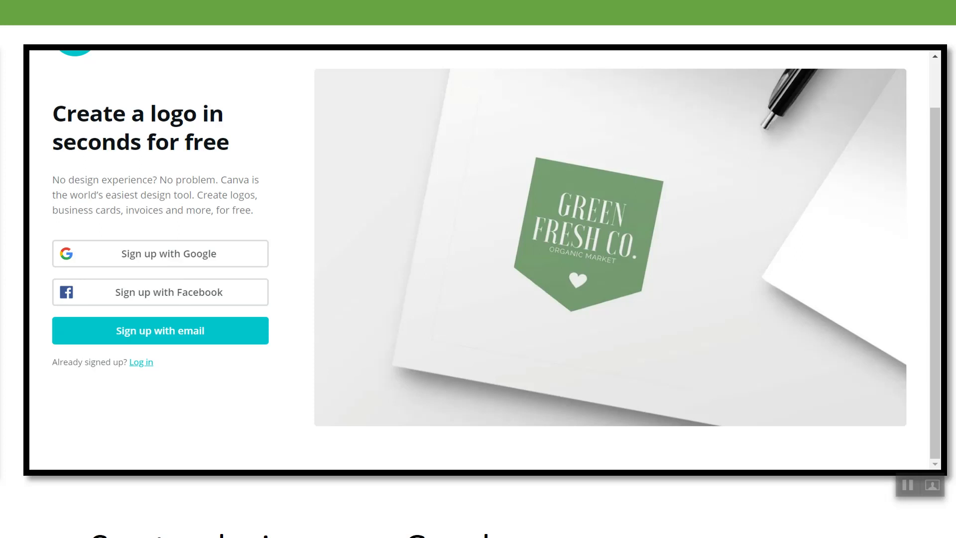
{"action": "mouse_move", "coordinate": [244, 293]}
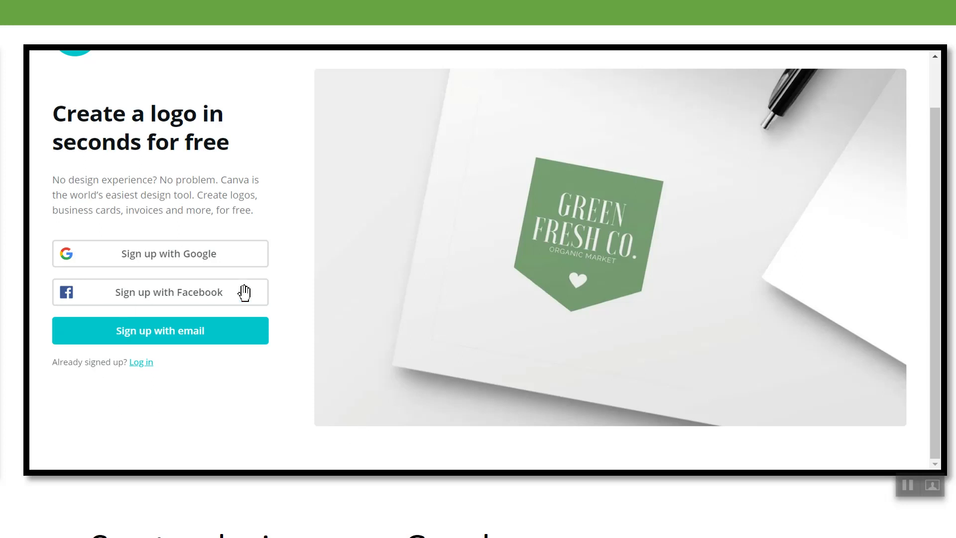
{"action": "mouse_move", "coordinate": [432, 297]}
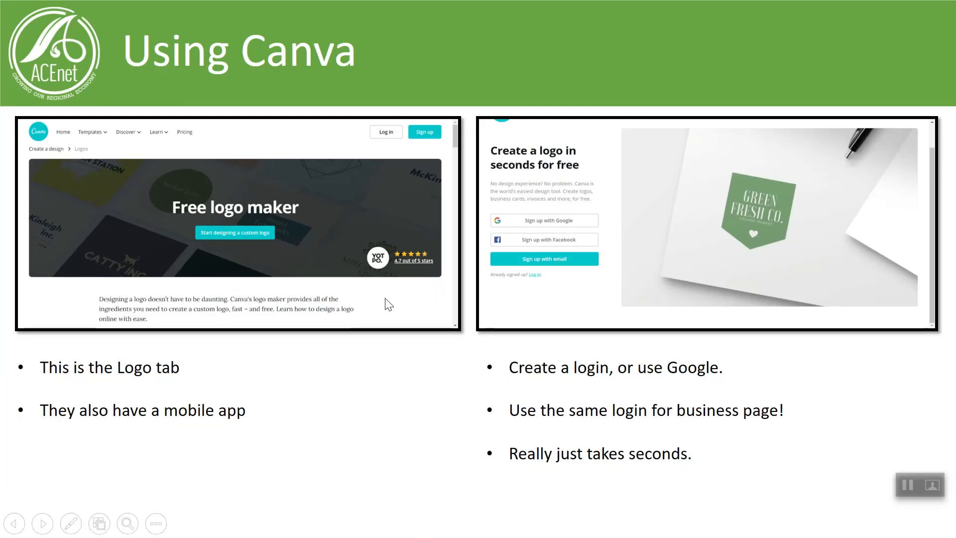
{"action": "mouse_move", "coordinate": [136, 494]}
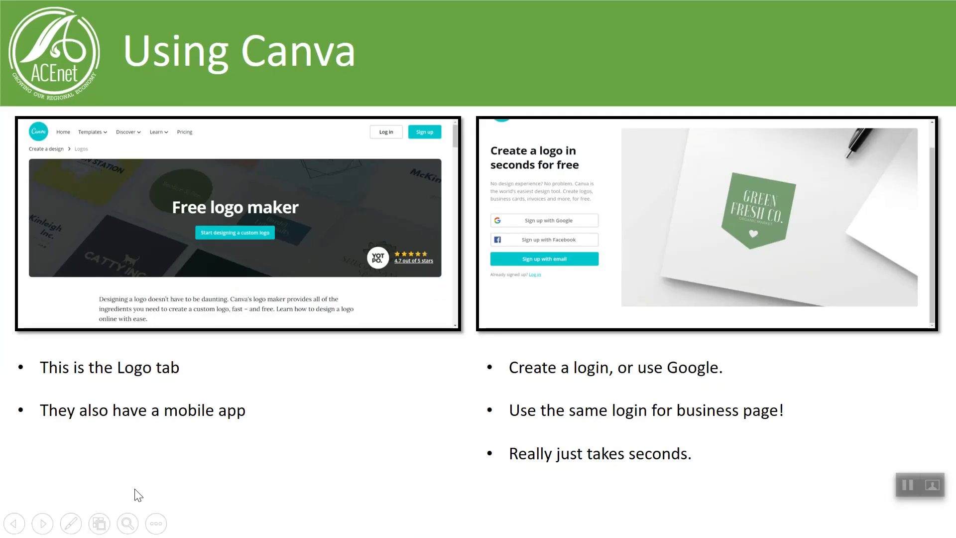
{"action": "left_click", "coordinate": [42, 523]}
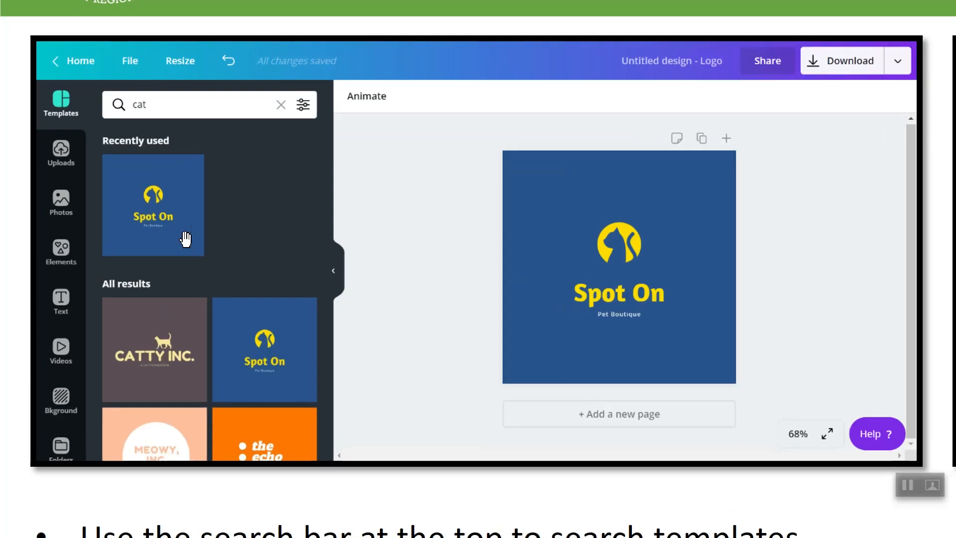
{"action": "mouse_move", "coordinate": [230, 214]}
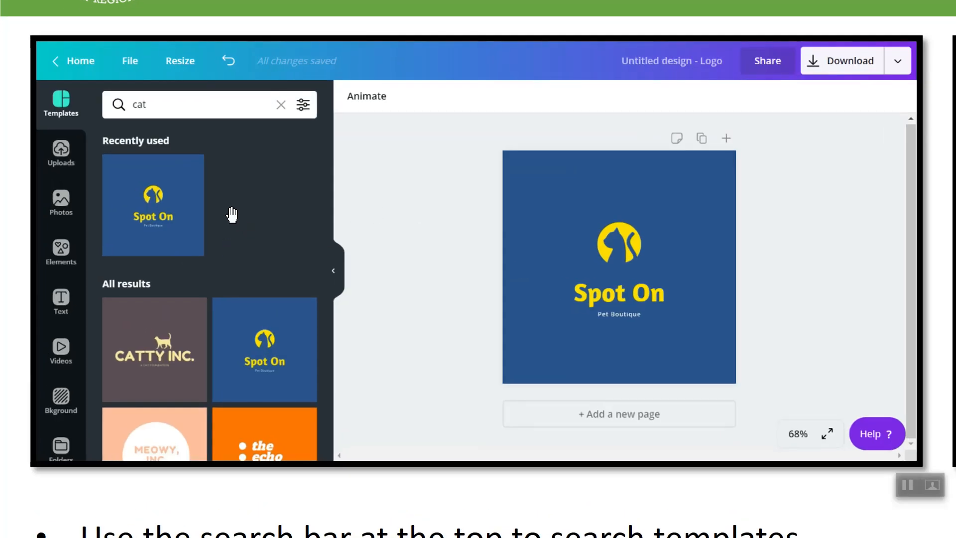
{"action": "mouse_move", "coordinate": [223, 116]}
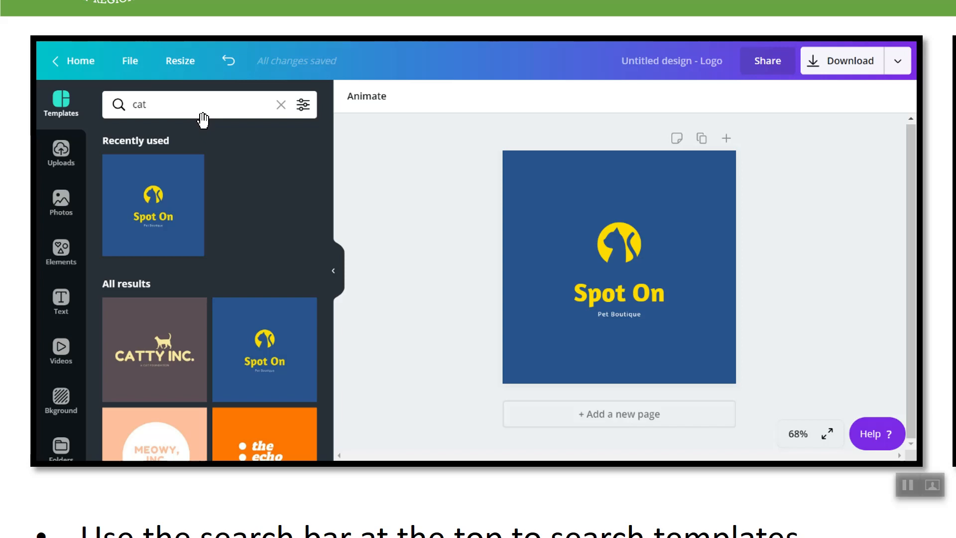
{"action": "mouse_move", "coordinate": [176, 114]}
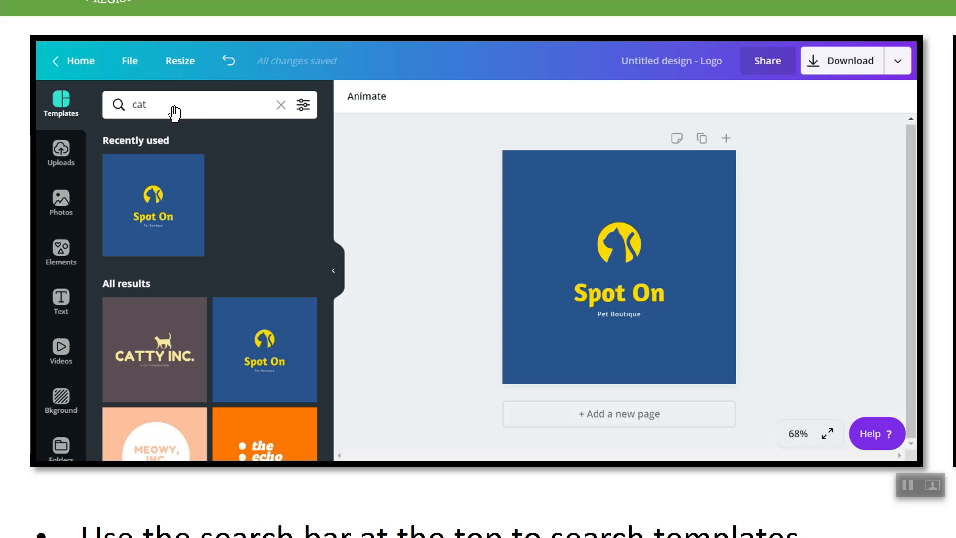
{"action": "mouse_move", "coordinate": [121, 209]}
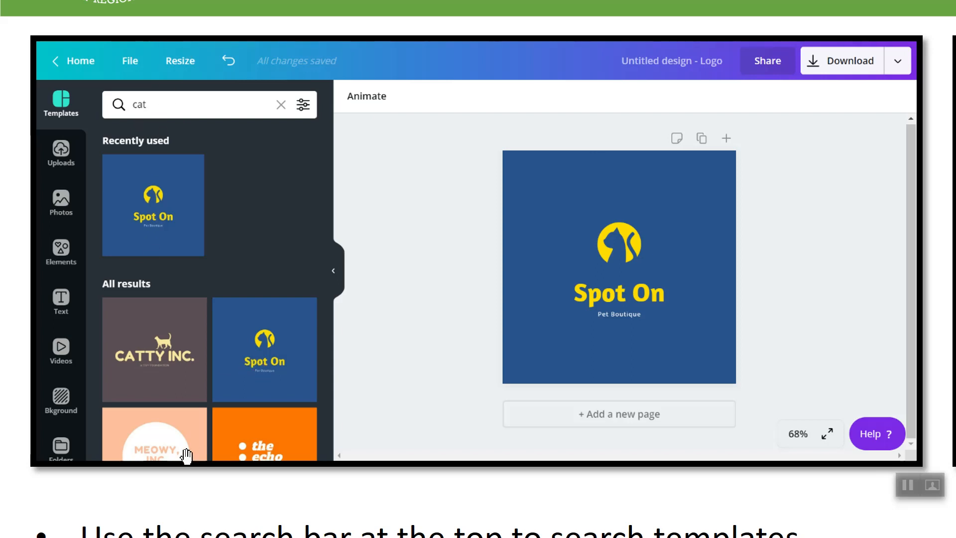
{"action": "mouse_move", "coordinate": [176, 450]}
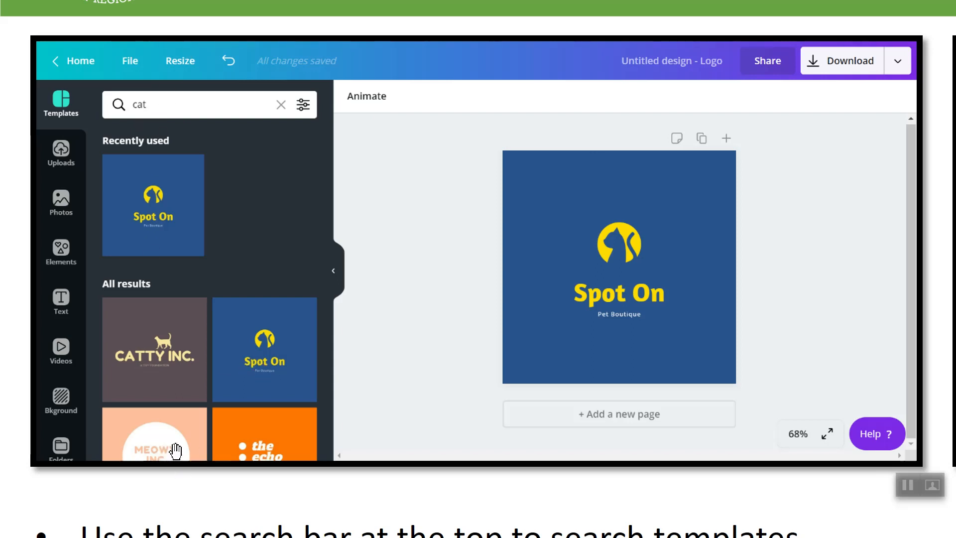
{"action": "mouse_move", "coordinate": [218, 462]}
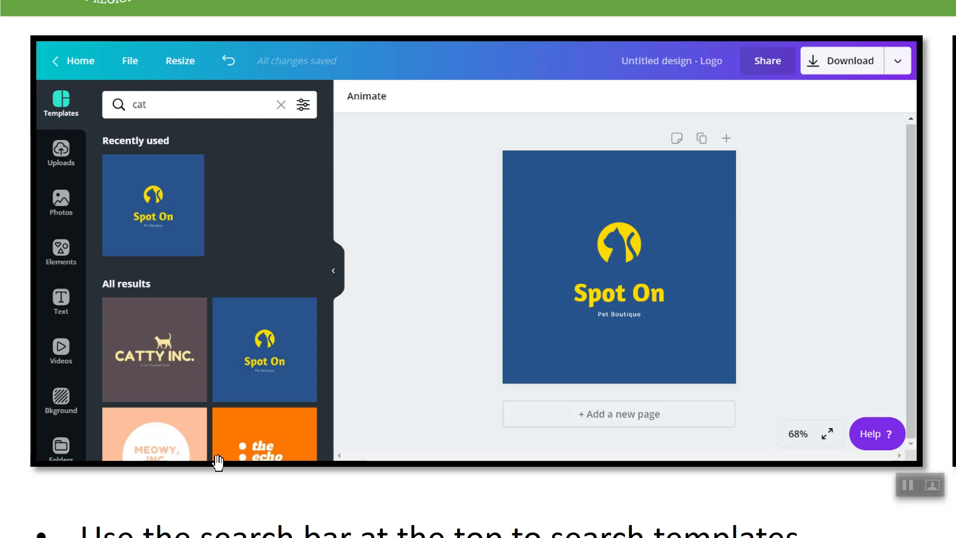
{"action": "mouse_move", "coordinate": [156, 229]}
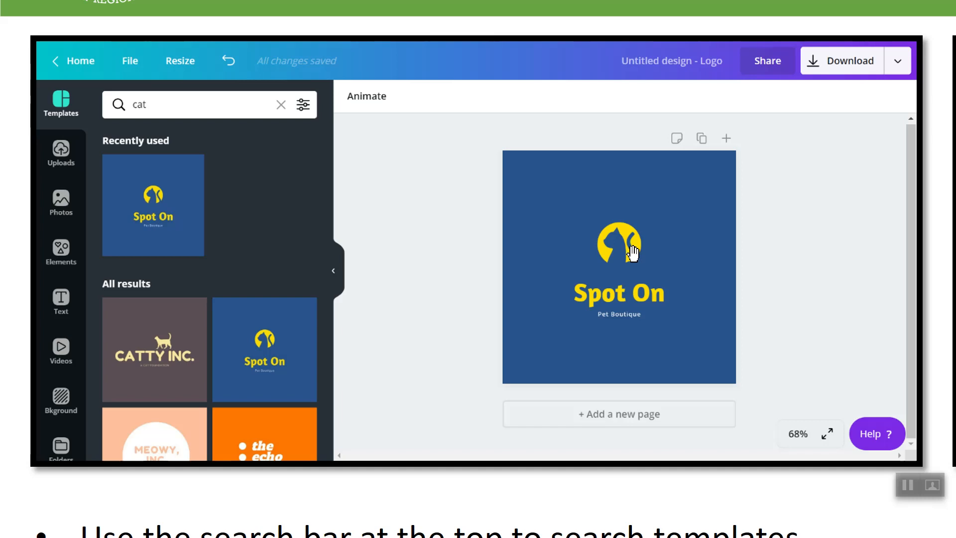
{"action": "mouse_move", "coordinate": [623, 276]}
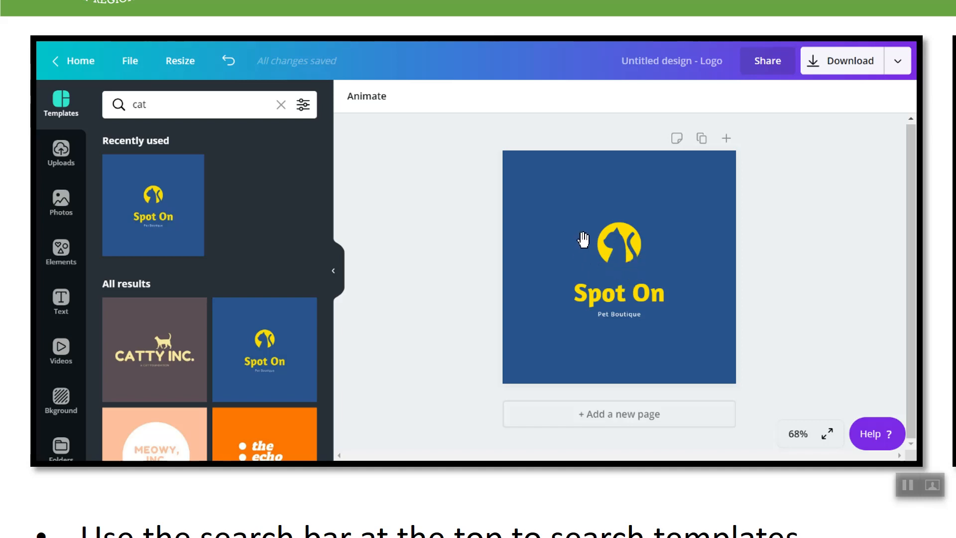
{"action": "mouse_move", "coordinate": [585, 309]}
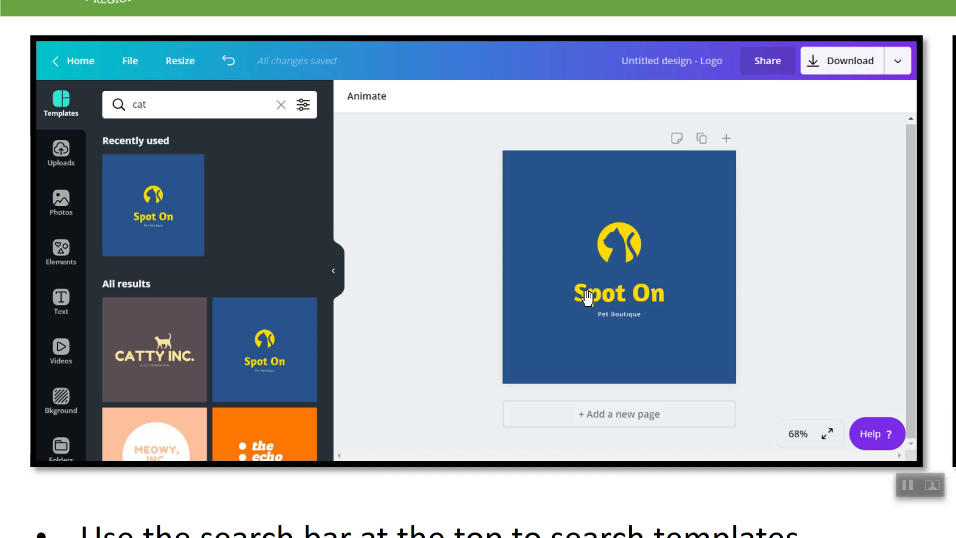
{"action": "mouse_move", "coordinate": [662, 247]}
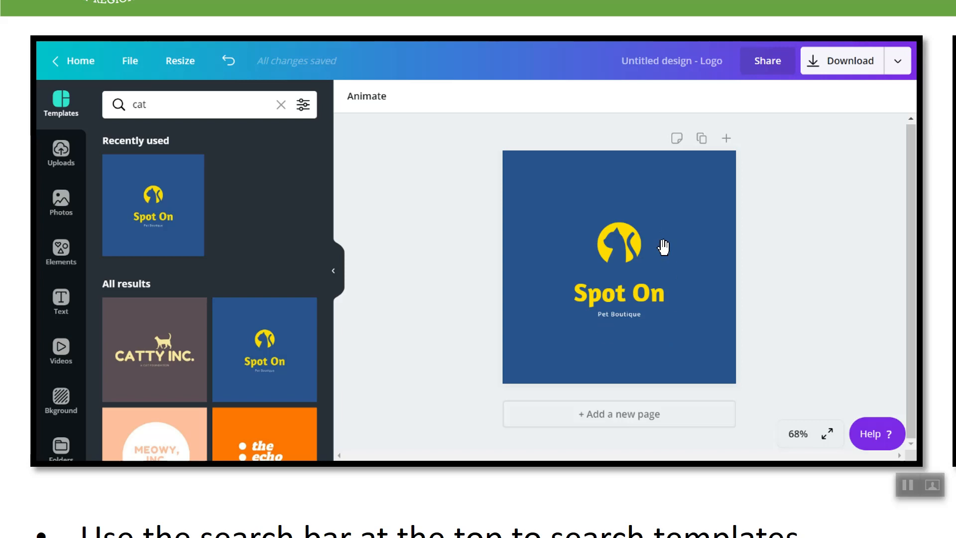
{"action": "mouse_move", "coordinate": [660, 310]}
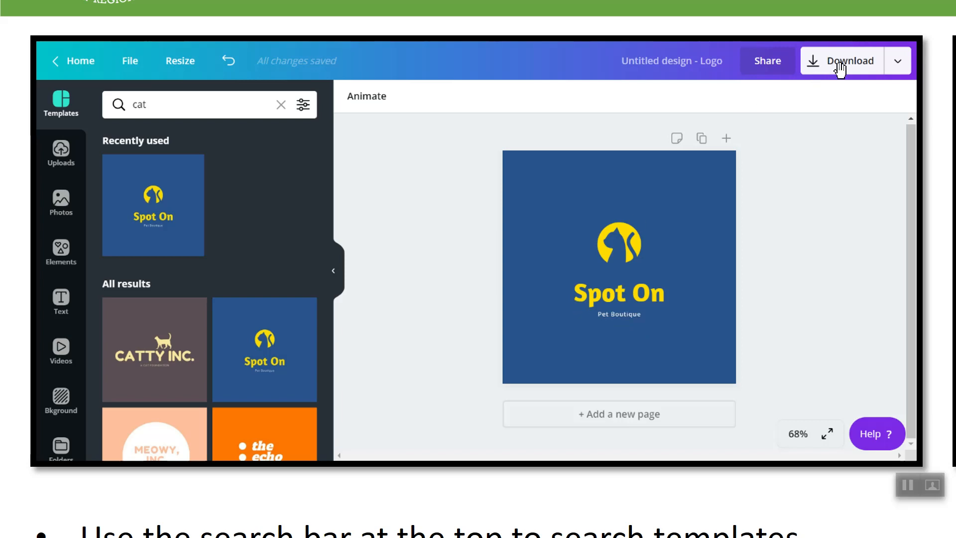
{"action": "mouse_move", "coordinate": [715, 188]}
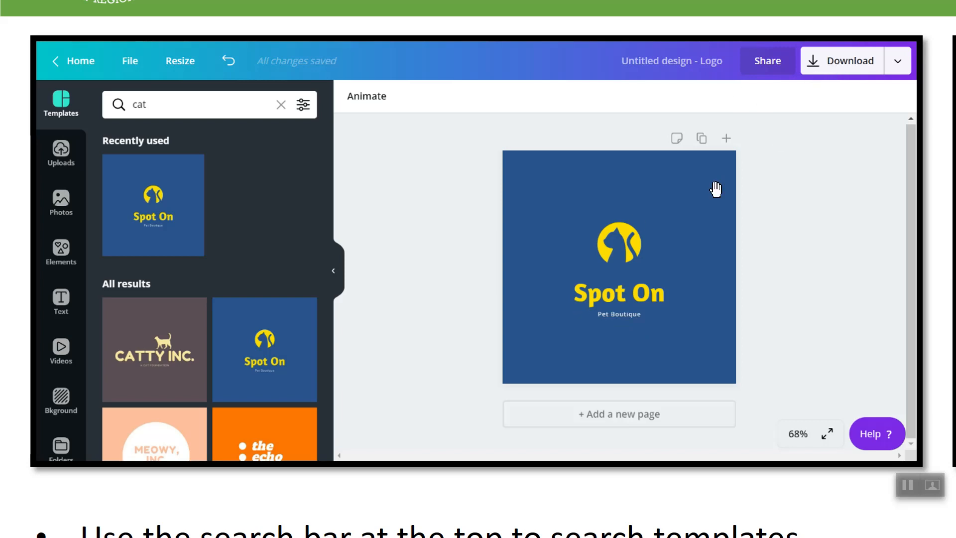
{"action": "mouse_move", "coordinate": [461, 271]}
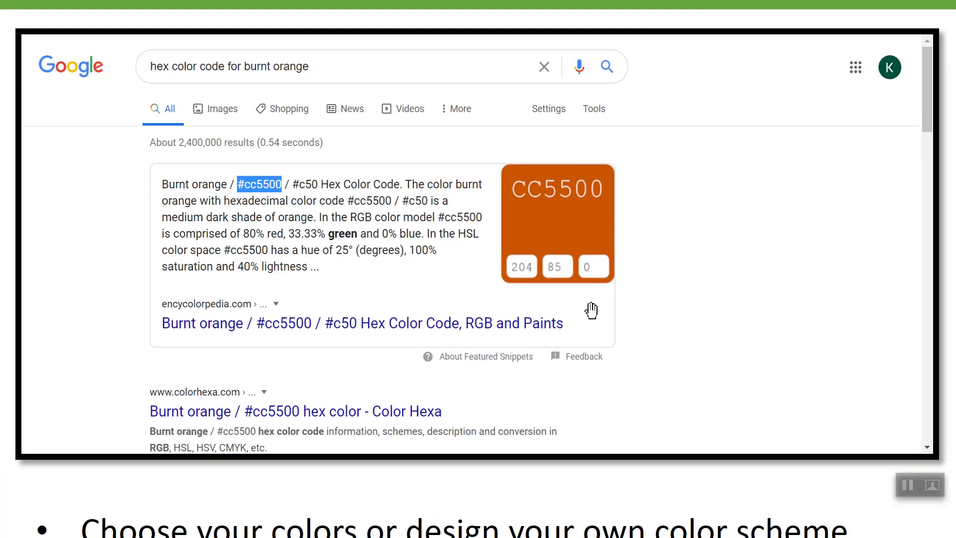
{"action": "mouse_move", "coordinate": [158, 84]}
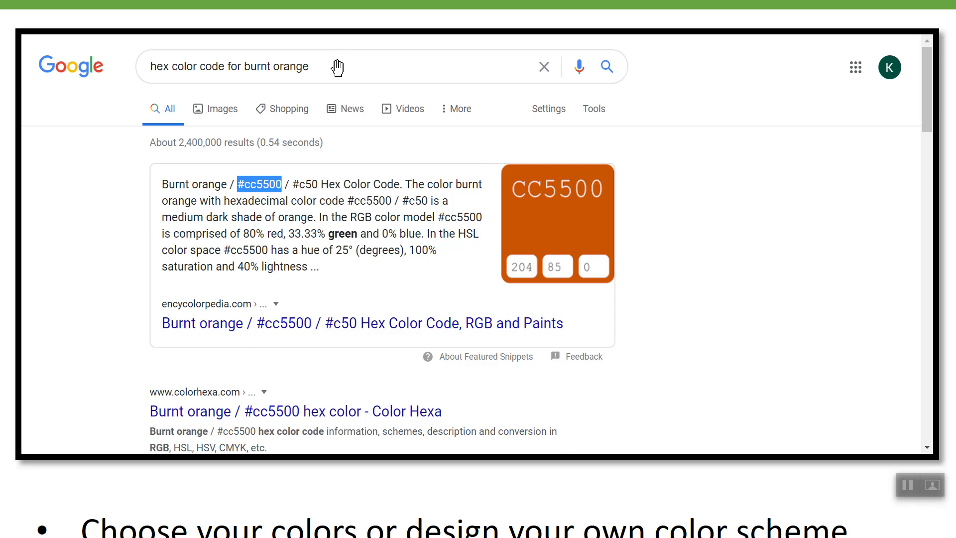
{"action": "mouse_move", "coordinate": [336, 63]}
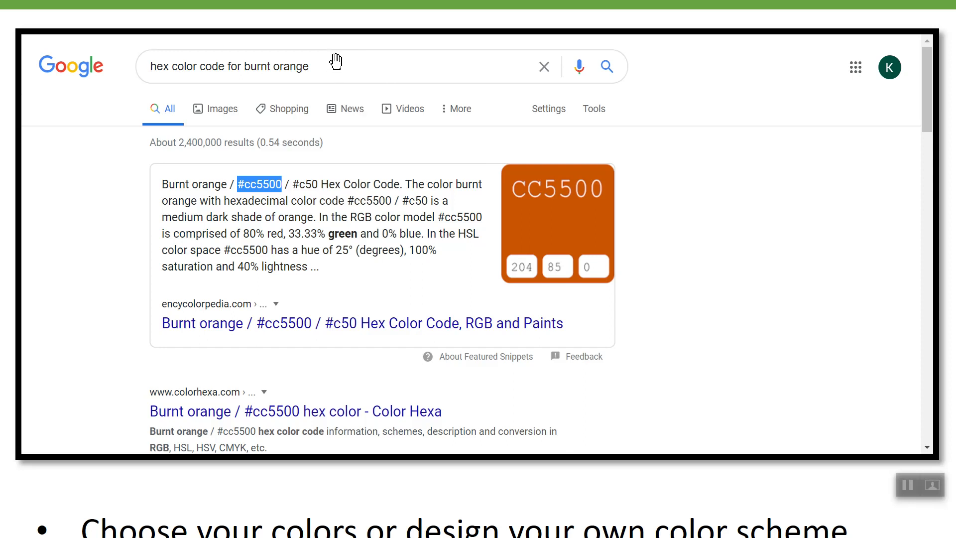
{"action": "mouse_move", "coordinate": [500, 212]}
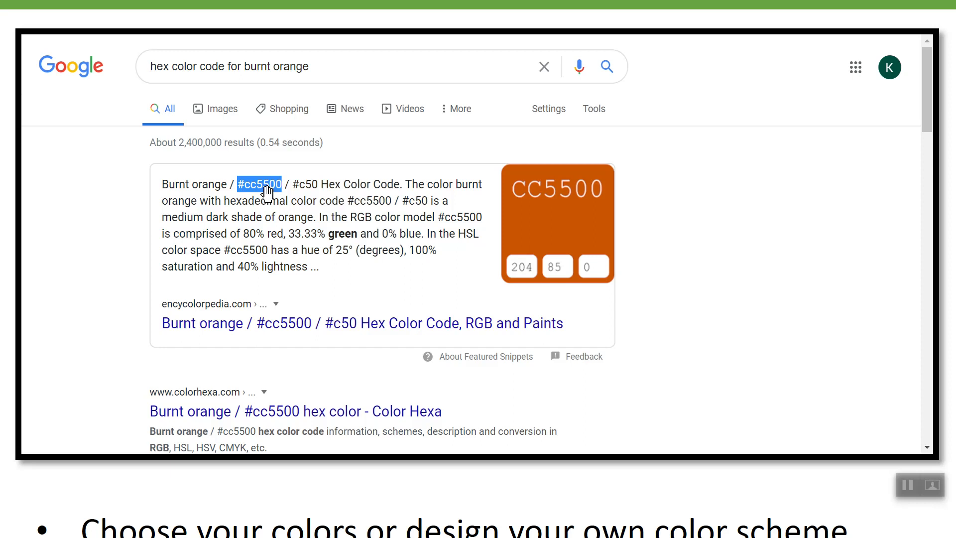
{"action": "mouse_move", "coordinate": [245, 209]}
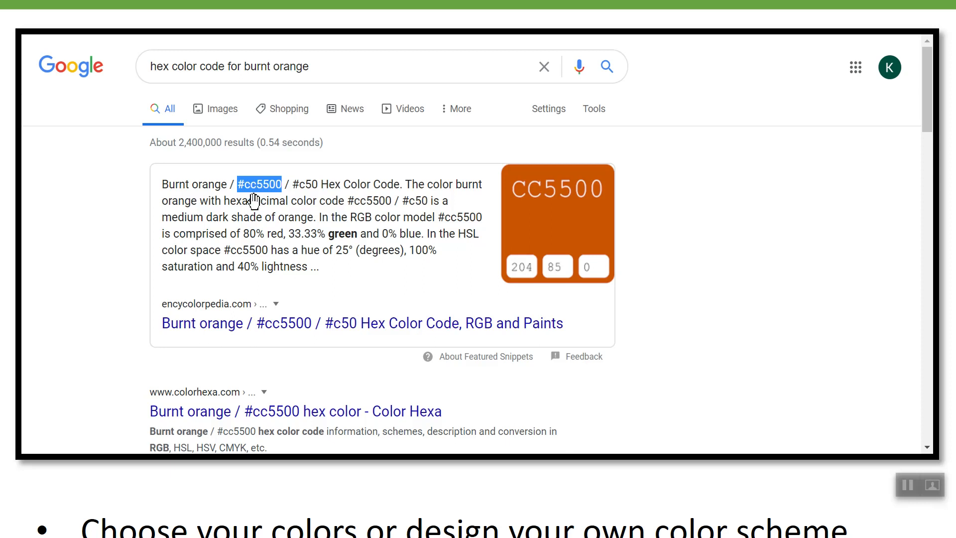
{"action": "mouse_move", "coordinate": [265, 191]}
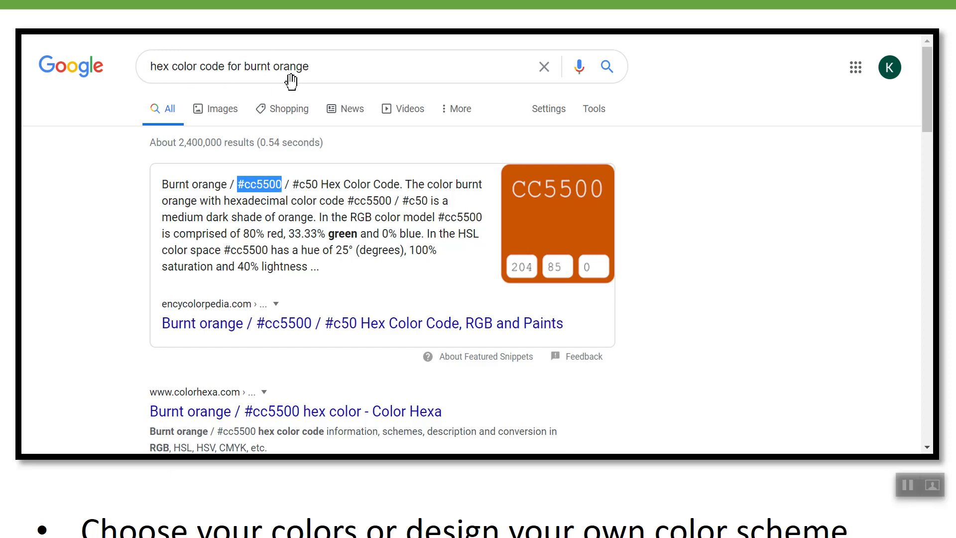
{"action": "mouse_move", "coordinate": [277, 90]}
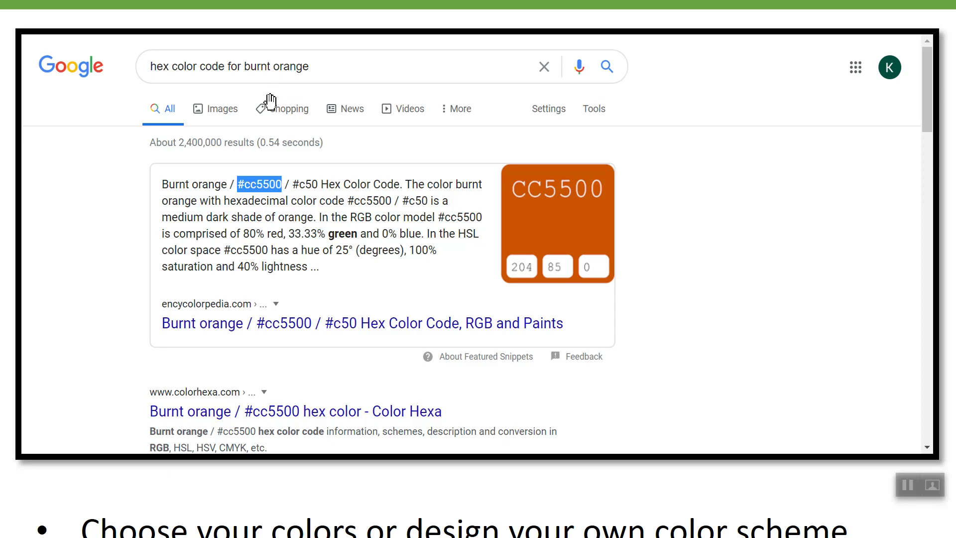
{"action": "mouse_move", "coordinate": [270, 103]}
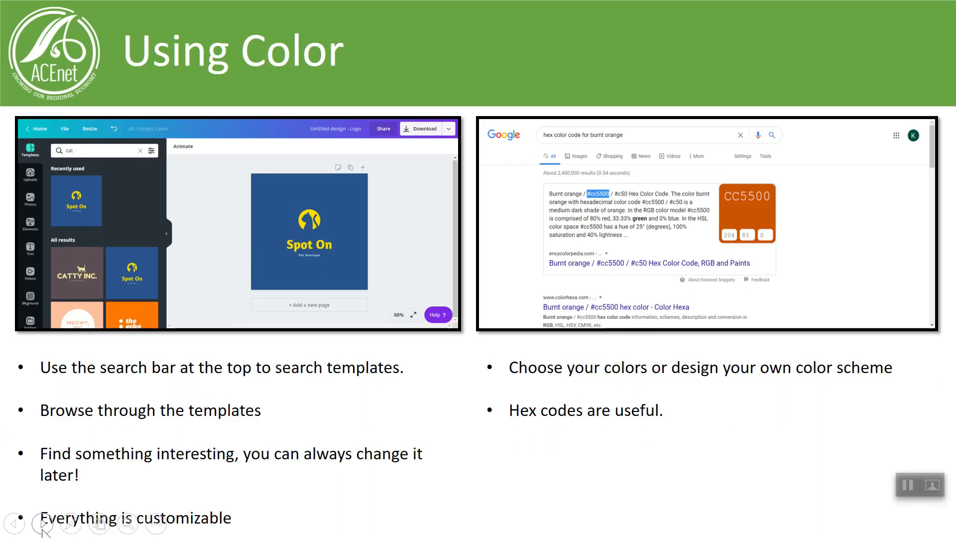
{"action": "left_click", "coordinate": [42, 524]}
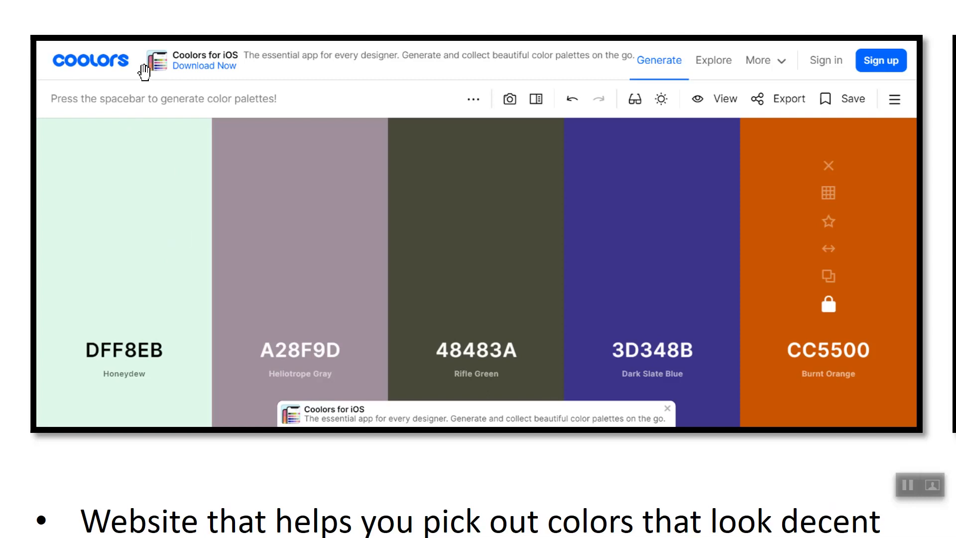
{"action": "mouse_move", "coordinate": [843, 375]}
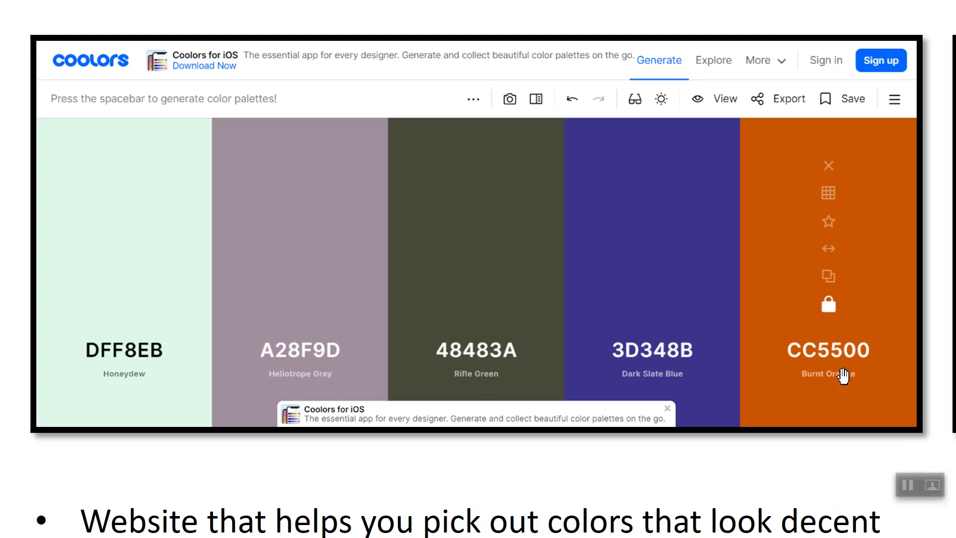
{"action": "mouse_move", "coordinate": [841, 354]}
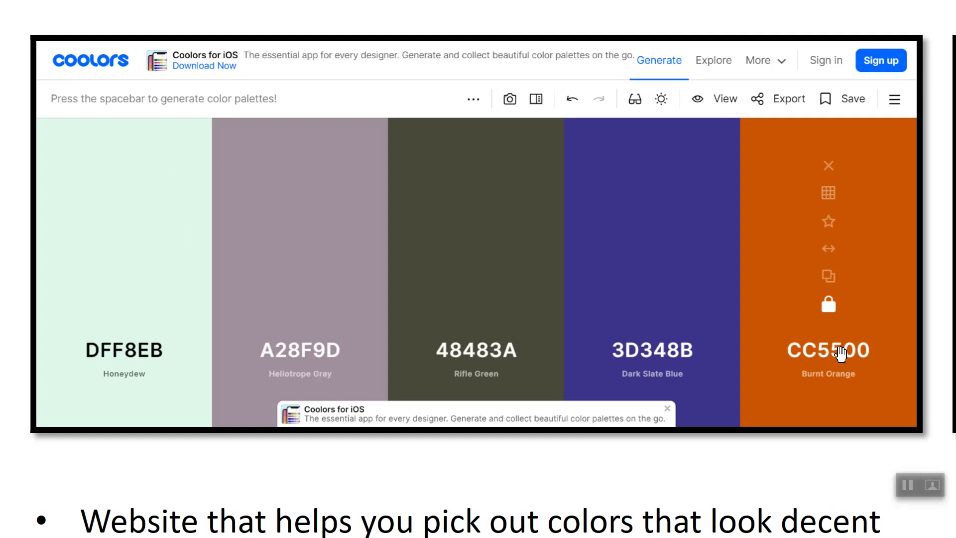
{"action": "mouse_move", "coordinate": [876, 363]}
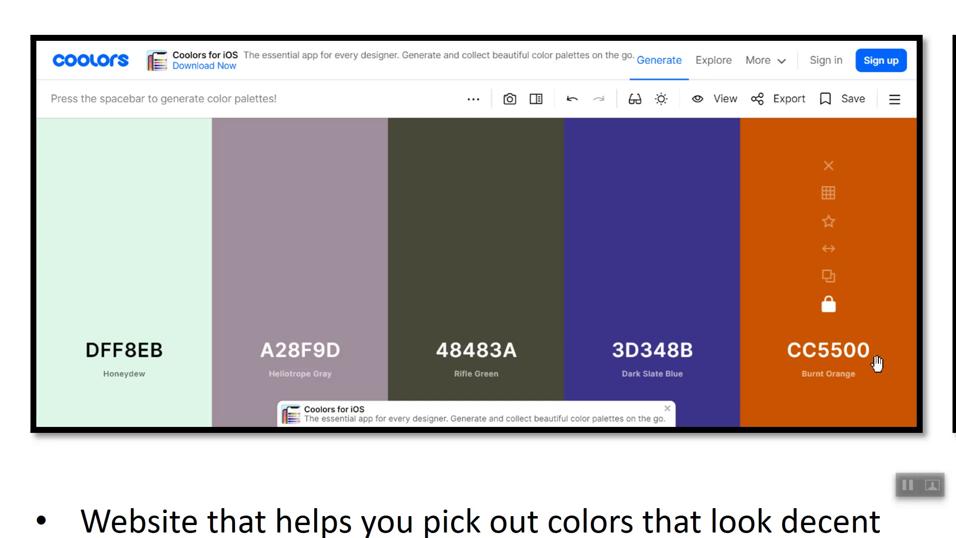
{"action": "mouse_move", "coordinate": [622, 356]}
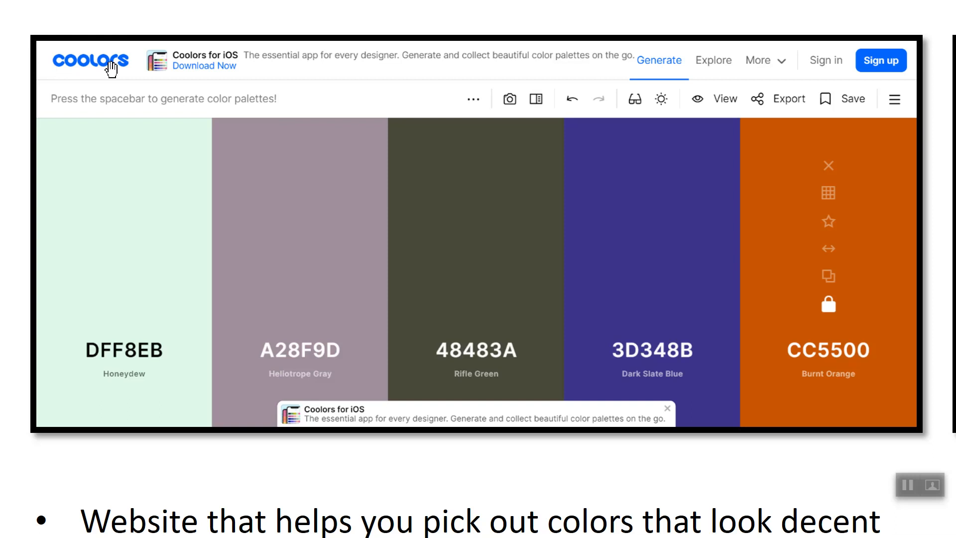
{"action": "mouse_move", "coordinate": [155, 65]}
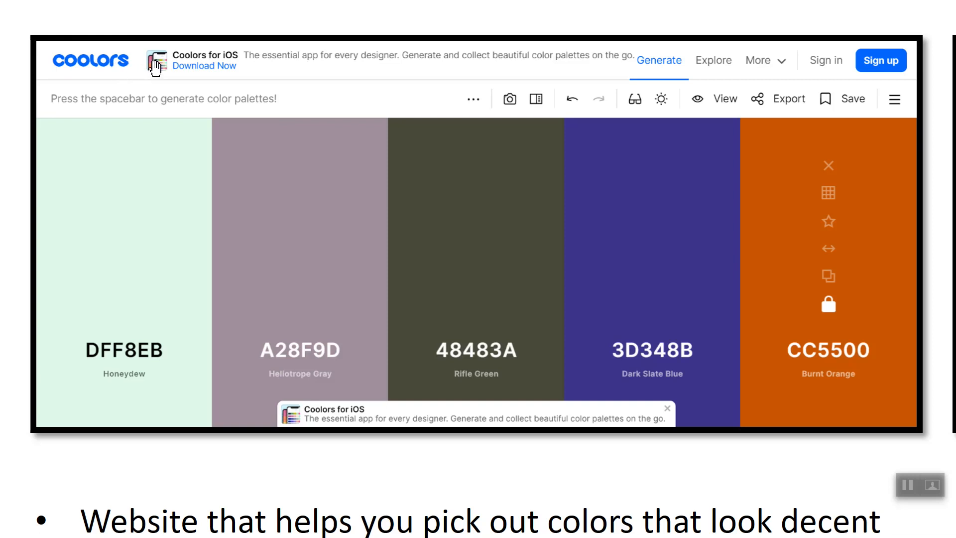
{"action": "mouse_move", "coordinate": [353, 370]}
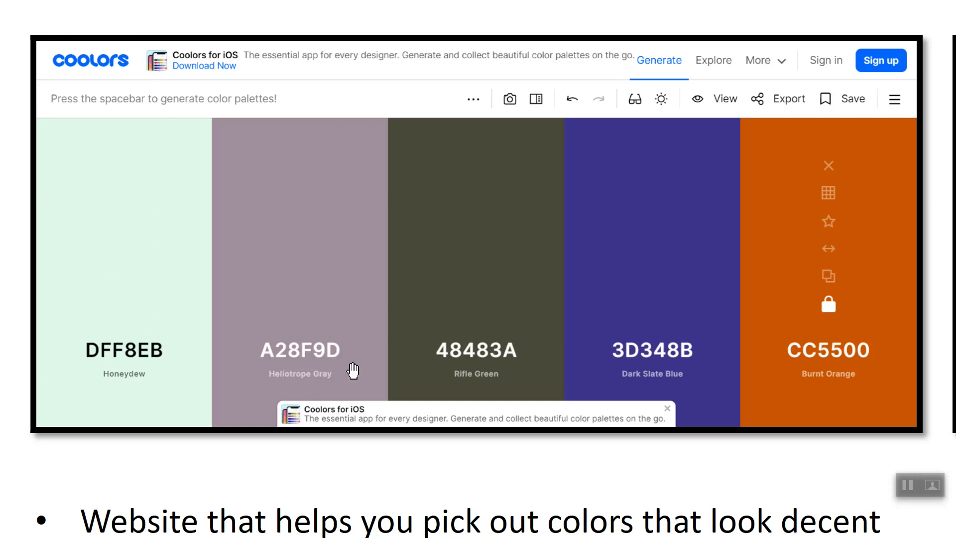
{"action": "mouse_move", "coordinate": [817, 366]}
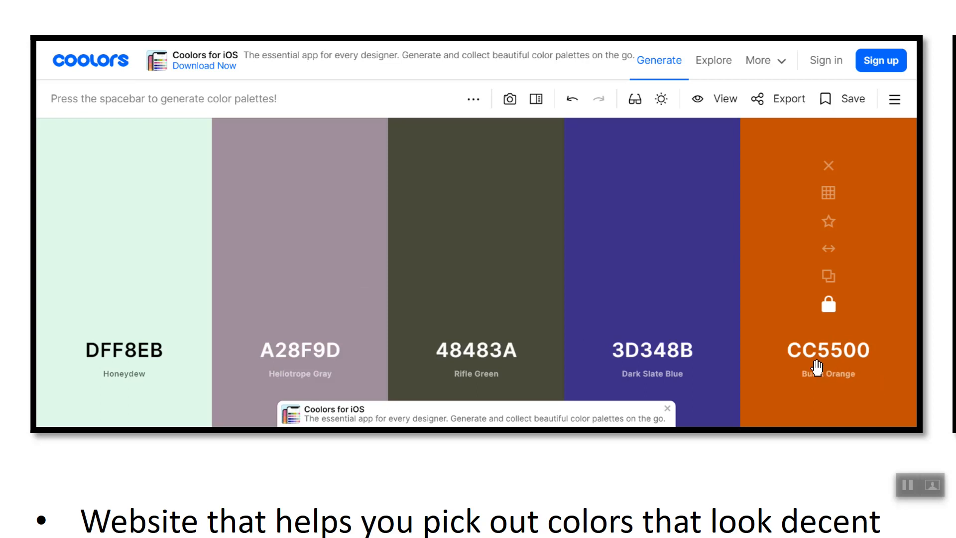
{"action": "mouse_move", "coordinate": [804, 361]}
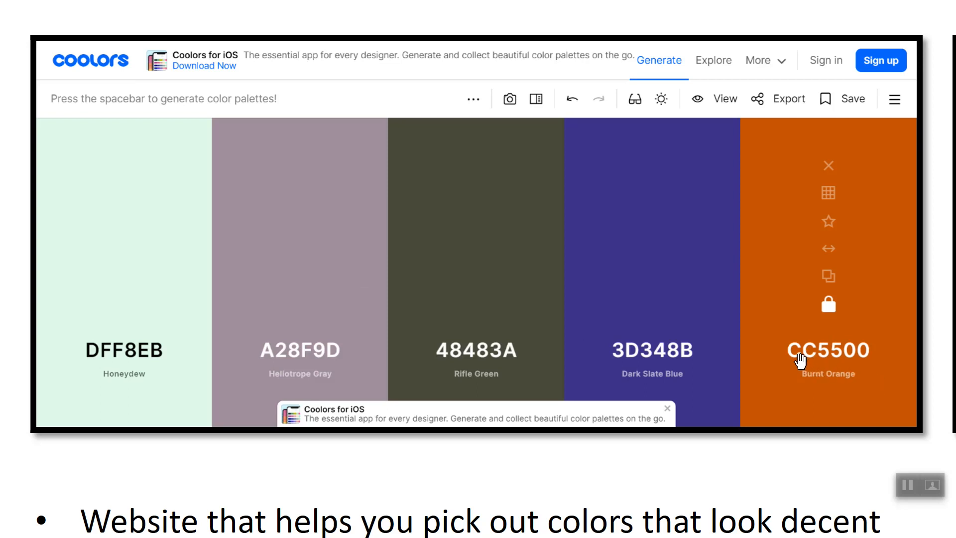
{"action": "mouse_move", "coordinate": [603, 348]}
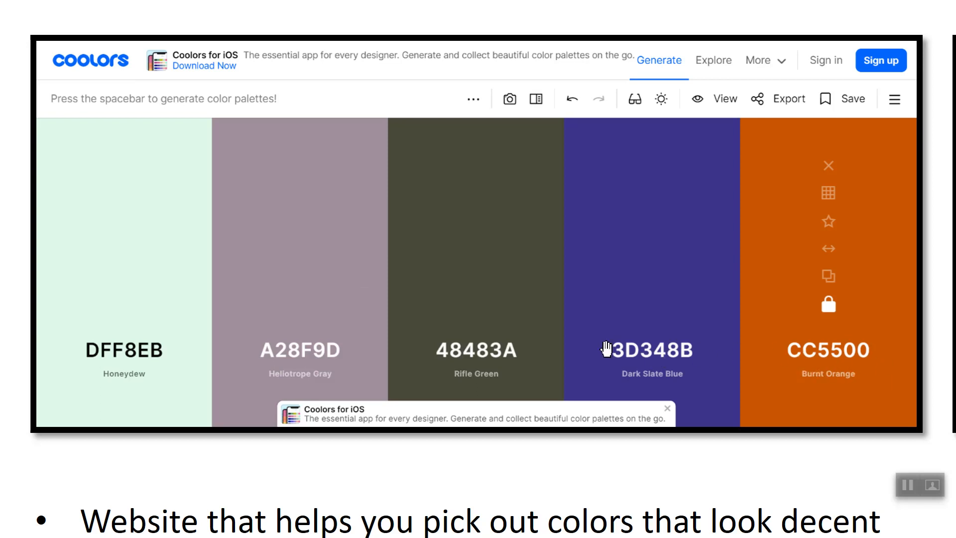
{"action": "mouse_move", "coordinate": [828, 310]}
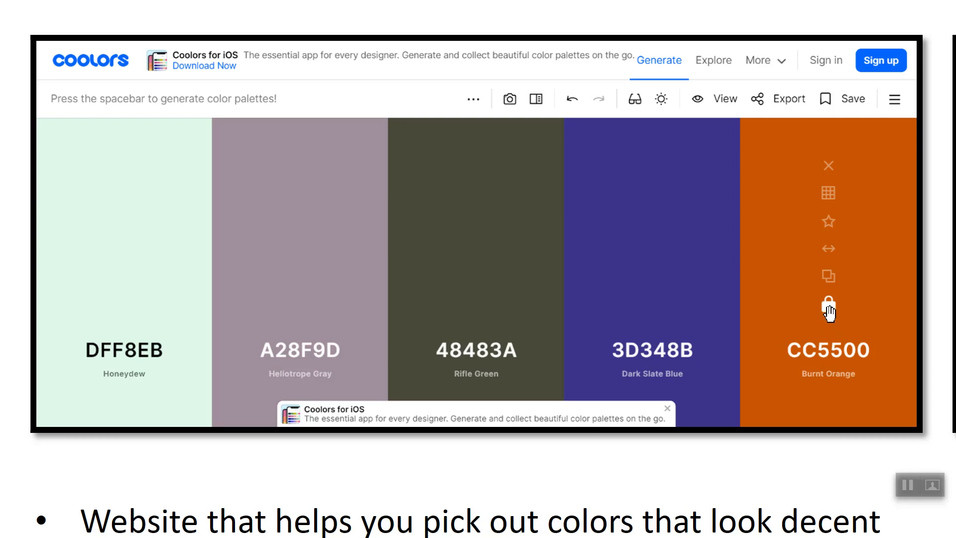
{"action": "mouse_move", "coordinate": [728, 333]}
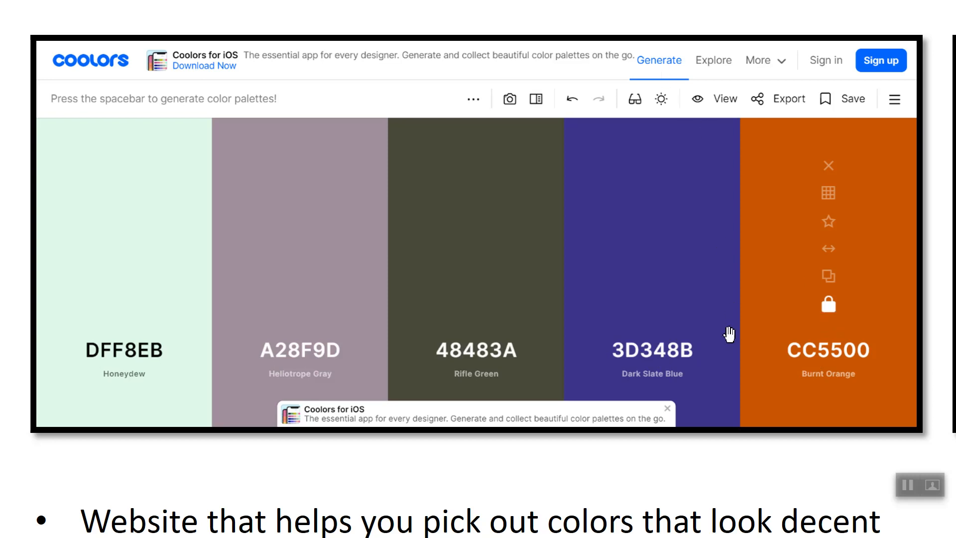
{"action": "mouse_move", "coordinate": [858, 328]}
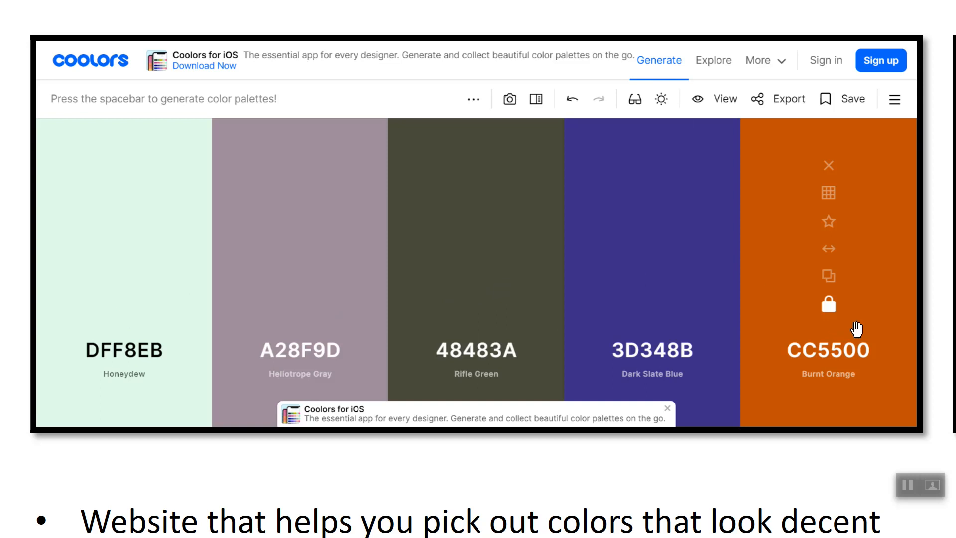
{"action": "mouse_move", "coordinate": [800, 408]}
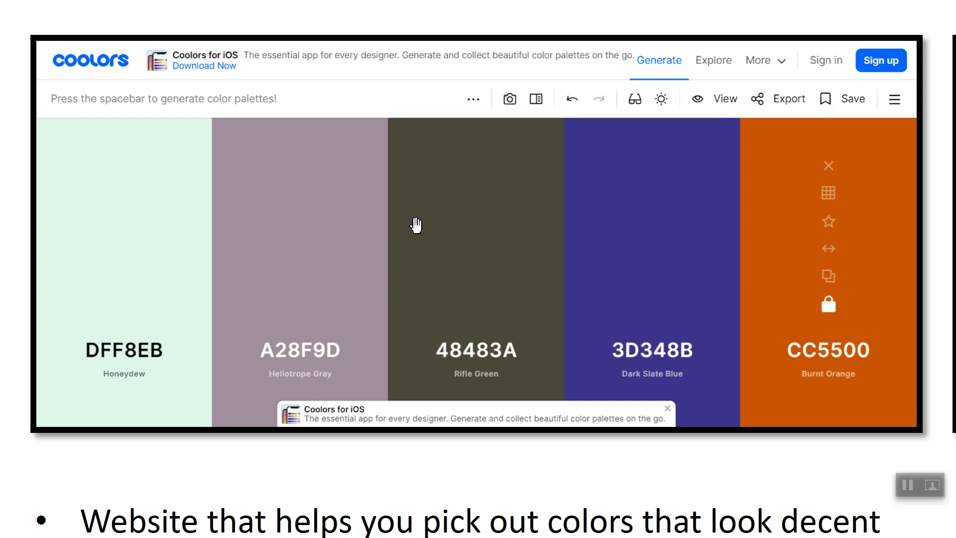
{"action": "mouse_move", "coordinate": [407, 201]}
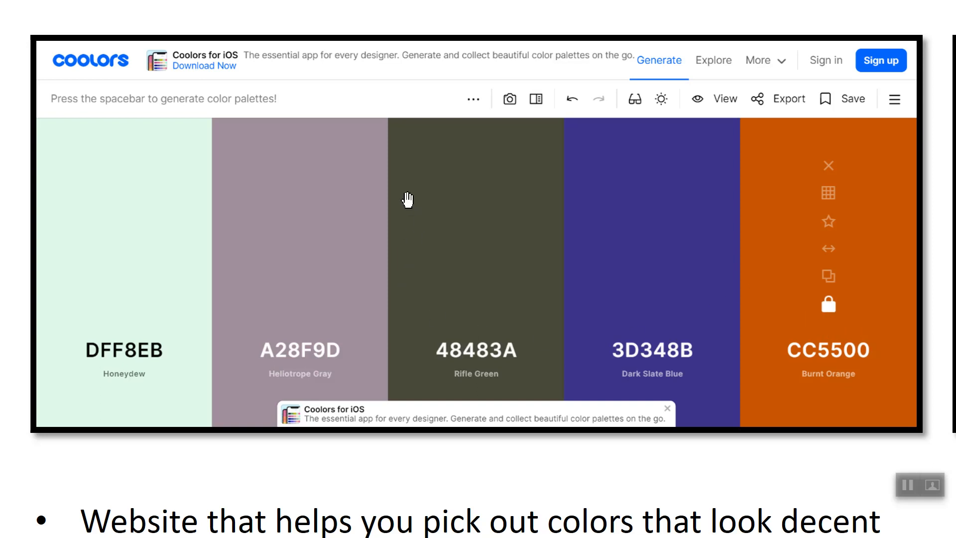
{"action": "mouse_move", "coordinate": [640, 395]}
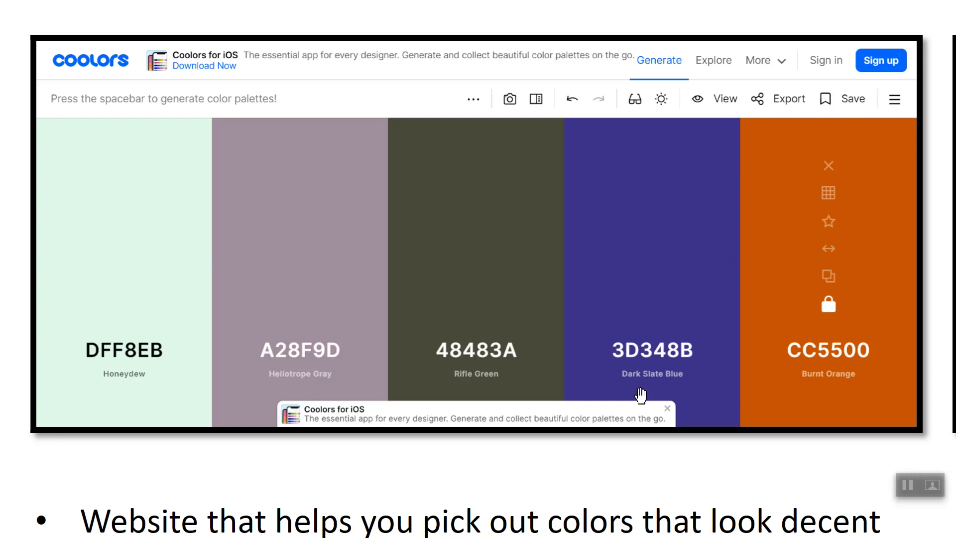
{"action": "mouse_move", "coordinate": [55, 399]}
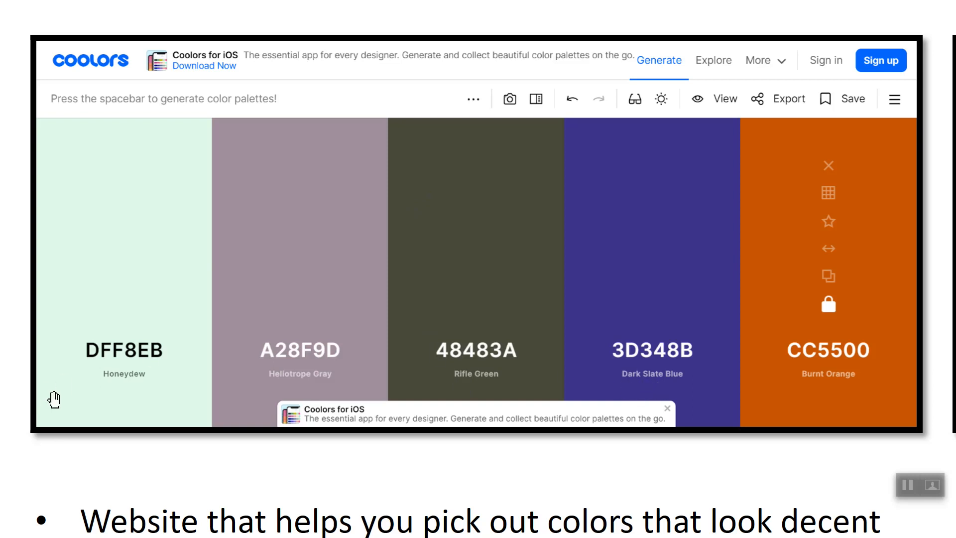
{"action": "mouse_move", "coordinate": [720, 295]}
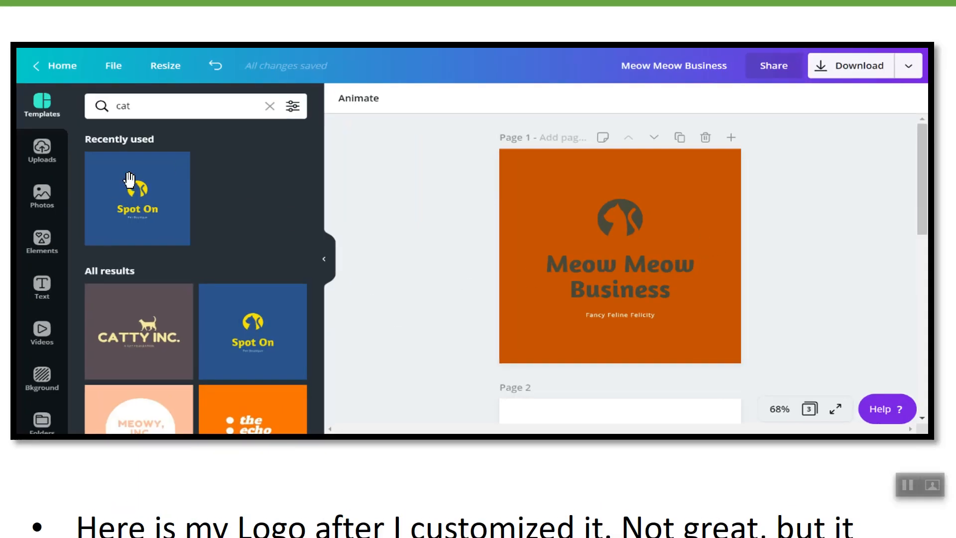
{"action": "mouse_move", "coordinate": [657, 191]}
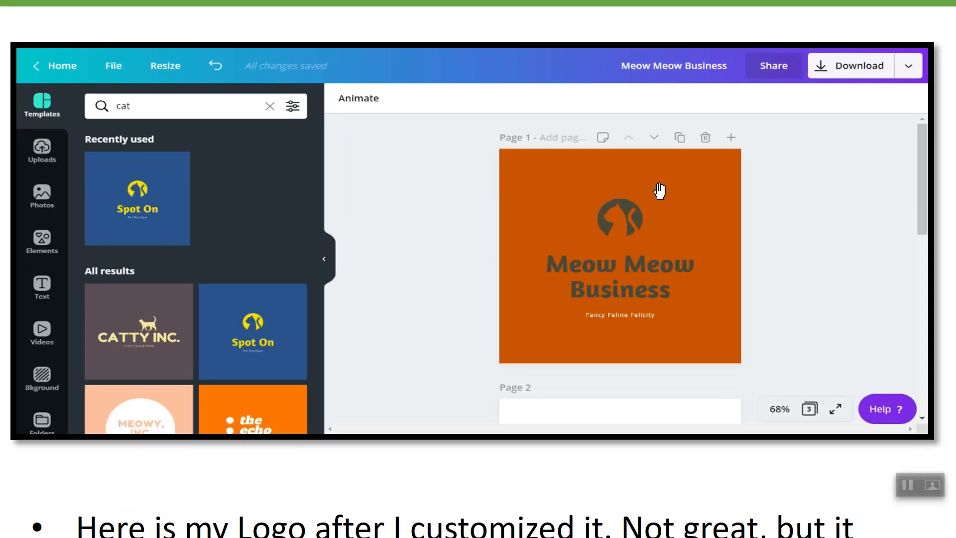
{"action": "mouse_move", "coordinate": [519, 190]}
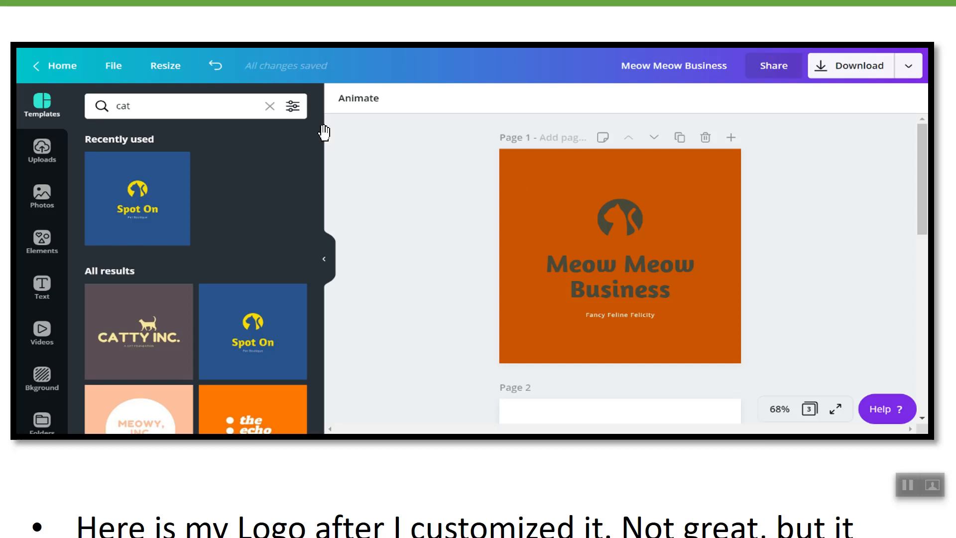
{"action": "mouse_move", "coordinate": [470, 180]}
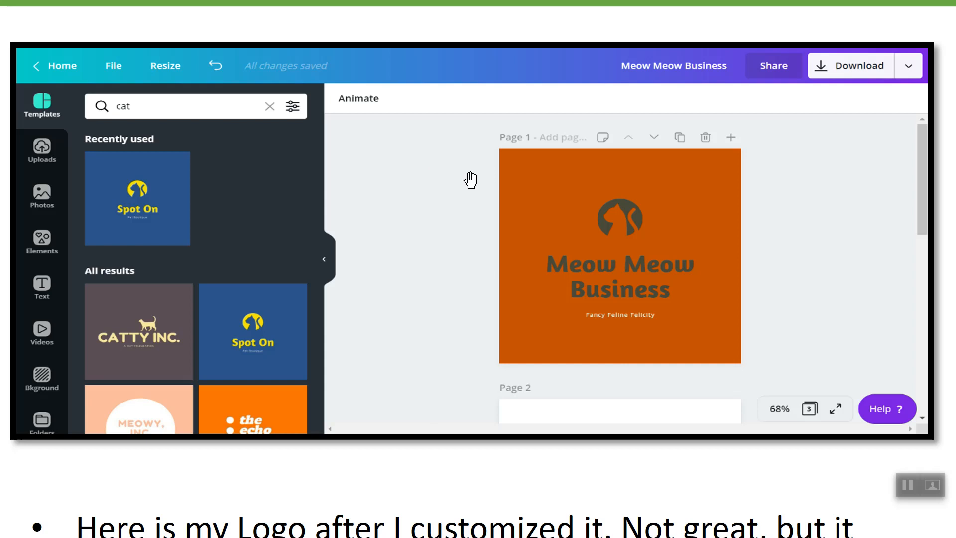
{"action": "mouse_move", "coordinate": [388, 124]}
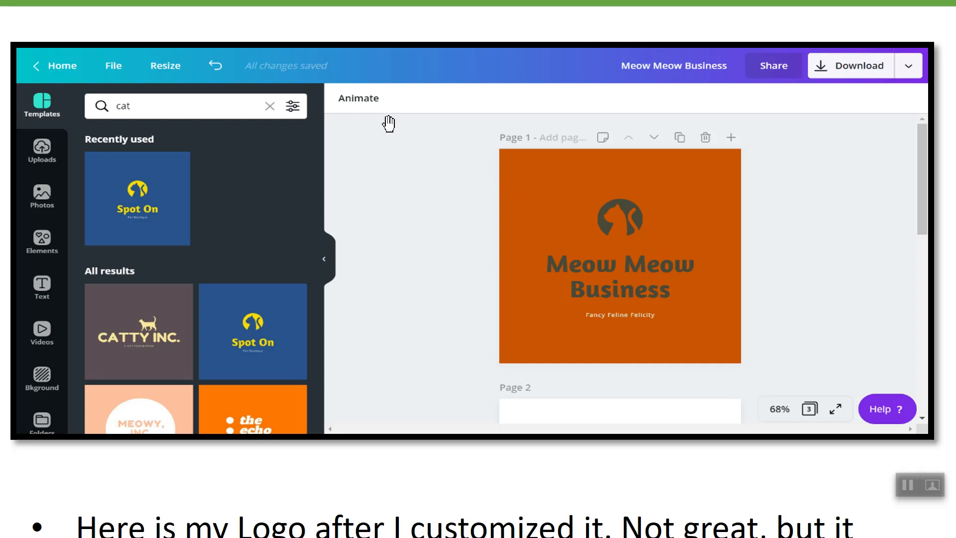
{"action": "mouse_move", "coordinate": [543, 210]}
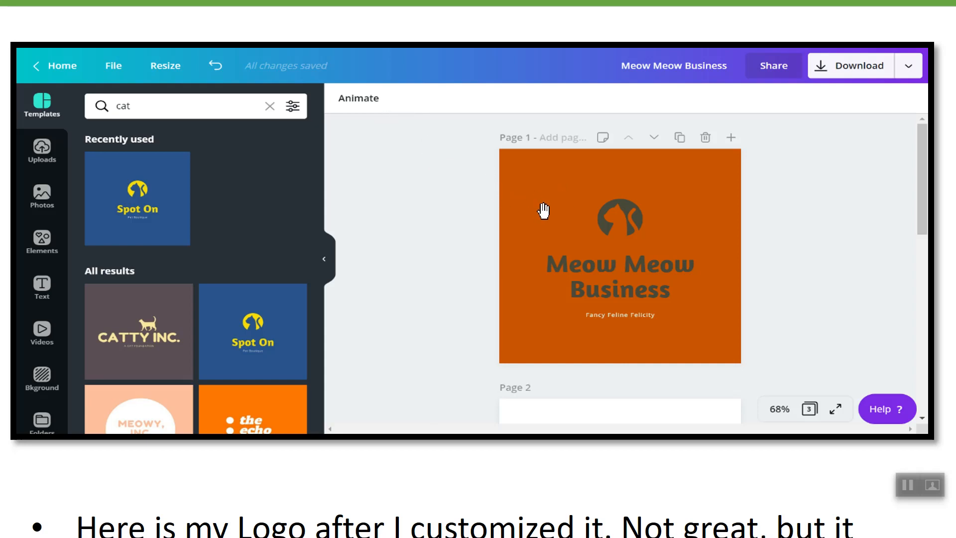
{"action": "mouse_move", "coordinate": [605, 220]}
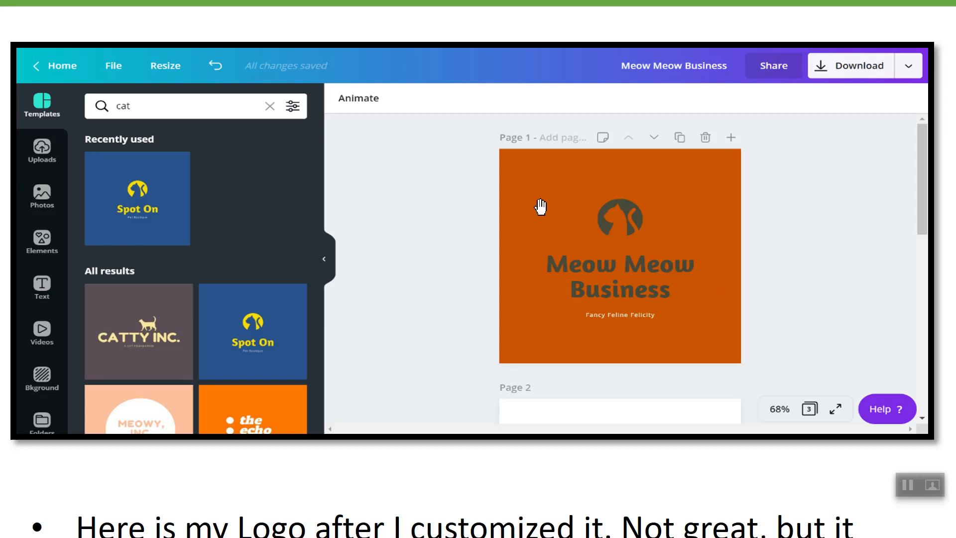
{"action": "mouse_move", "coordinate": [541, 209]}
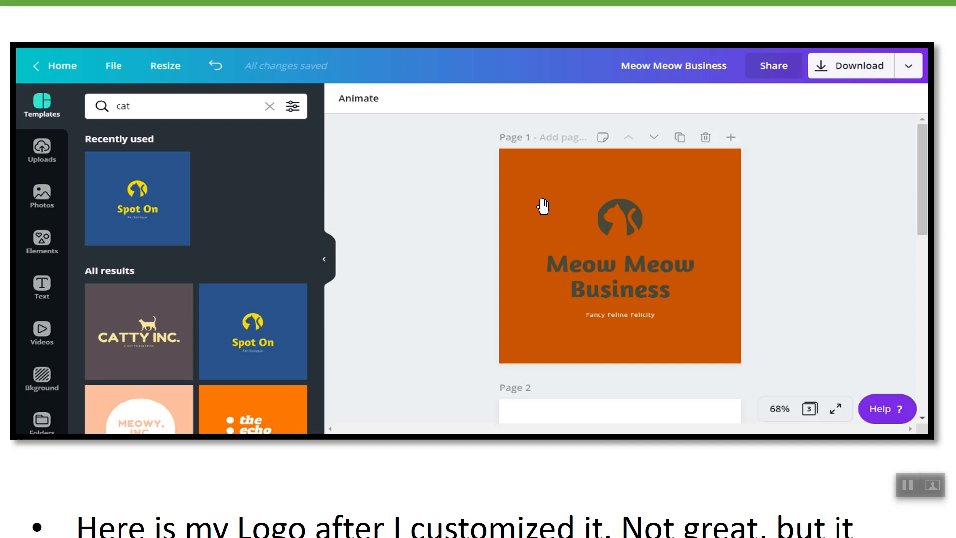
{"action": "mouse_move", "coordinate": [567, 271]}
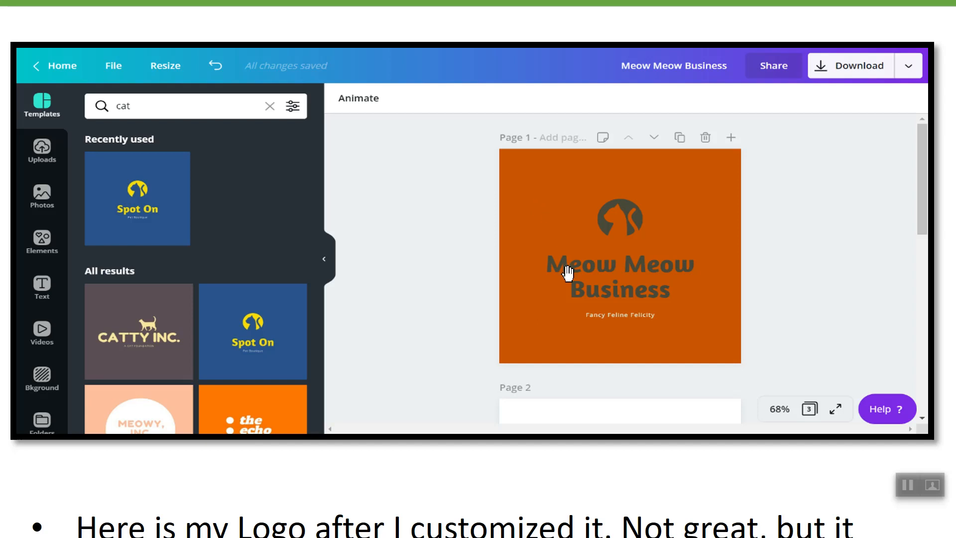
{"action": "mouse_move", "coordinate": [617, 325]}
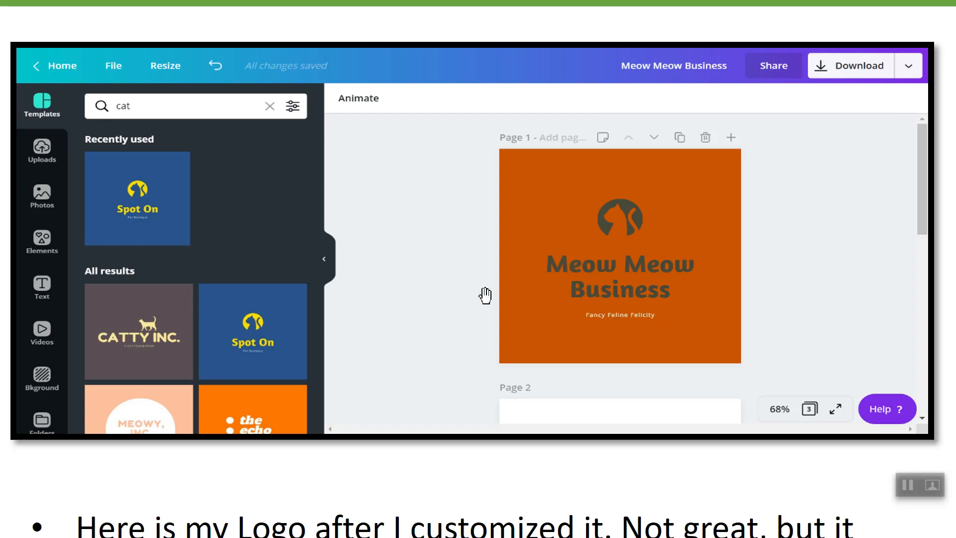
{"action": "mouse_move", "coordinate": [511, 303]}
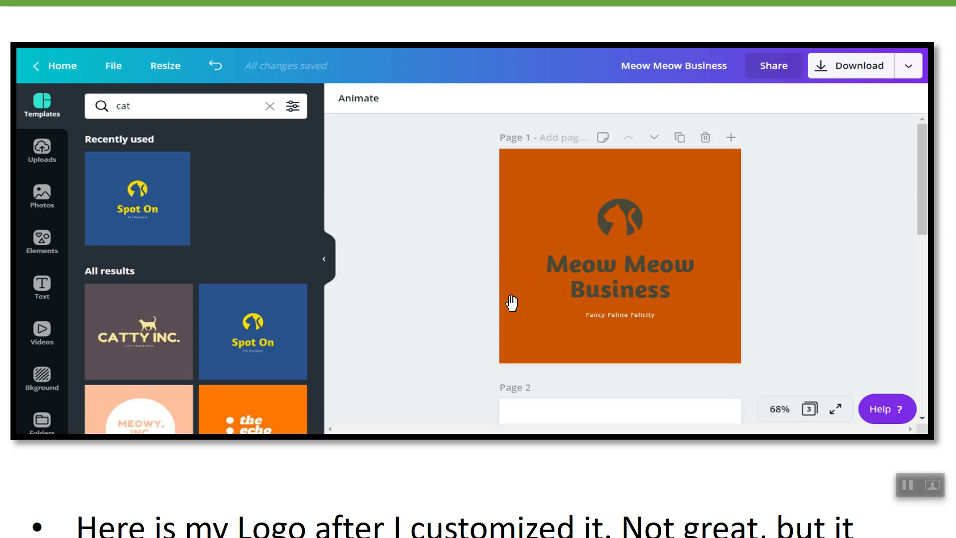
{"action": "mouse_move", "coordinate": [428, 263]}
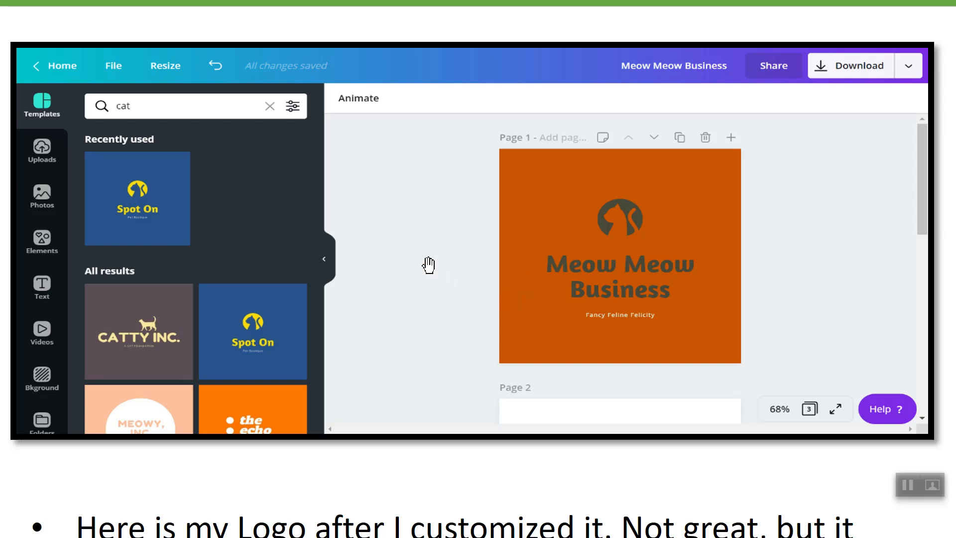
{"action": "mouse_move", "coordinate": [450, 244]}
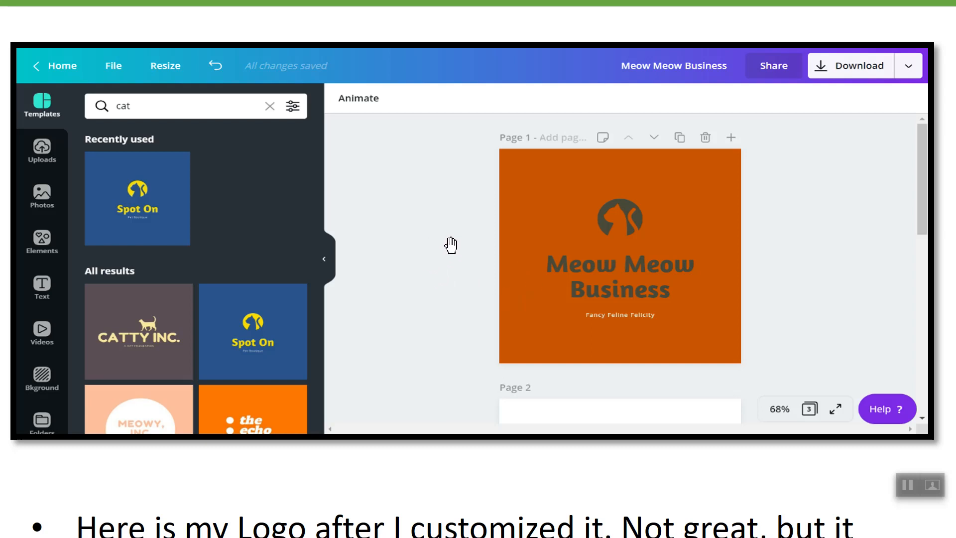
{"action": "left_click", "coordinate": [42, 524]}
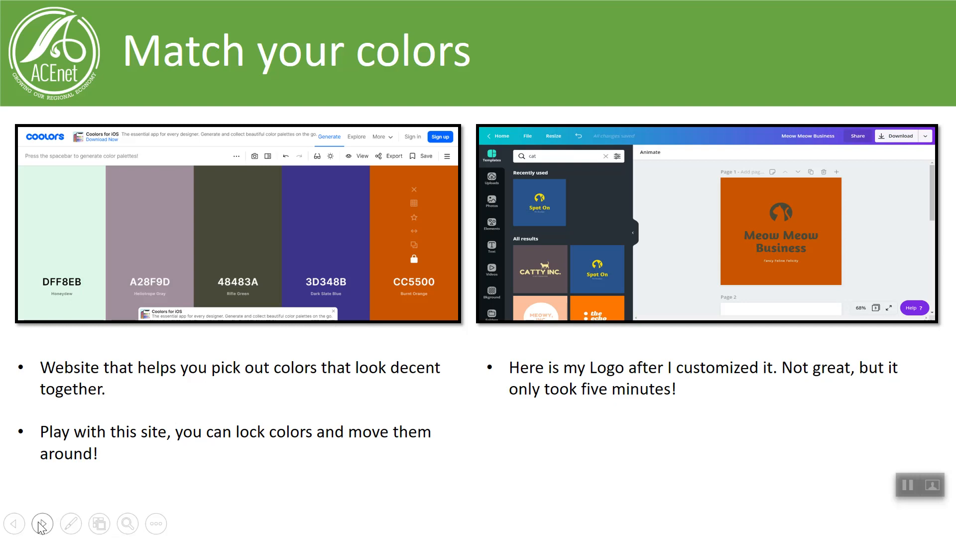
Advance to the Finalizing slide, then step back to the Match your colors slide.
{"action": "left_click", "coordinate": [42, 524]}
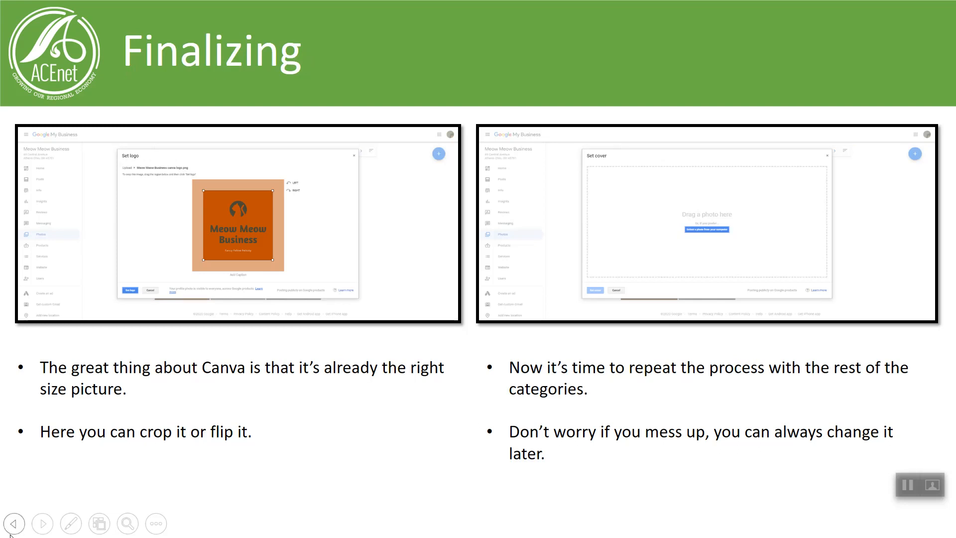
{"action": "left_click", "coordinate": [98, 523]}
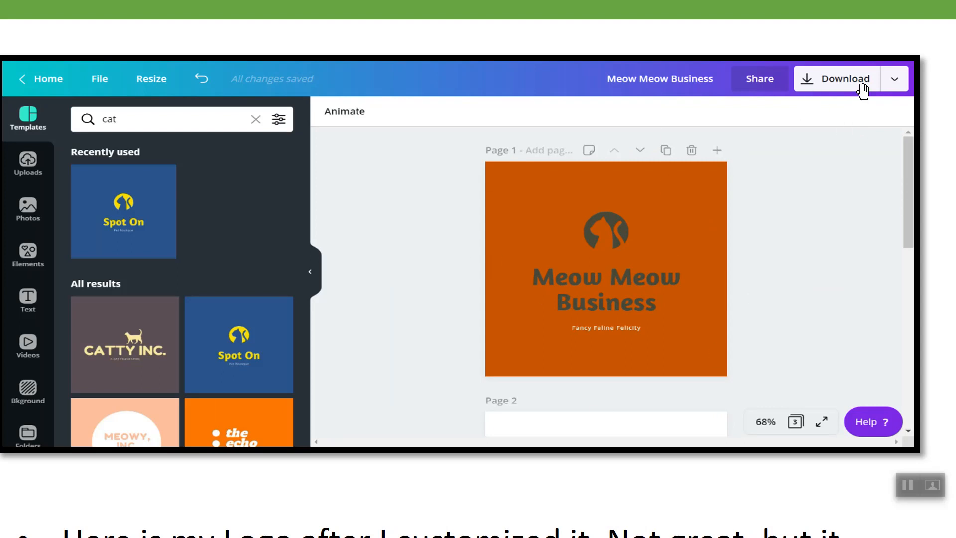
{"action": "mouse_move", "coordinate": [850, 92]}
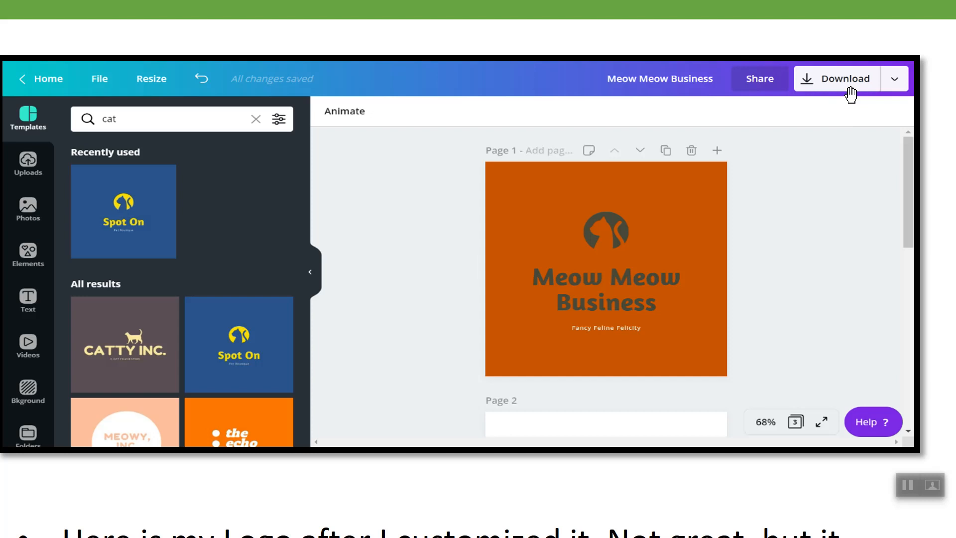
{"action": "mouse_move", "coordinate": [474, 219]}
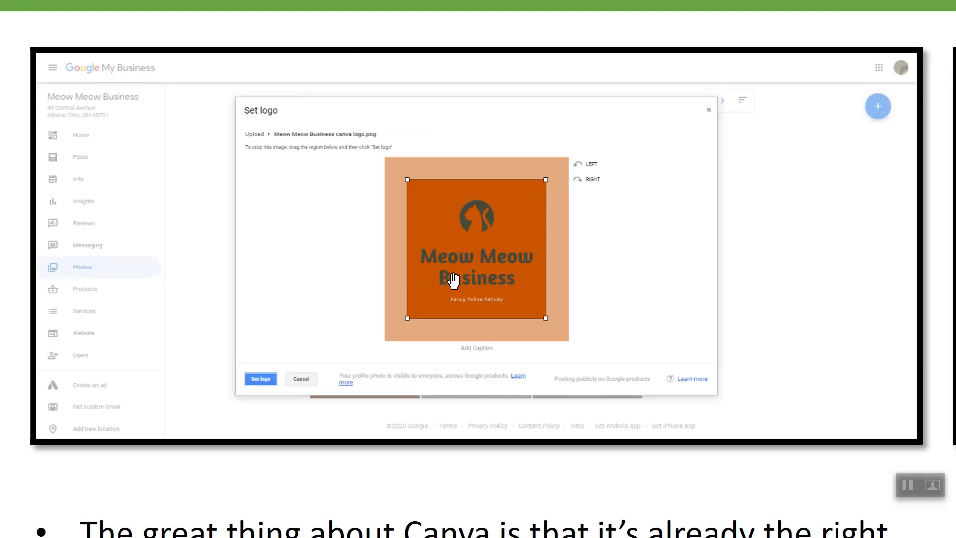
Drag across the enlarged Set logo dialog showing the Meow Meow Business logo crop.
{"action": "left_click_drag", "start_coordinate": [450, 280], "coordinate": [407, 182]}
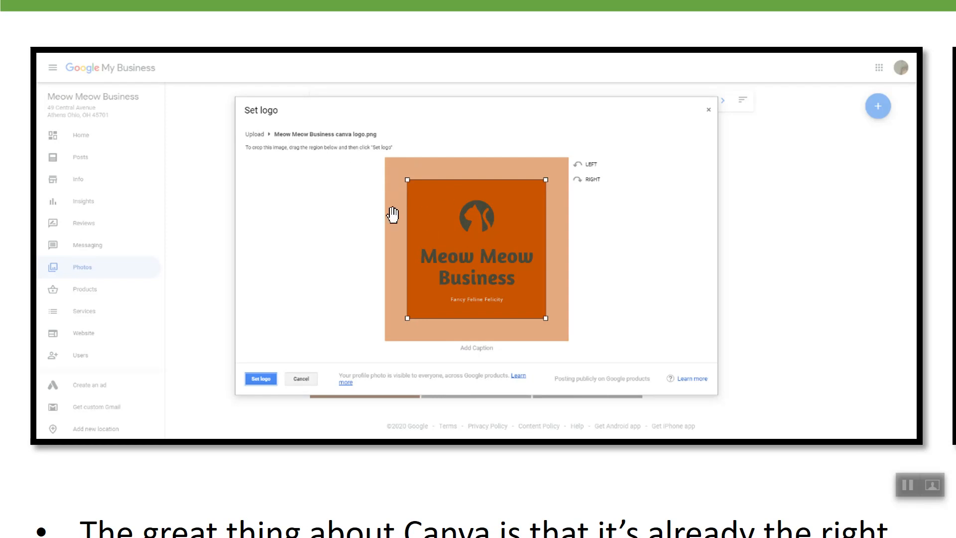
{"action": "mouse_move", "coordinate": [287, 254]}
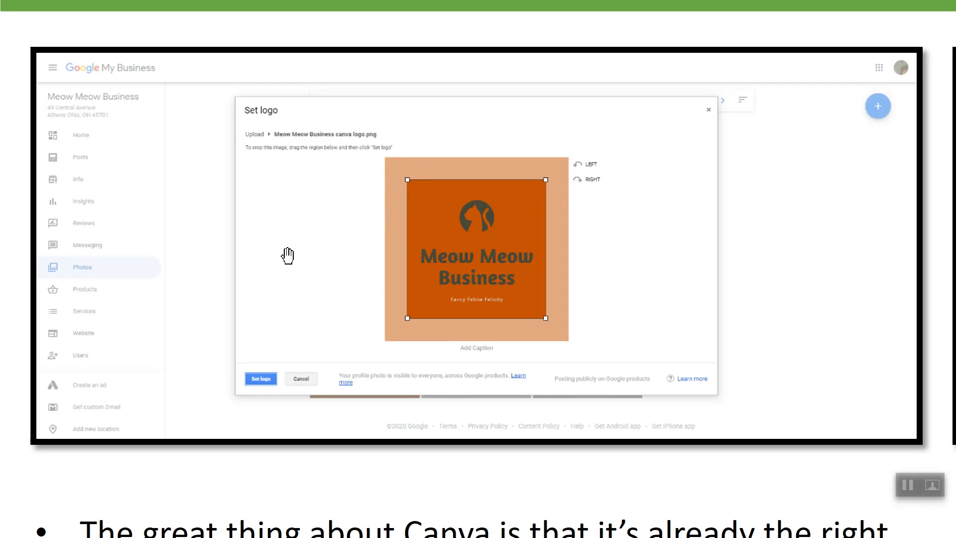
{"action": "mouse_move", "coordinate": [551, 248]}
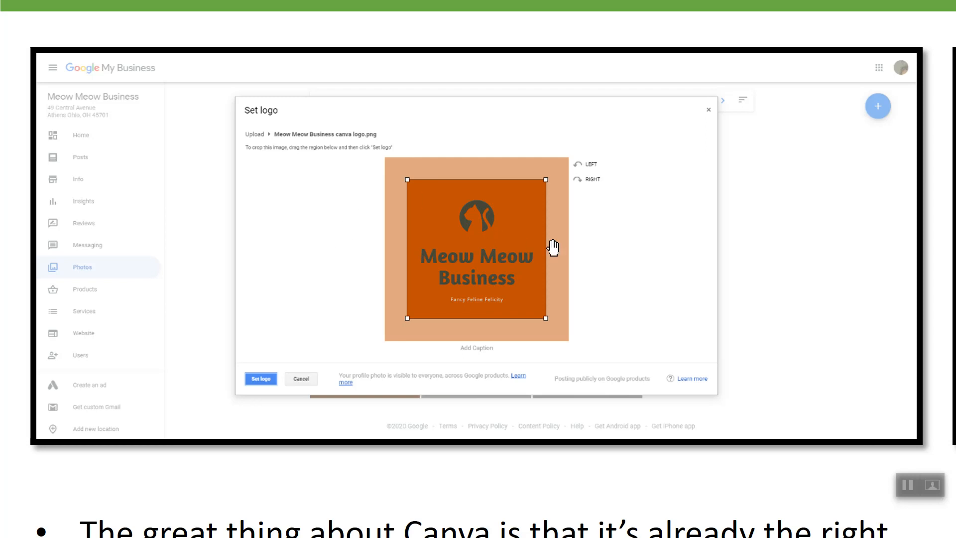
{"action": "mouse_move", "coordinate": [559, 266]}
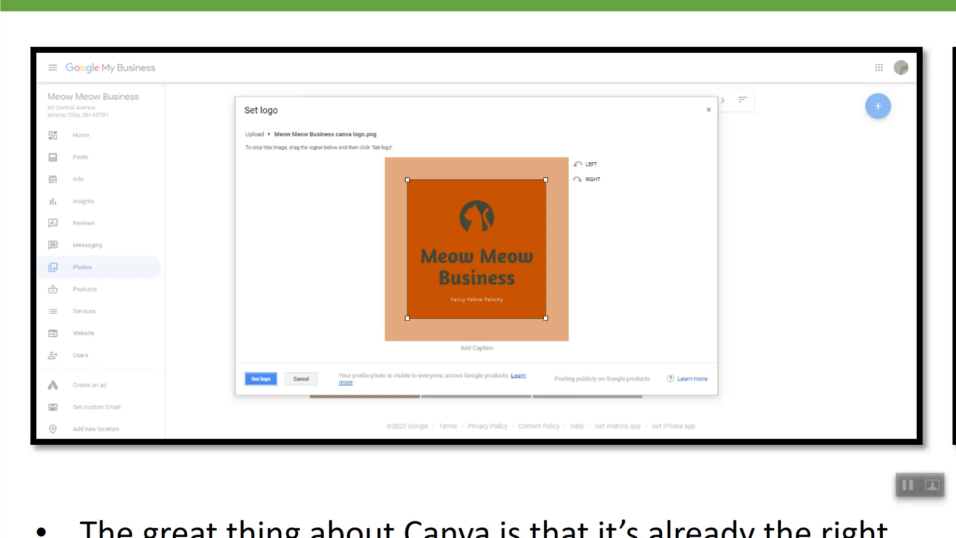
{"action": "mouse_move", "coordinate": [316, 265]}
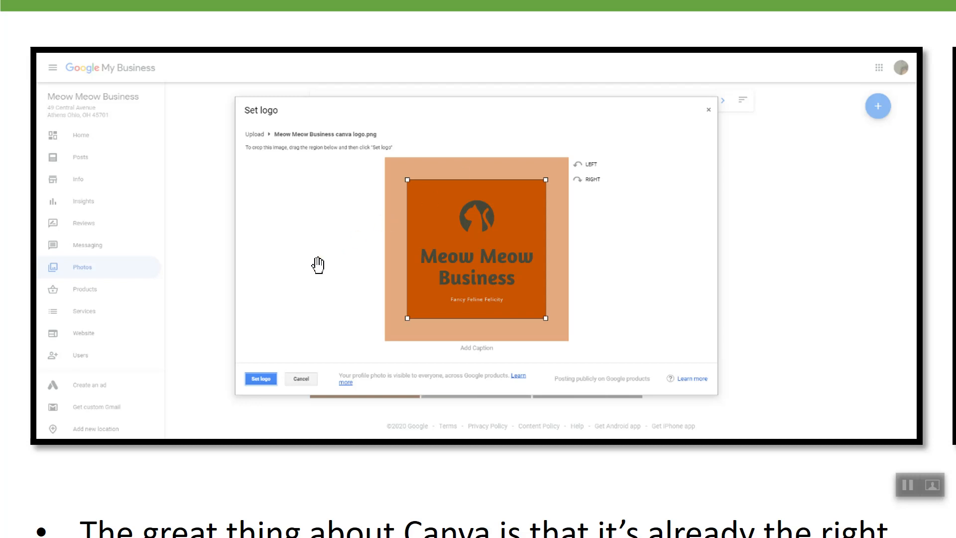
{"action": "mouse_move", "coordinate": [353, 251]}
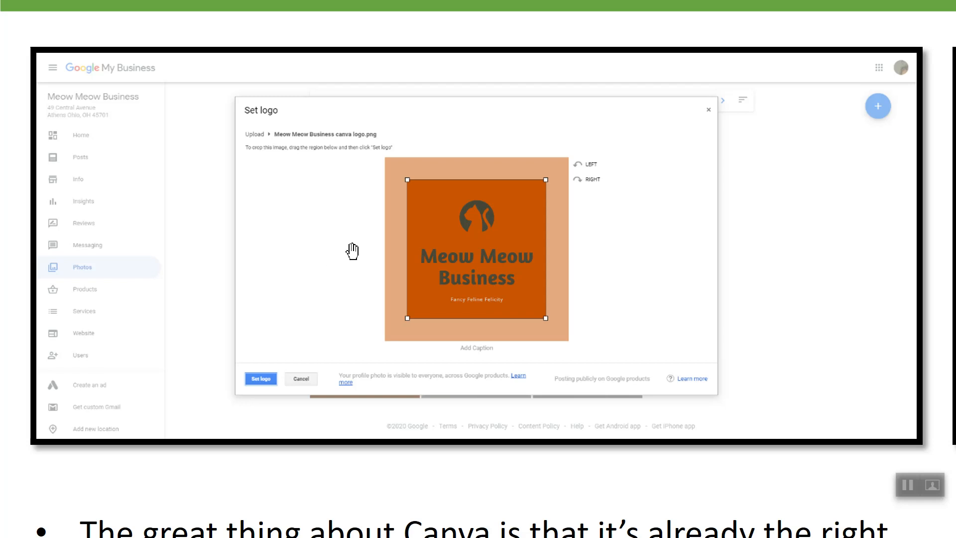
{"action": "mouse_move", "coordinate": [371, 352]}
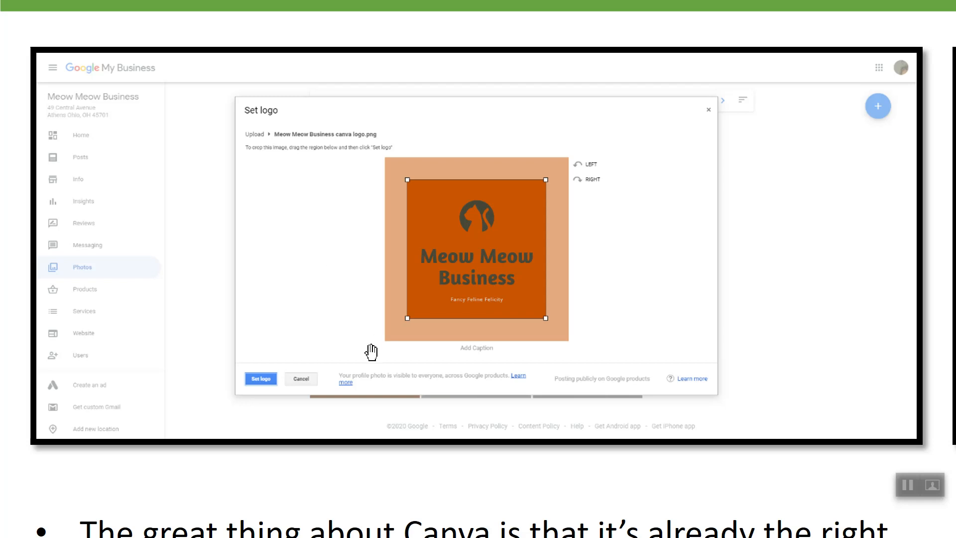
{"action": "mouse_move", "coordinate": [475, 355]}
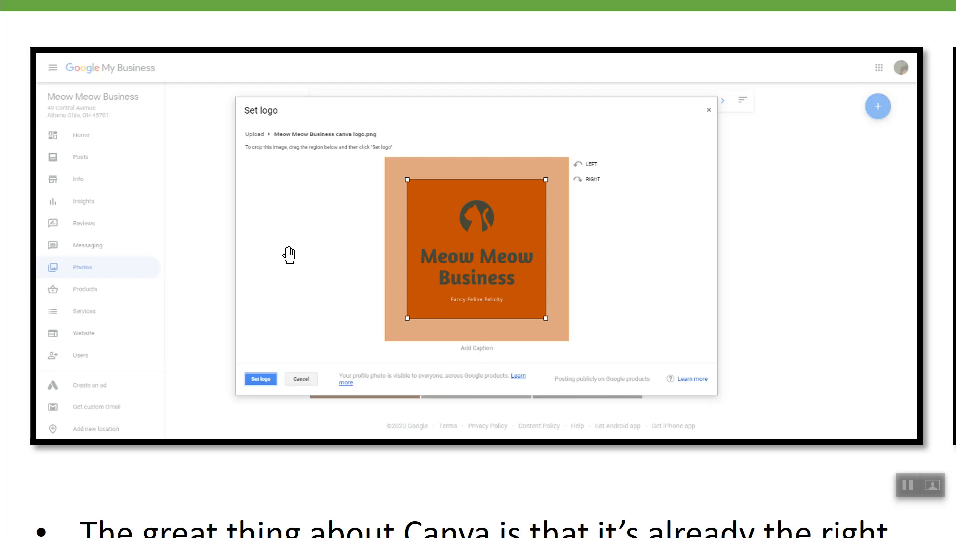
{"action": "mouse_move", "coordinate": [296, 383]}
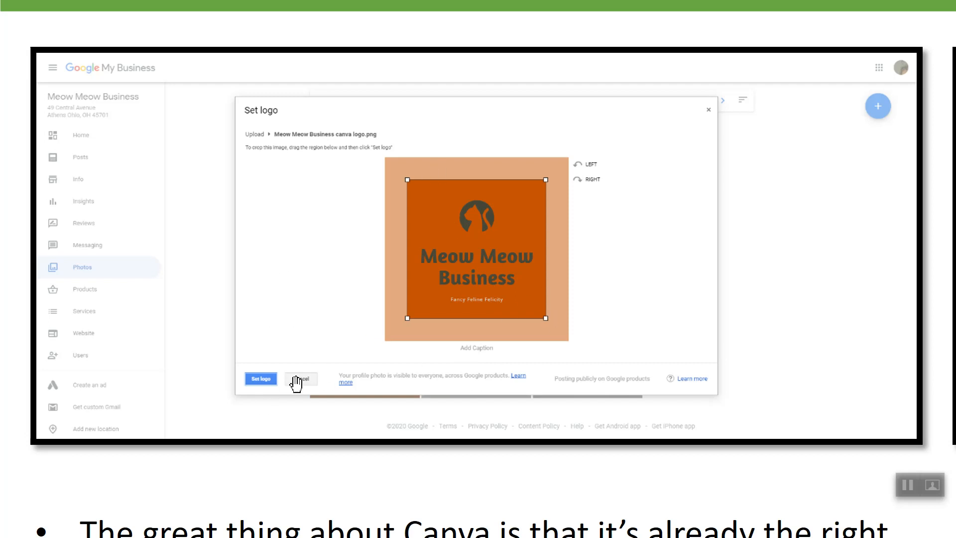
{"action": "mouse_move", "coordinate": [807, 199]}
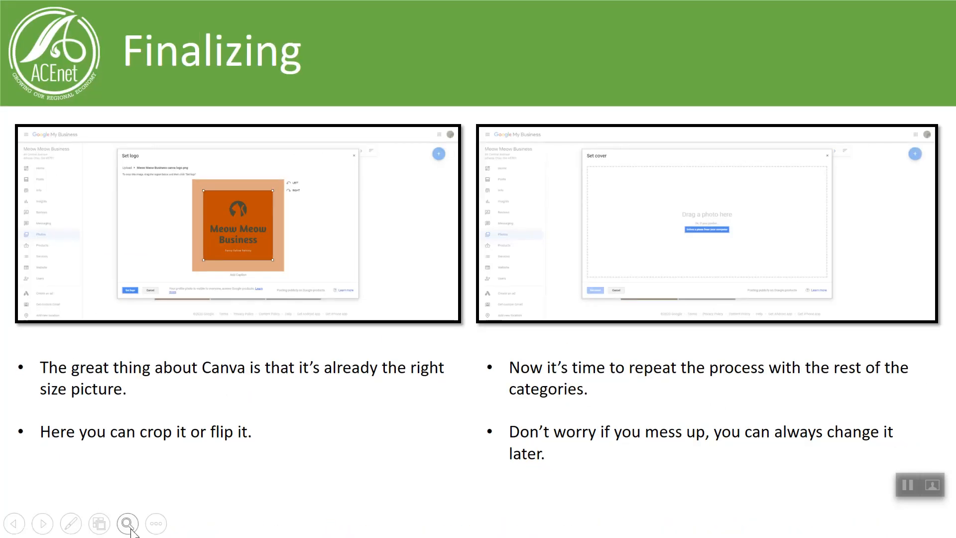
Magnify the Set cover screenshot, then return to the full Finalizing slide.
{"action": "left_click", "coordinate": [127, 524]}
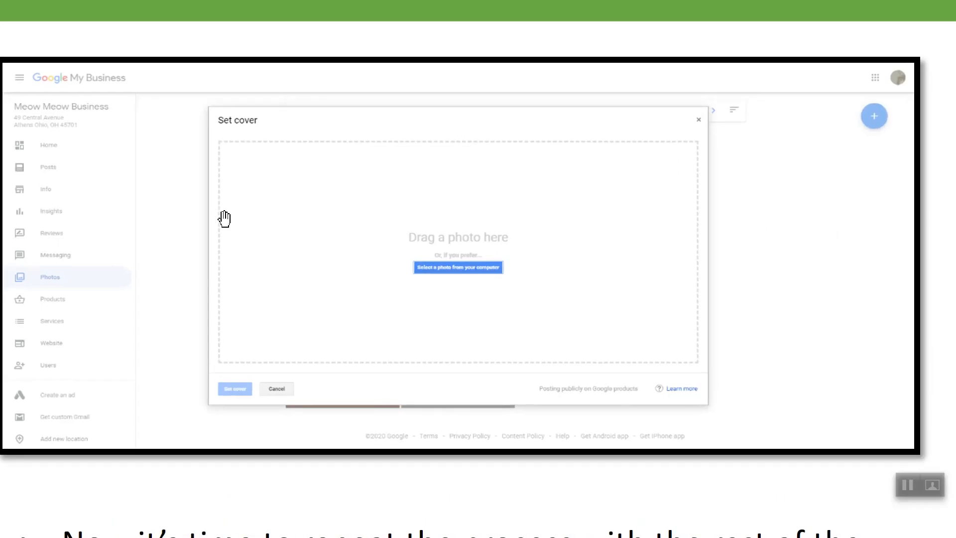
{"action": "mouse_move", "coordinate": [236, 128]}
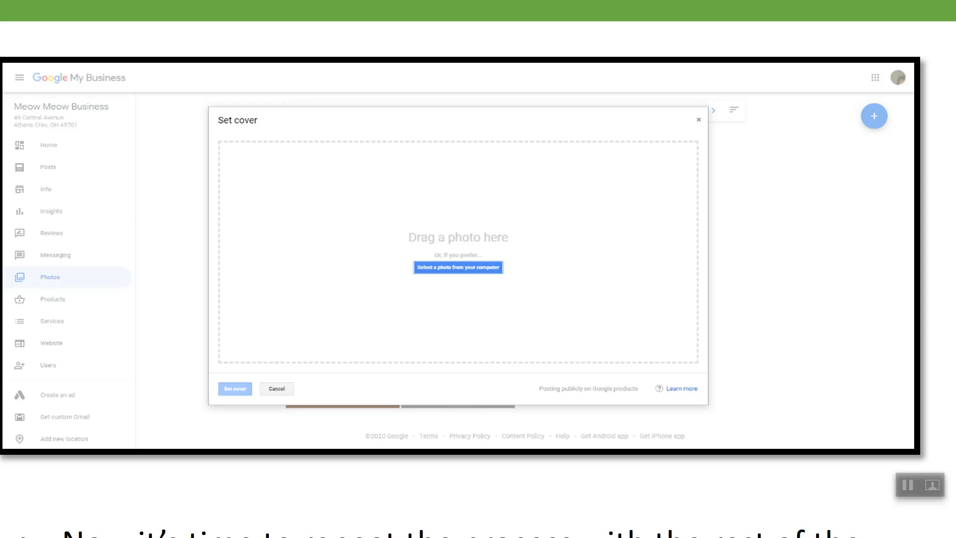
{"action": "left_click", "coordinate": [42, 523]}
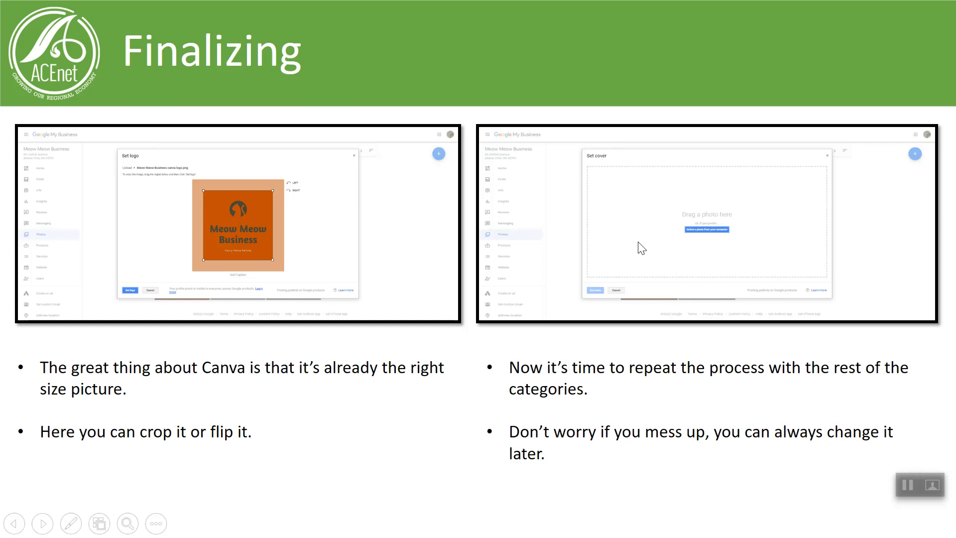
{"action": "mouse_move", "coordinate": [614, 253]}
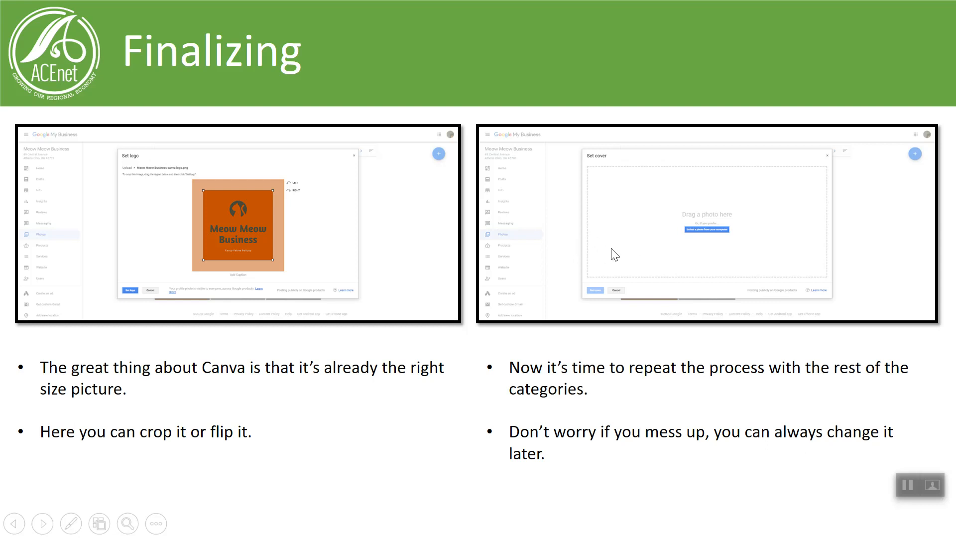
{"action": "mouse_move", "coordinate": [582, 279]}
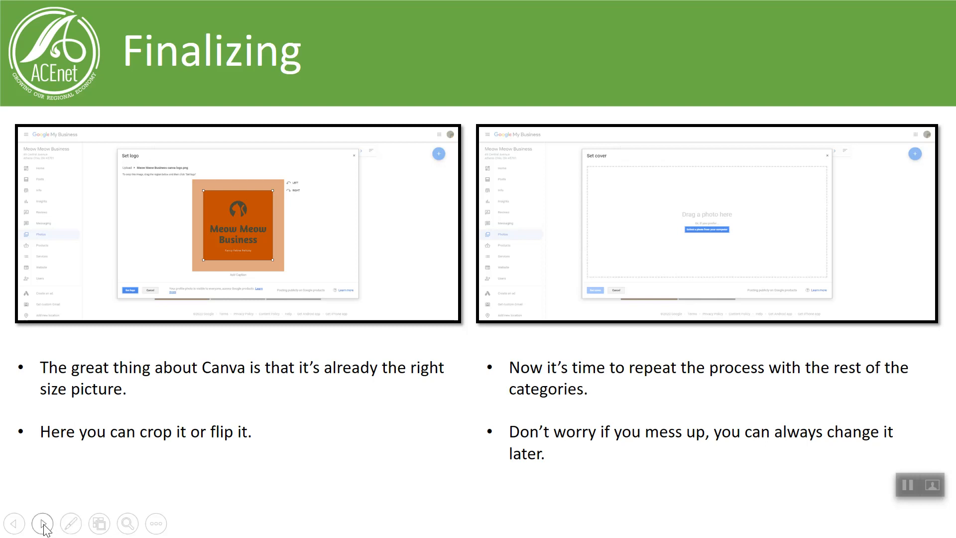
Advance to the slide showing the Google My Business Photos page with uploaded pictures.
{"action": "left_click", "coordinate": [42, 523]}
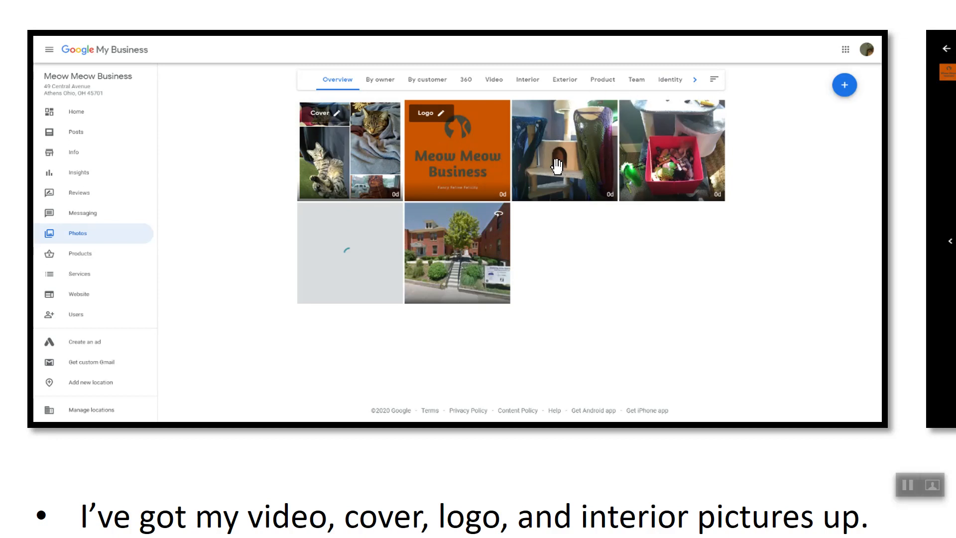
{"action": "mouse_move", "coordinate": [570, 131]}
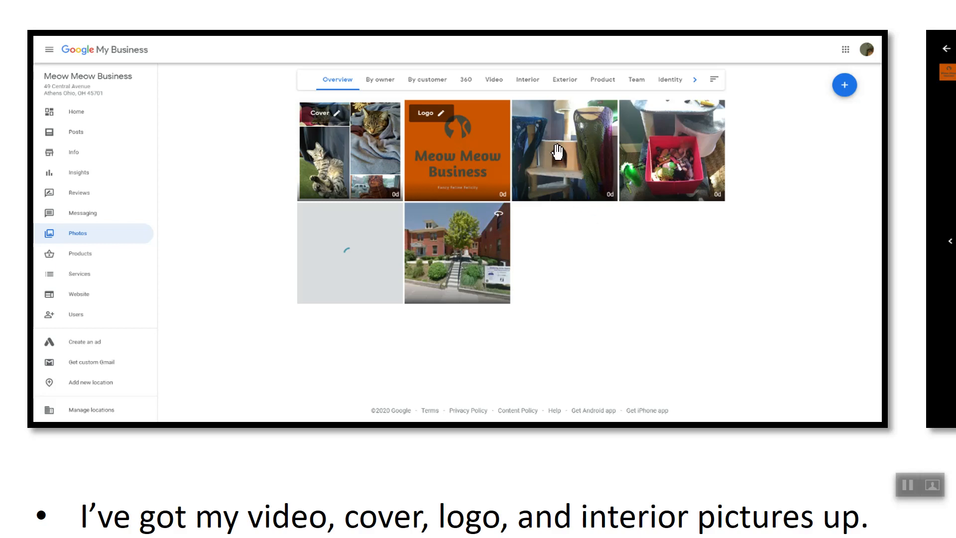
{"action": "mouse_move", "coordinate": [686, 185]}
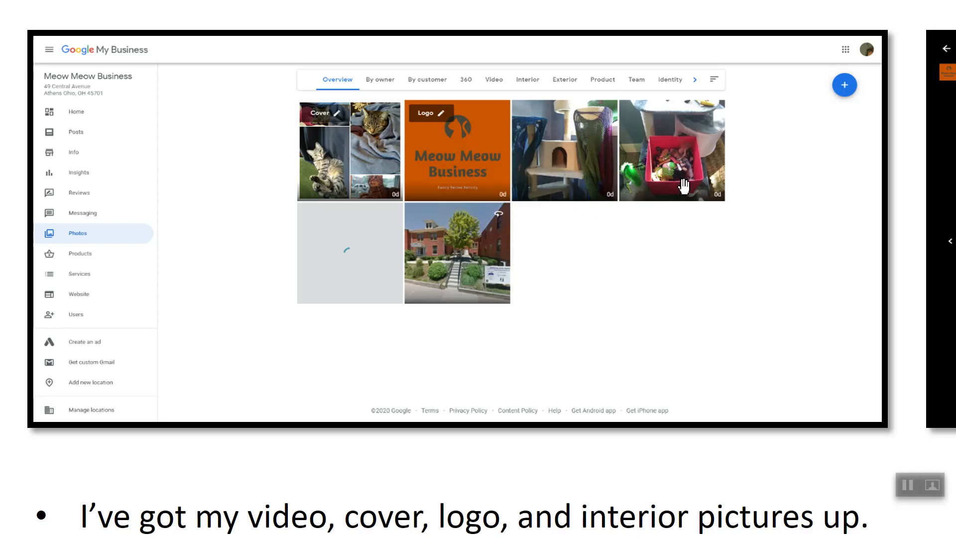
{"action": "mouse_move", "coordinate": [642, 159]}
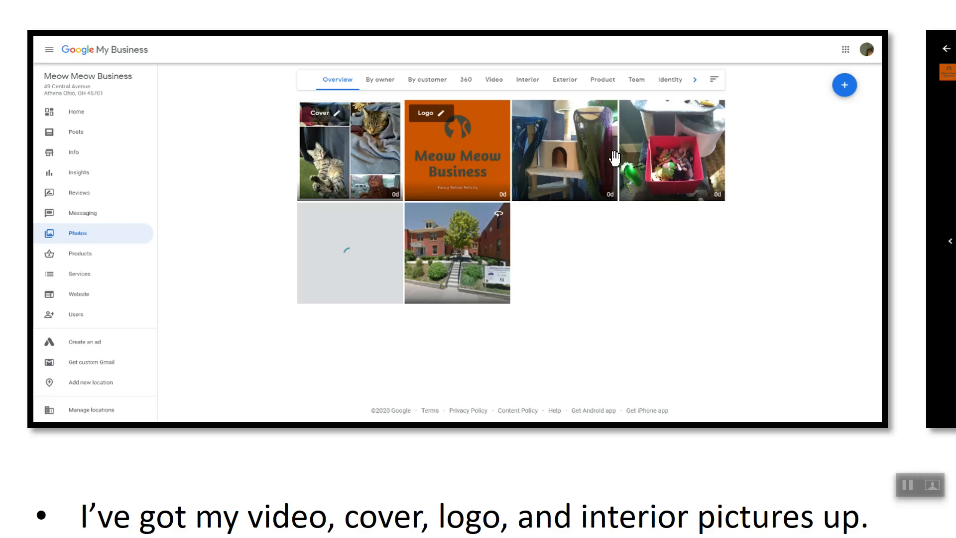
{"action": "mouse_move", "coordinate": [575, 187]}
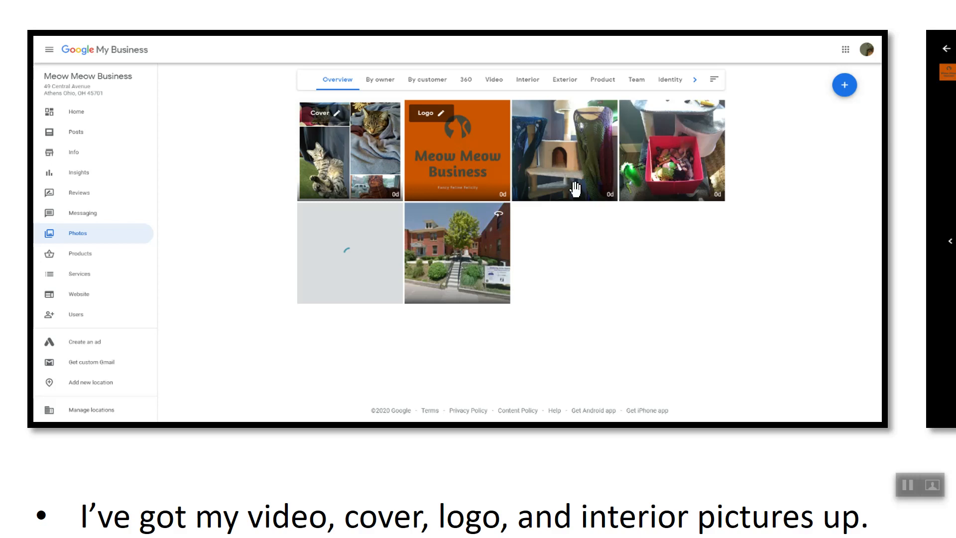
{"action": "mouse_move", "coordinate": [578, 178]}
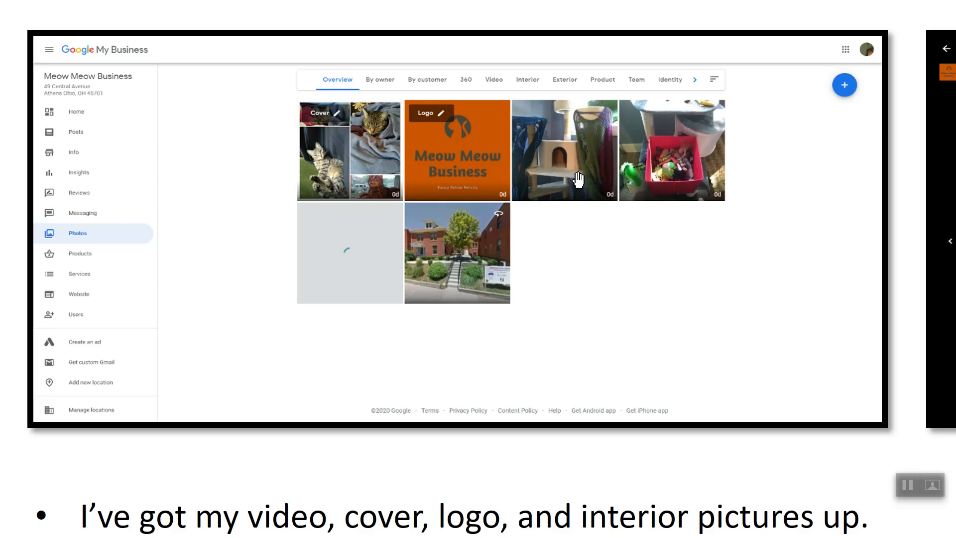
{"action": "mouse_move", "coordinate": [555, 173]}
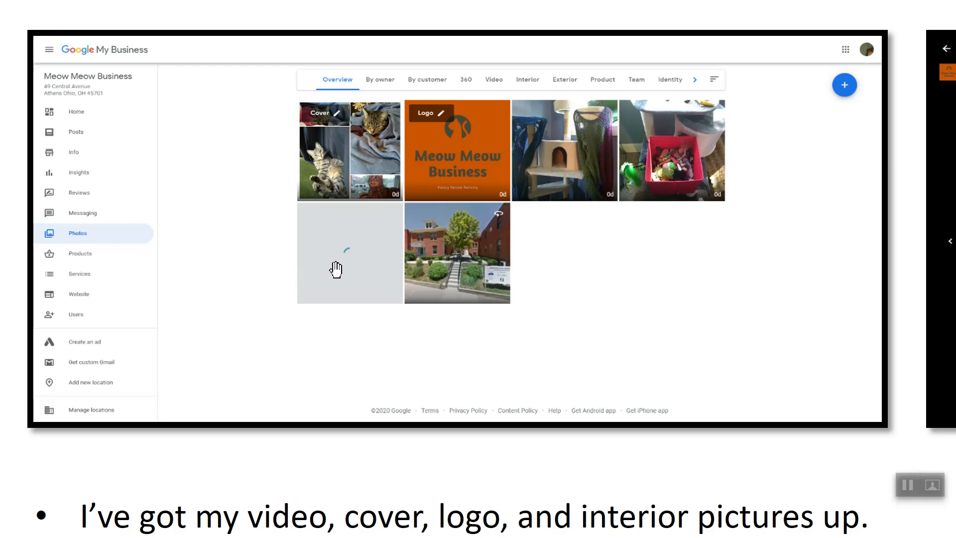
{"action": "mouse_move", "coordinate": [320, 252]}
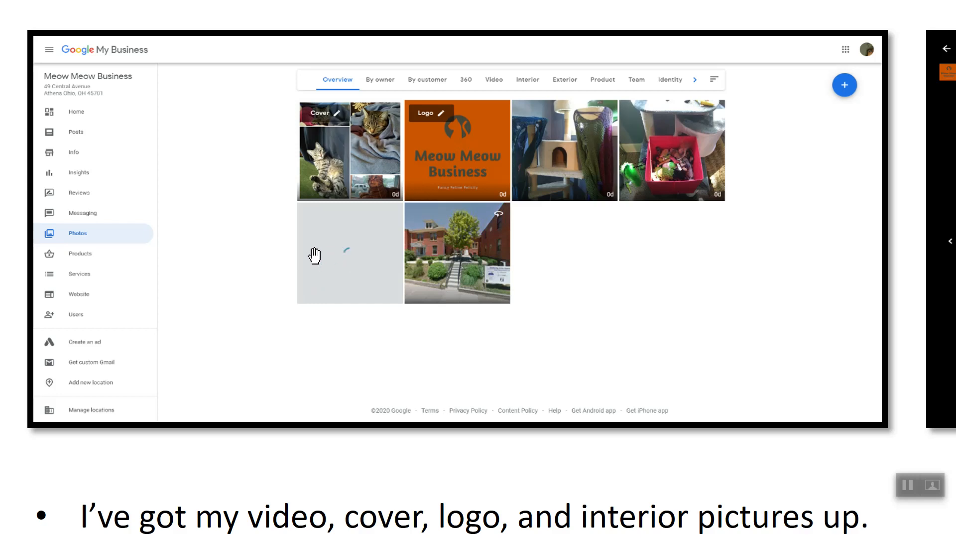
{"action": "mouse_move", "coordinate": [312, 263]}
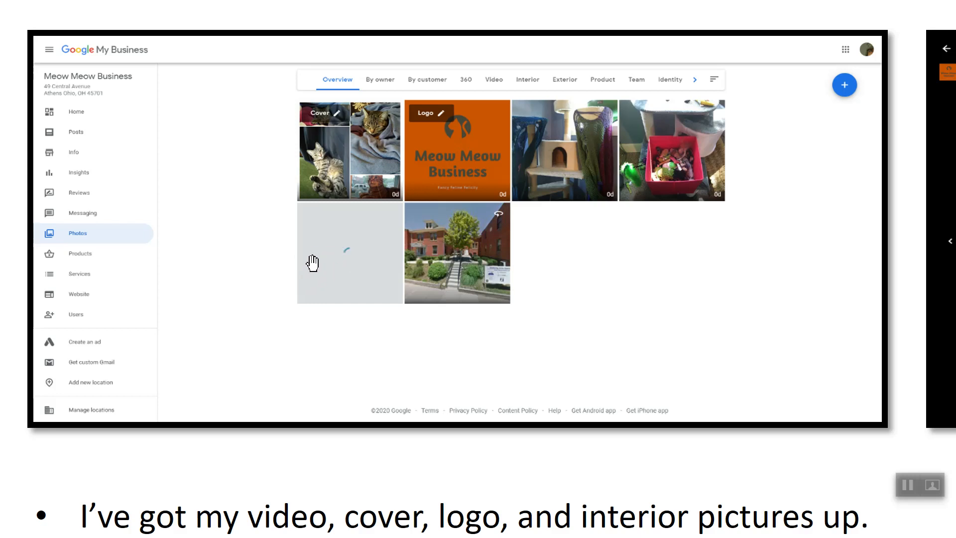
{"action": "mouse_move", "coordinate": [304, 274]}
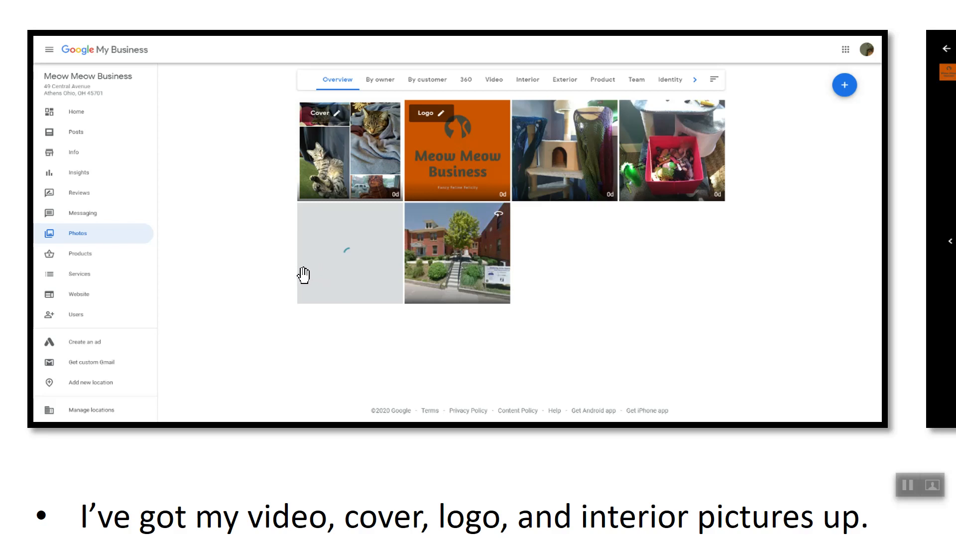
{"action": "mouse_move", "coordinate": [427, 257]}
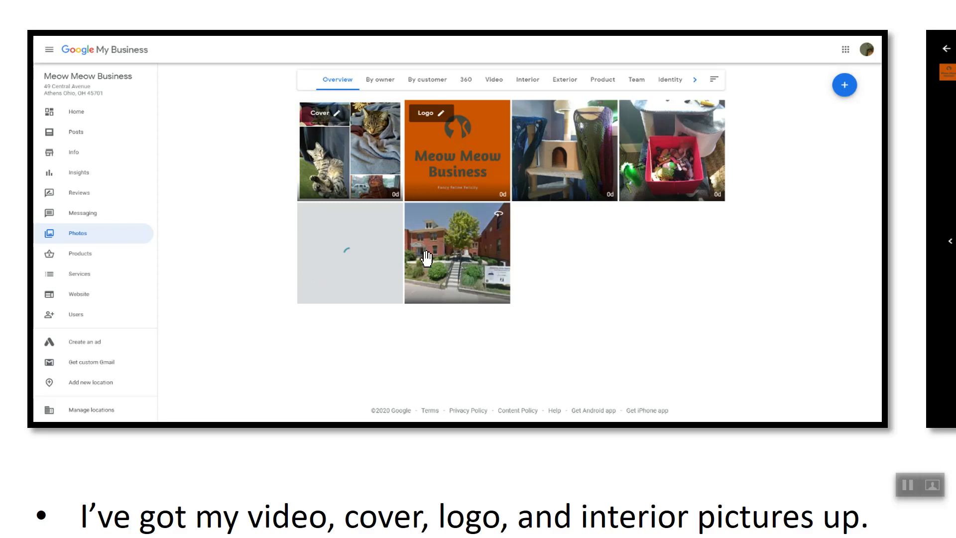
{"action": "mouse_move", "coordinate": [453, 242]}
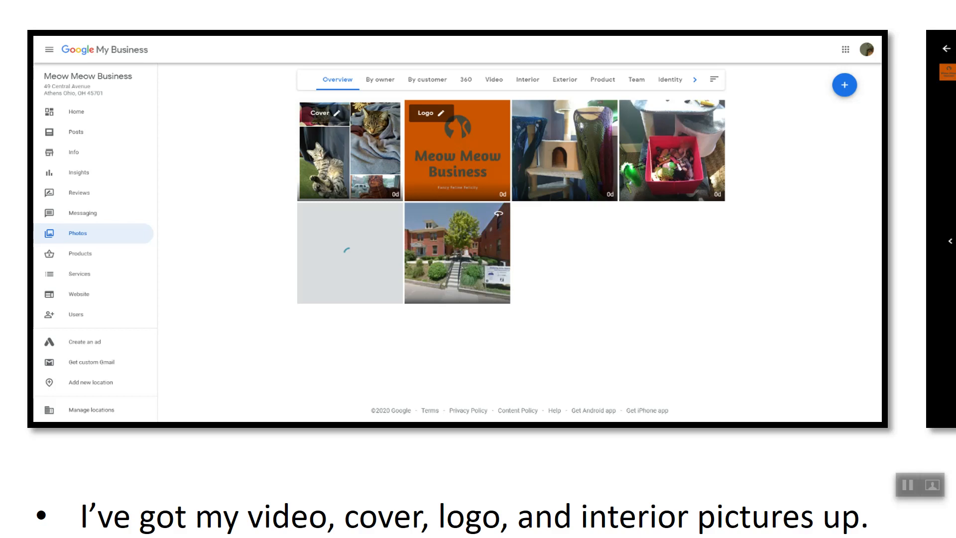
{"action": "mouse_move", "coordinate": [498, 224]}
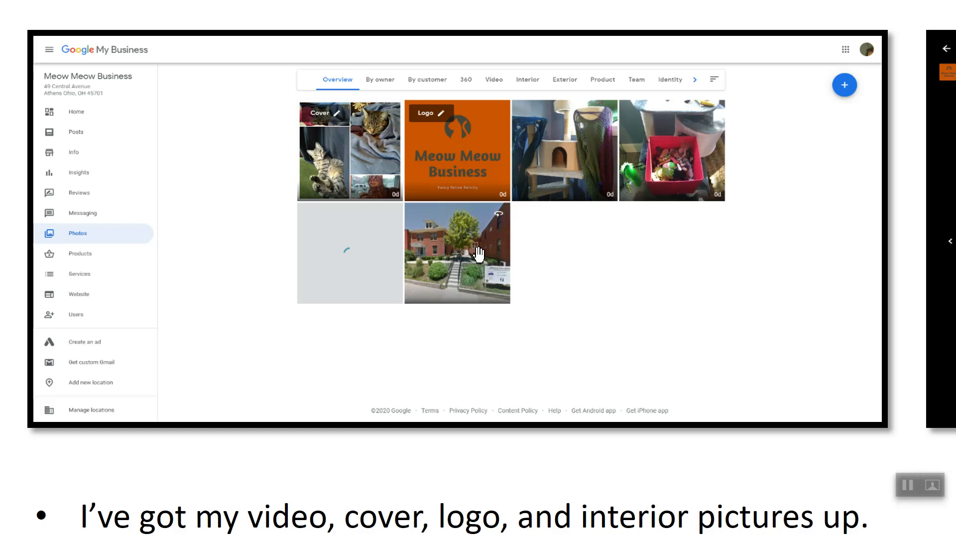
{"action": "mouse_move", "coordinate": [477, 255]}
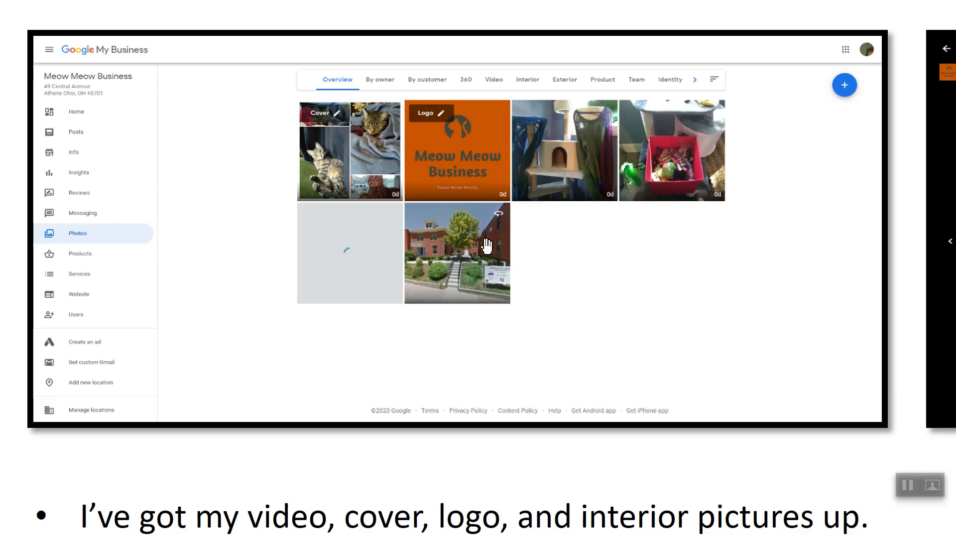
{"action": "mouse_move", "coordinate": [524, 262]}
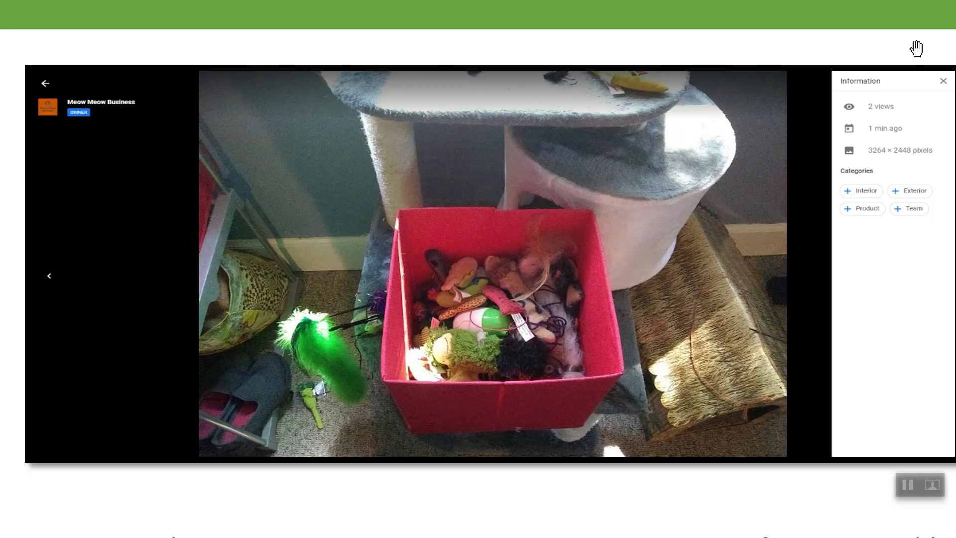
{"action": "mouse_move", "coordinate": [722, 167]}
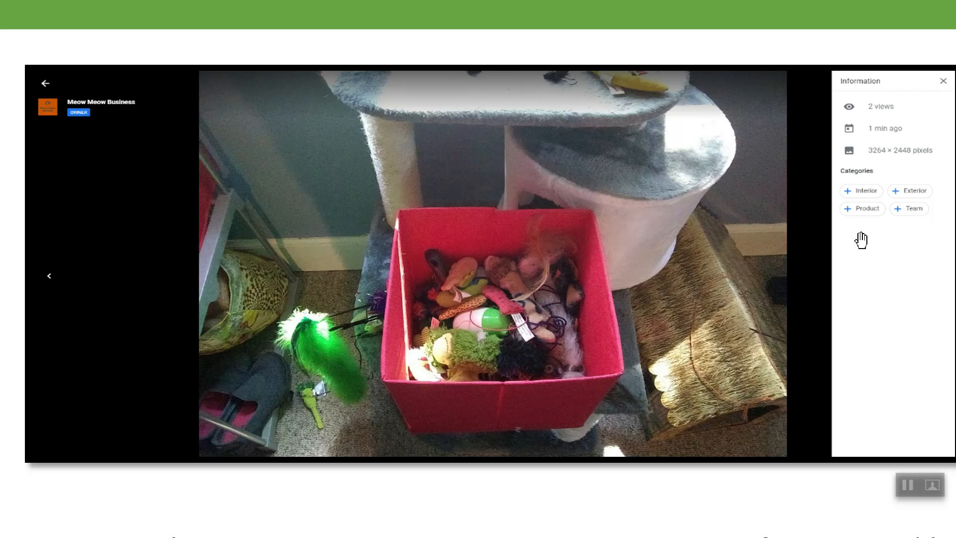
{"action": "mouse_move", "coordinate": [887, 213]}
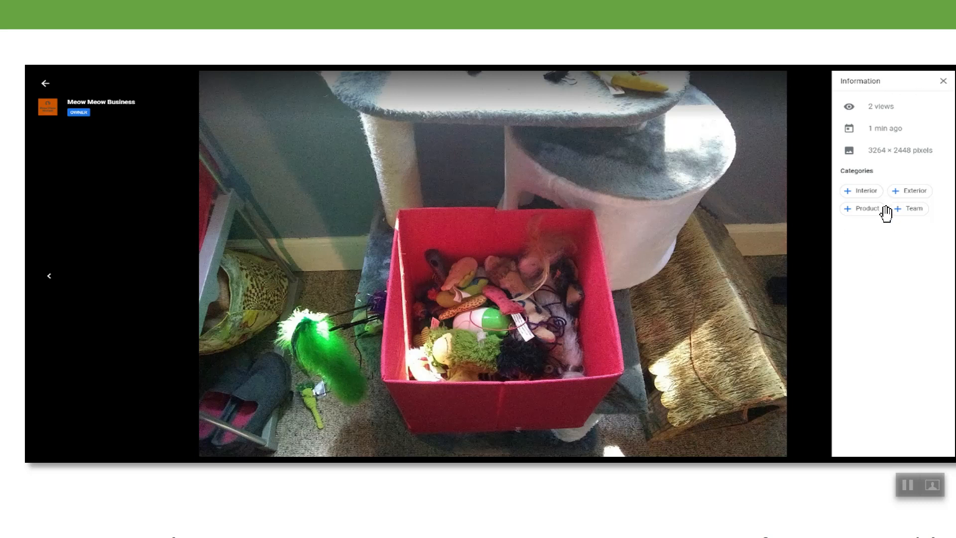
{"action": "mouse_move", "coordinate": [430, 326]}
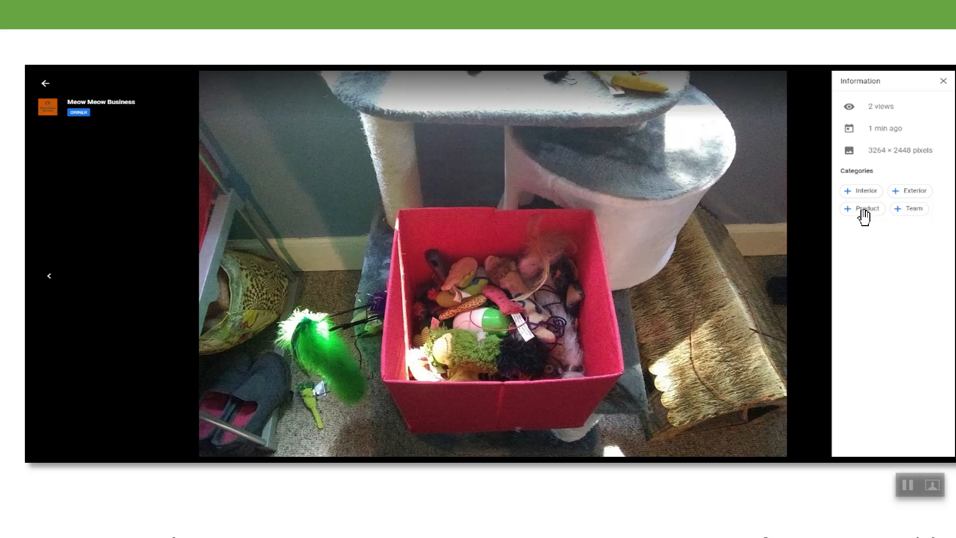
{"action": "mouse_move", "coordinate": [798, 272]}
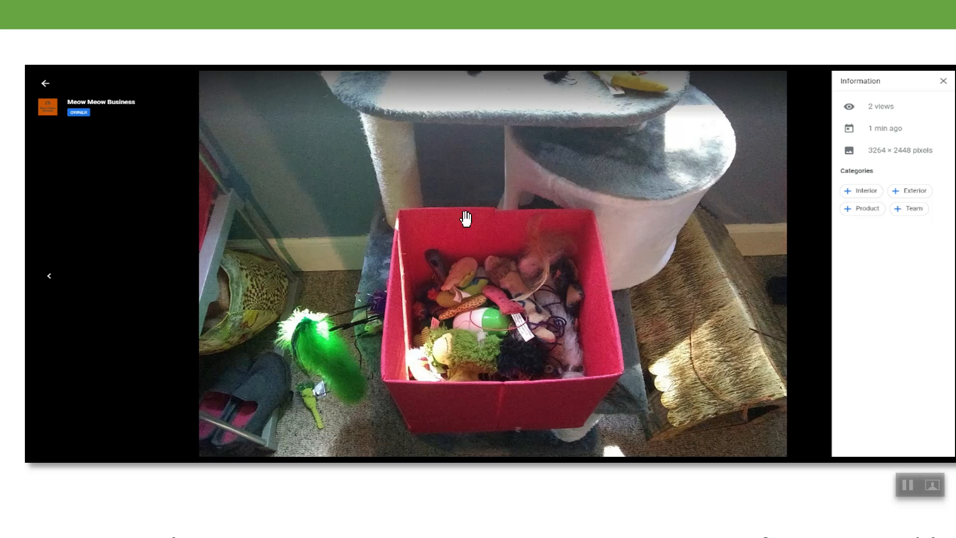
{"action": "mouse_move", "coordinate": [646, 149]}
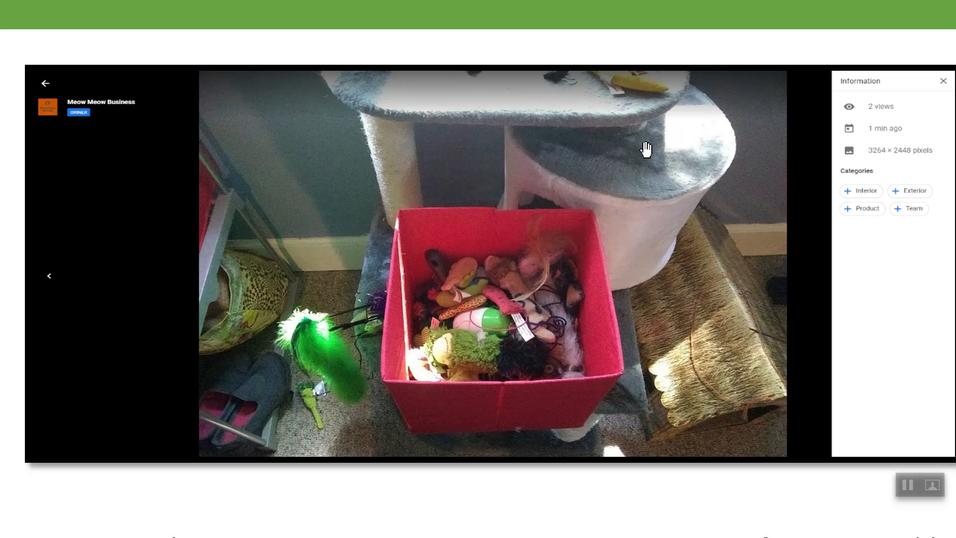